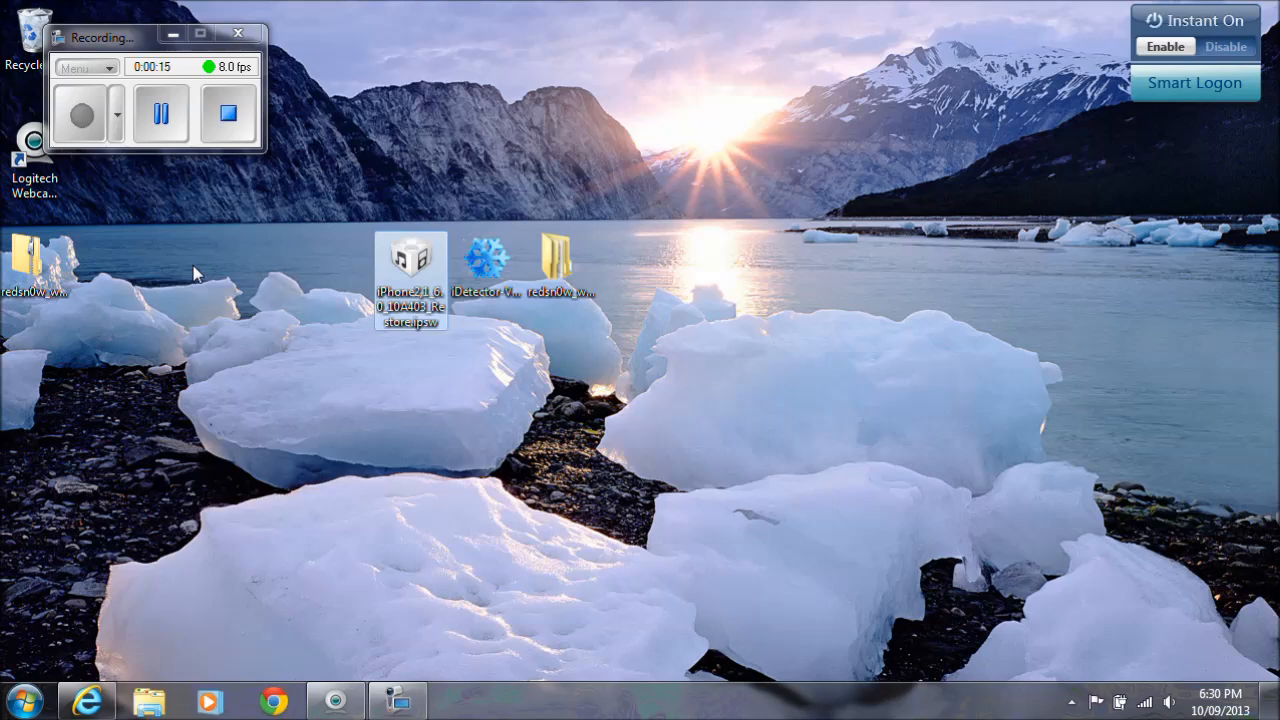
{"action": "mouse_move", "coordinate": [613, 183]}
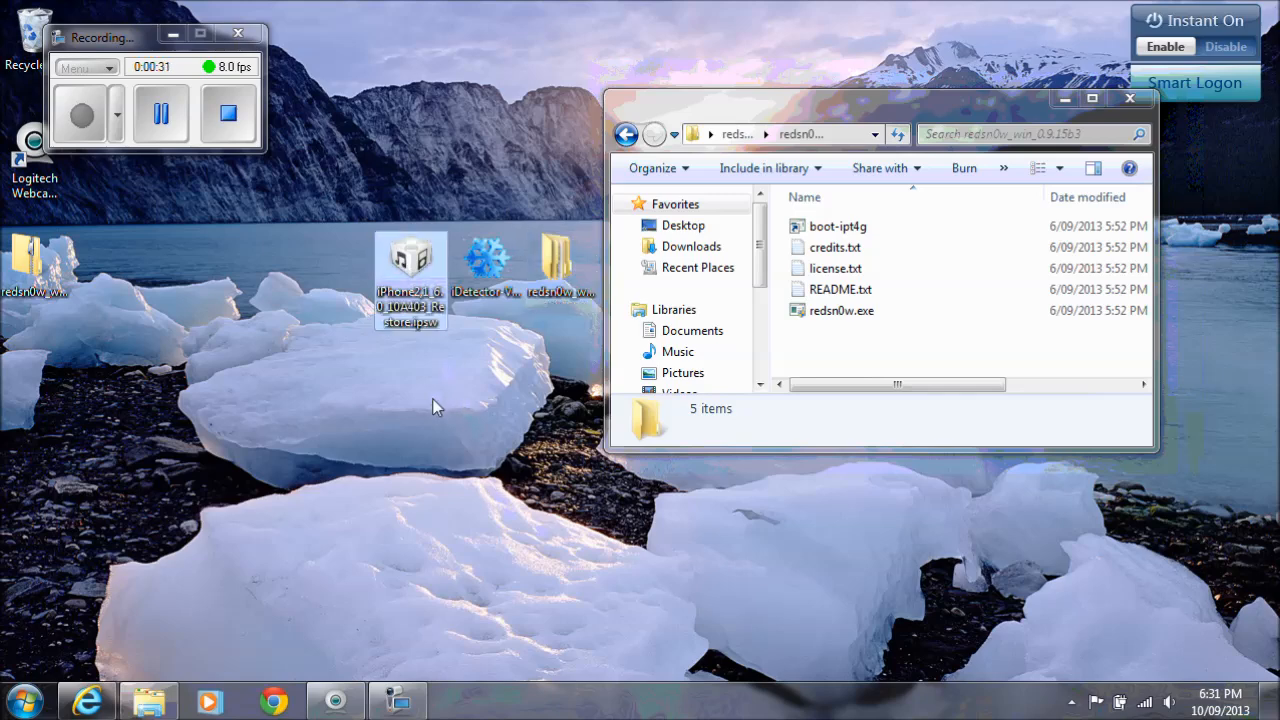
{"action": "mouse_move", "coordinate": [410, 280]}
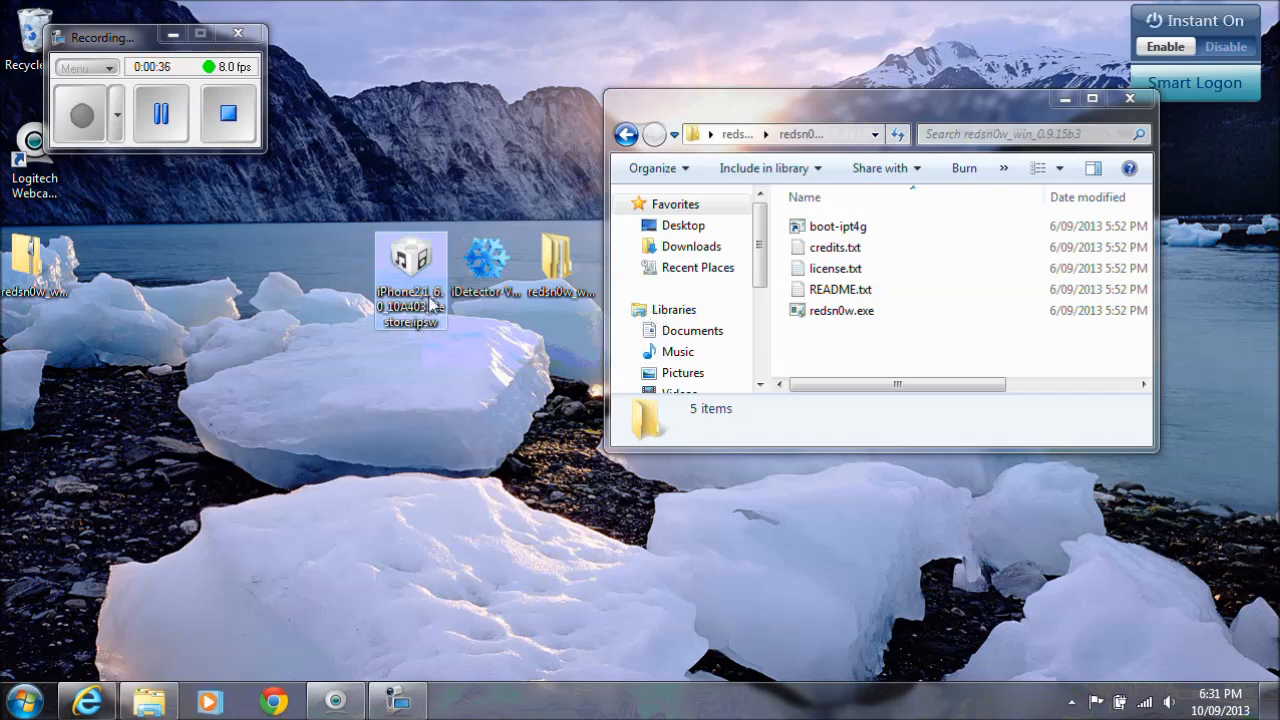
{"action": "mouse_move", "coordinate": [401, 416]}
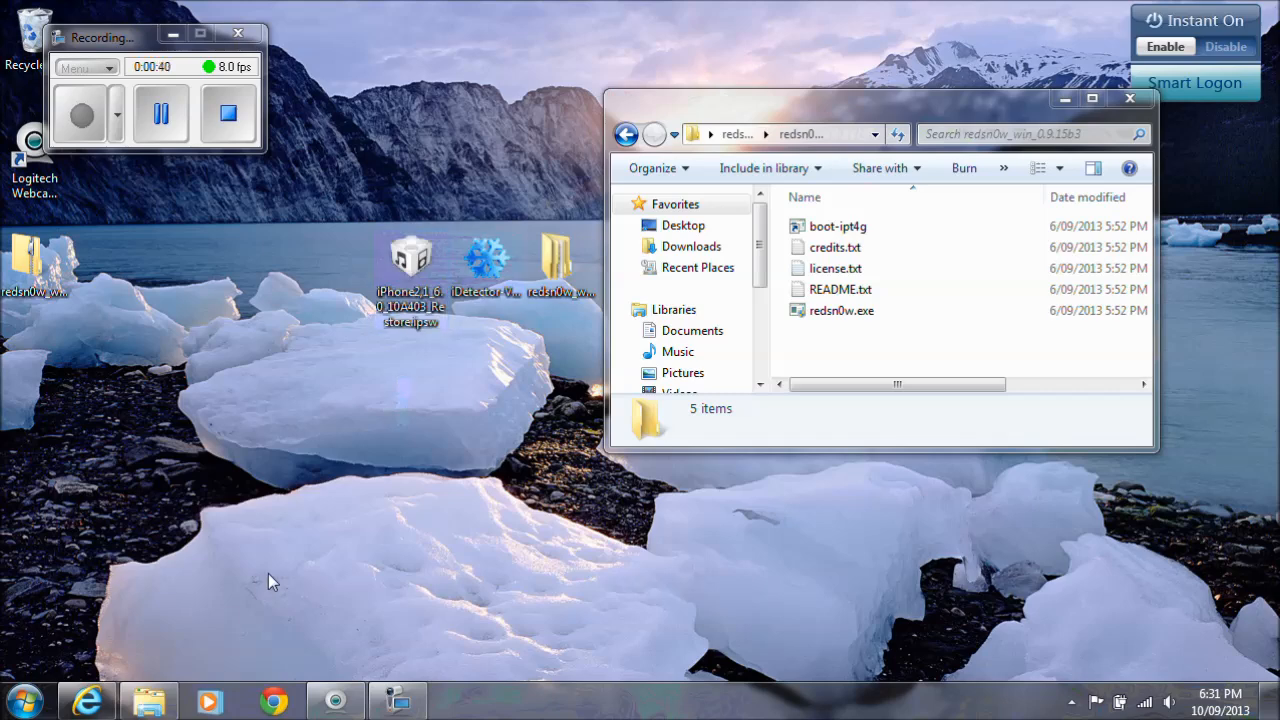
{"action": "mouse_move", "coordinate": [104, 699]}
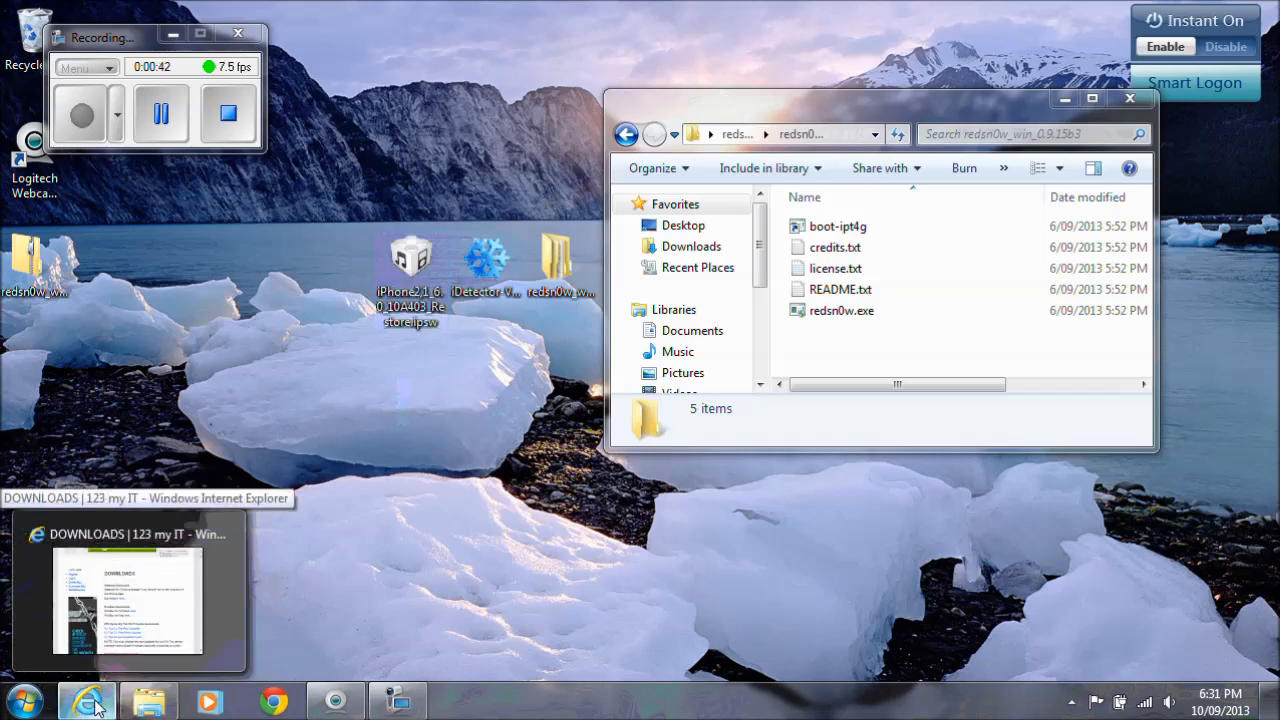
Bring the Internet Explorer window showing the 123 my IT search results forward
{"action": "left_click", "coordinate": [94, 698]}
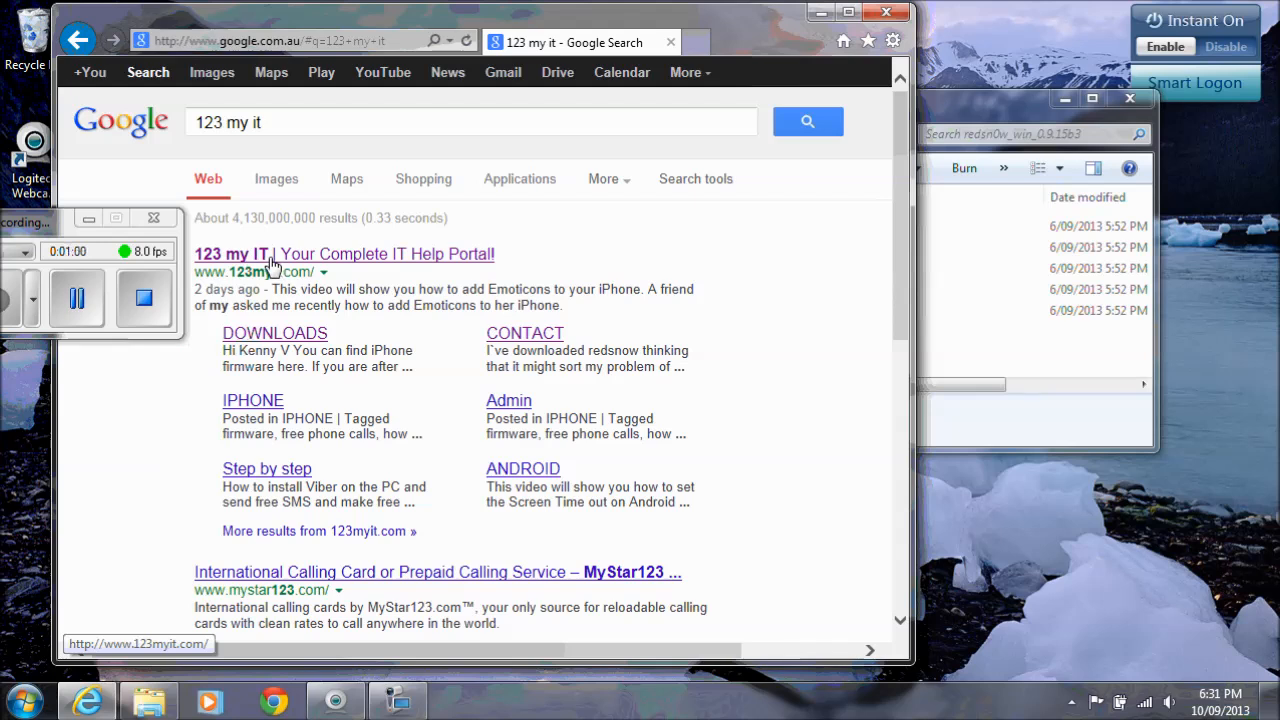
{"action": "mouse_move", "coordinate": [640, 157]}
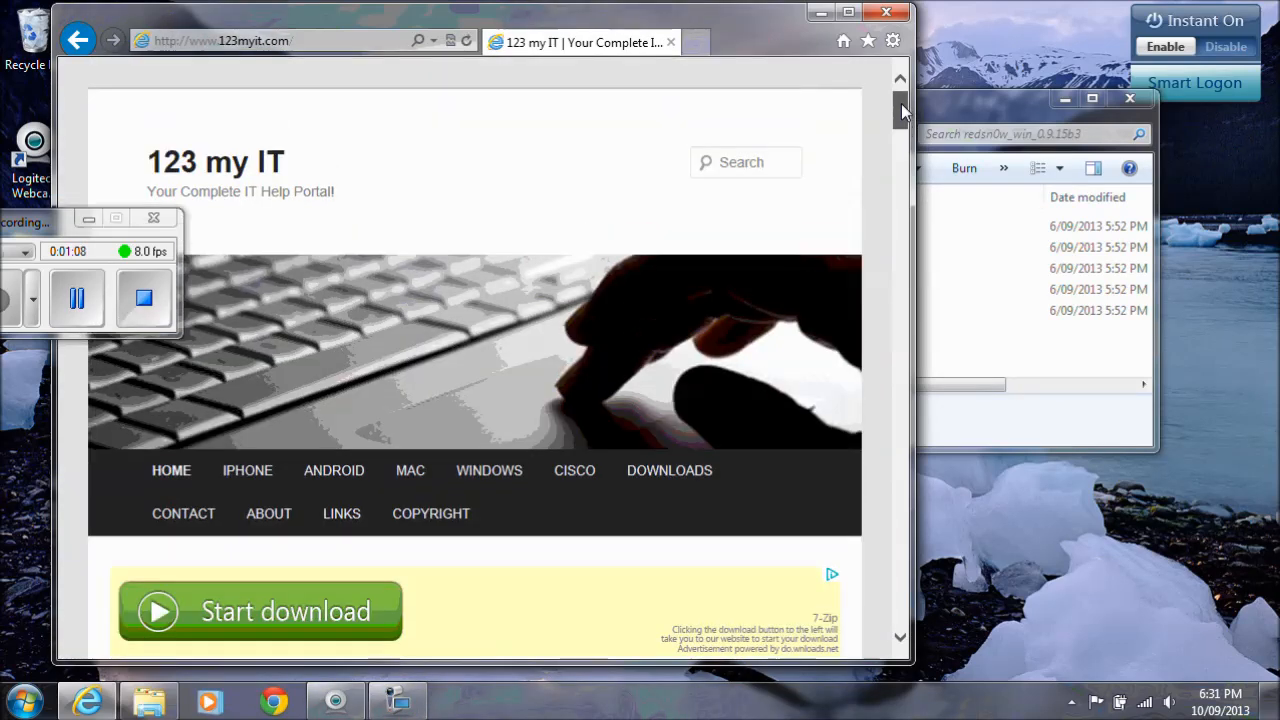
{"action": "mouse_move", "coordinate": [250, 470]}
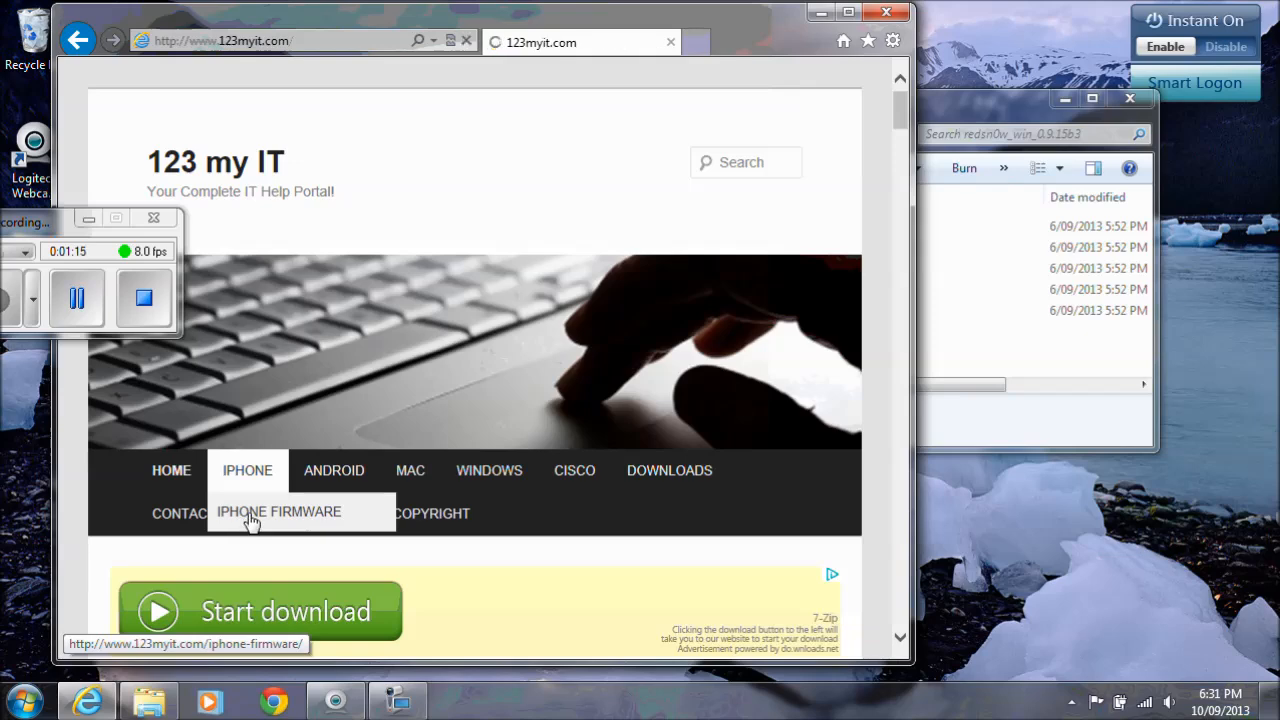
Open the iPhone Firmware page and scroll to the 6.1.3 (3GS) restore link
{"action": "left_click", "coordinate": [279, 512]}
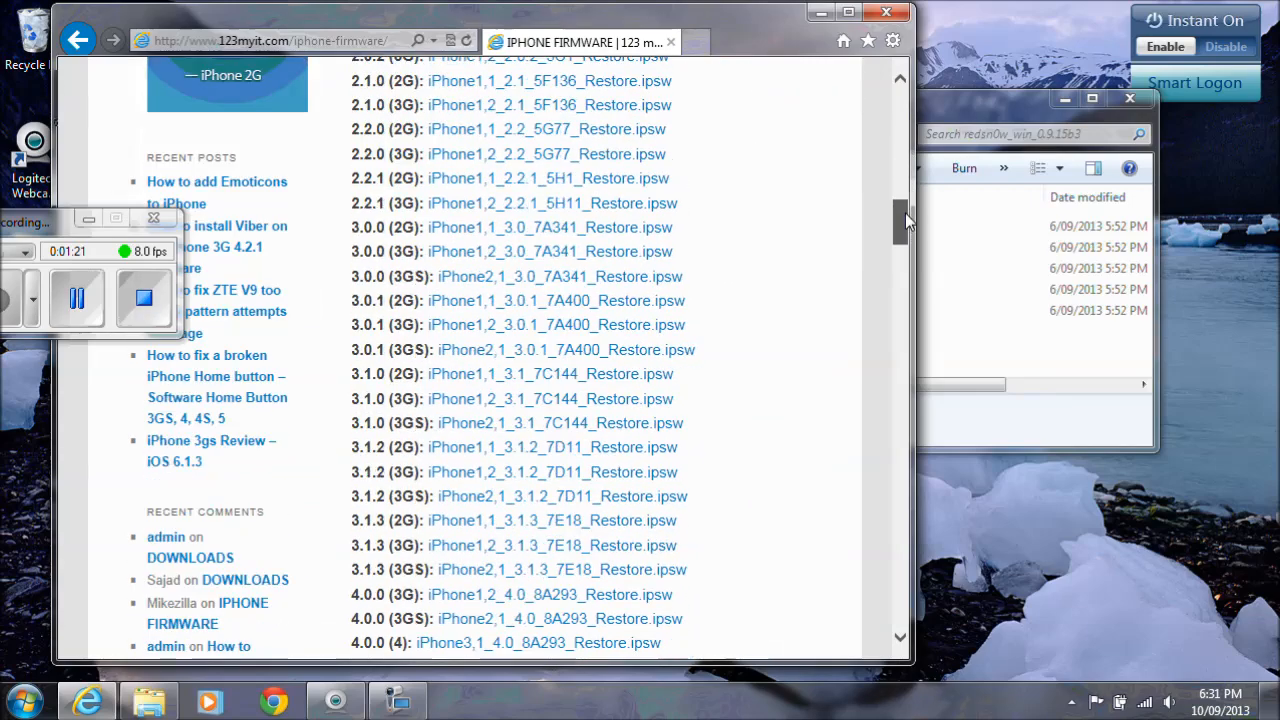
{"action": "scroll", "scroll_direction": "down", "scroll_amount": 3}
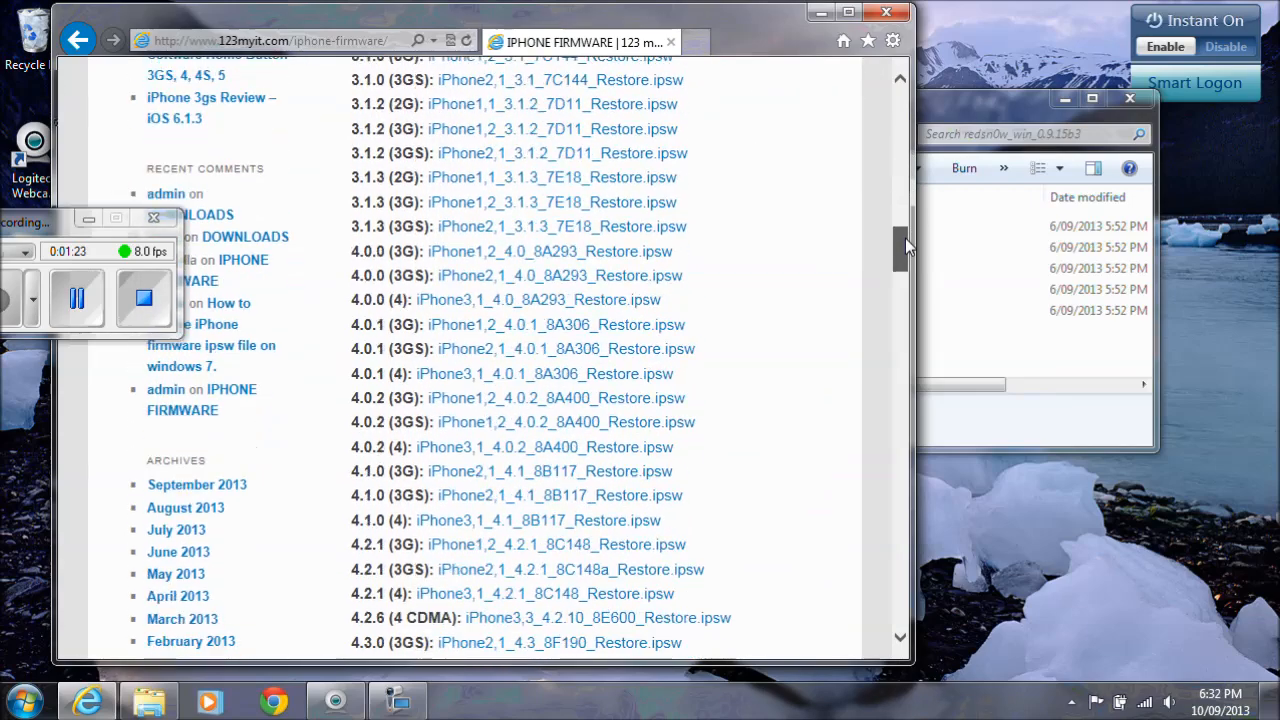
{"action": "scroll", "scroll_direction": "down", "scroll_amount": 3}
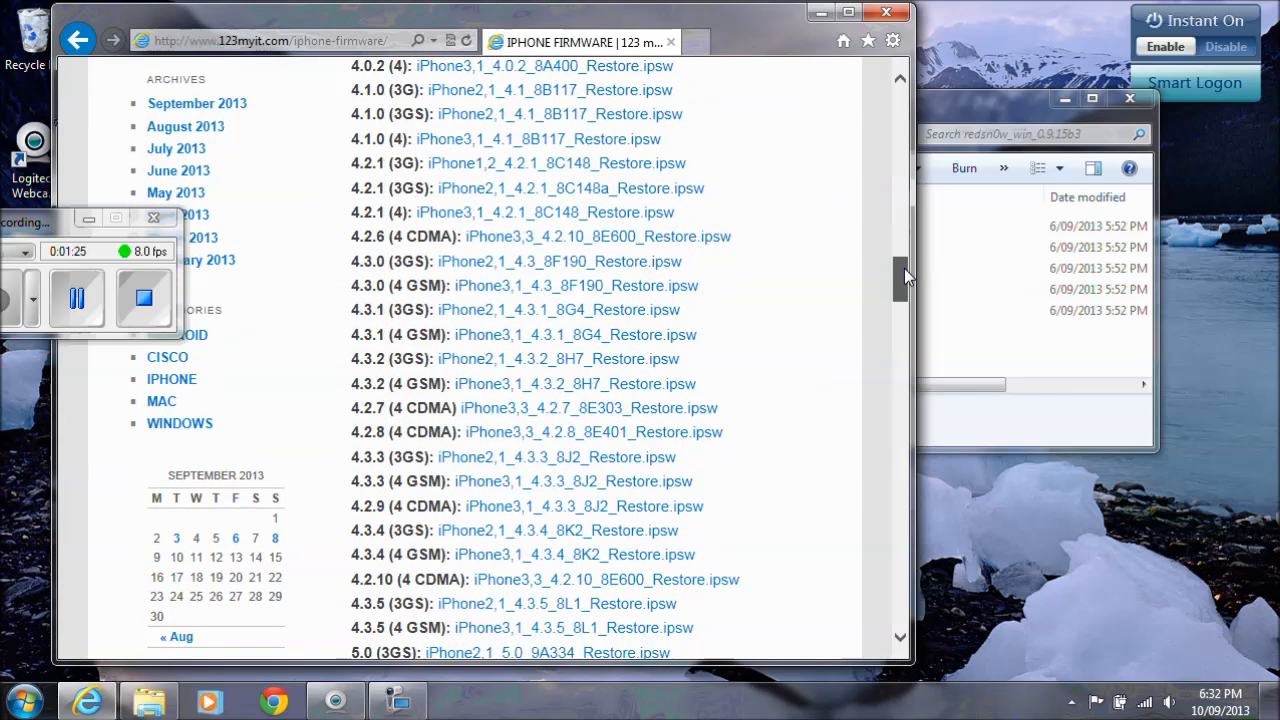
{"action": "scroll", "scroll_direction": "down", "scroll_amount": 3}
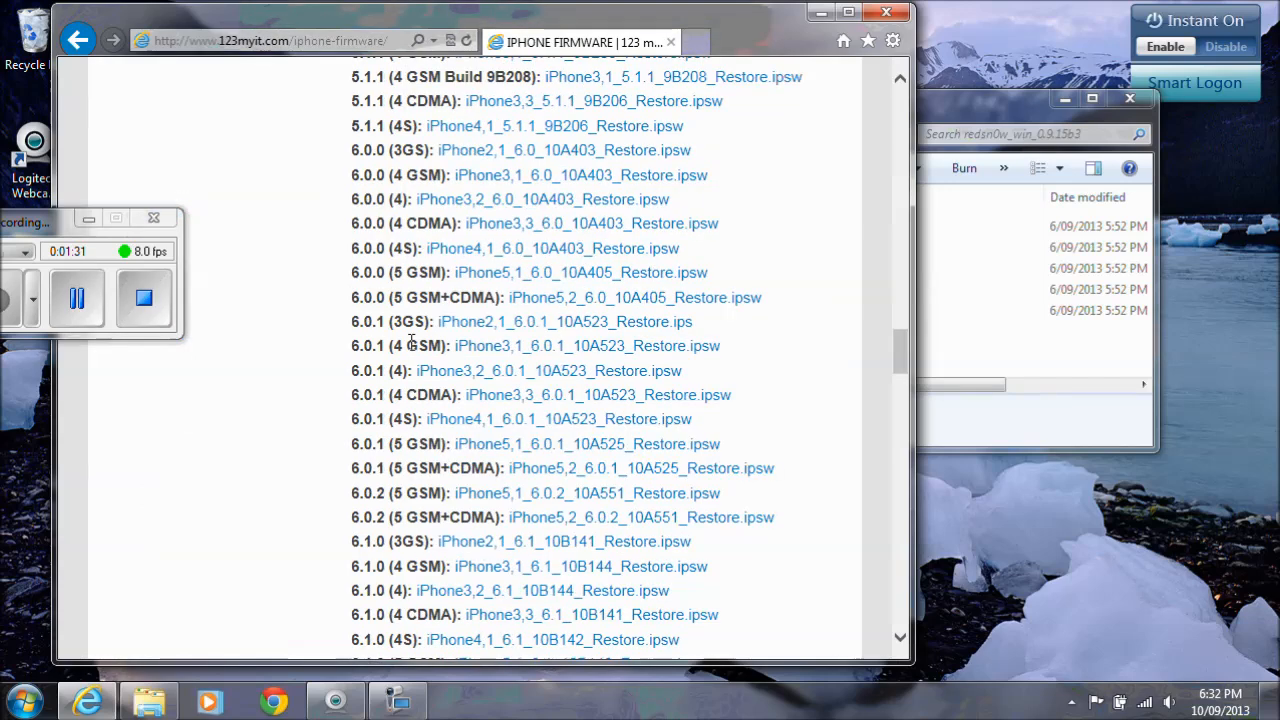
{"action": "scroll", "scroll_direction": "down", "scroll_amount": 3}
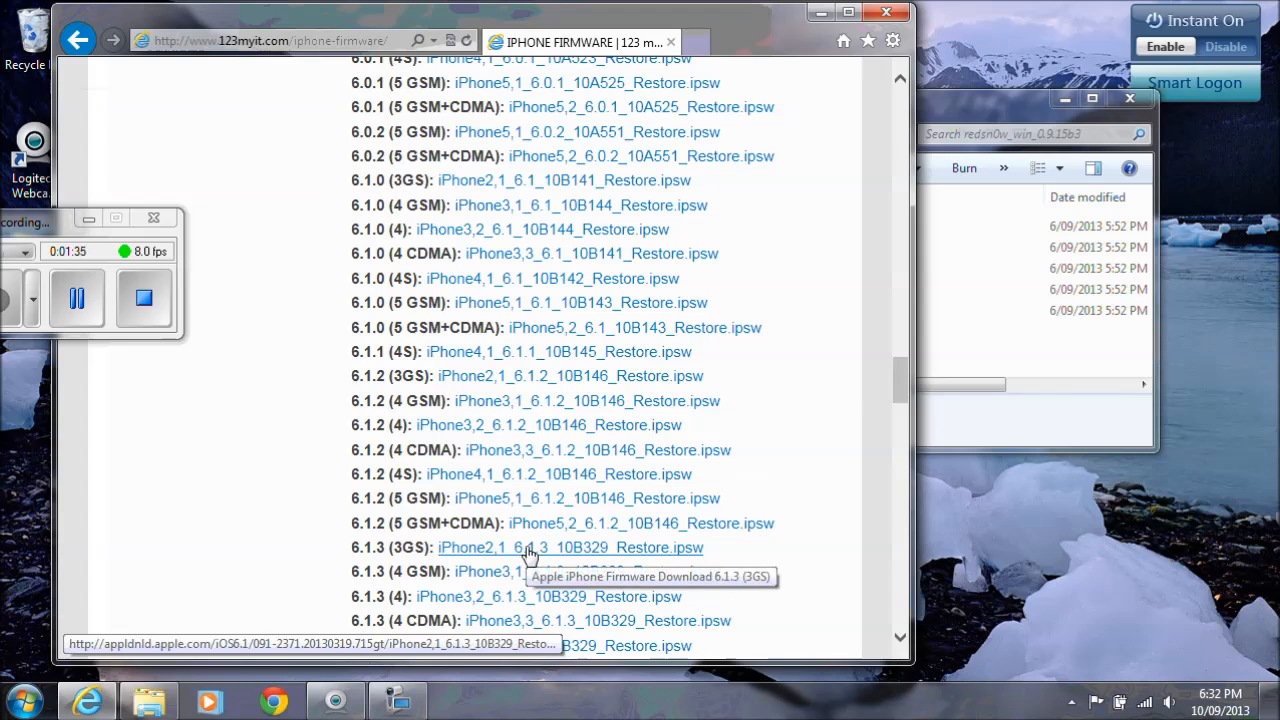
{"action": "mouse_move", "coordinate": [494, 555]}
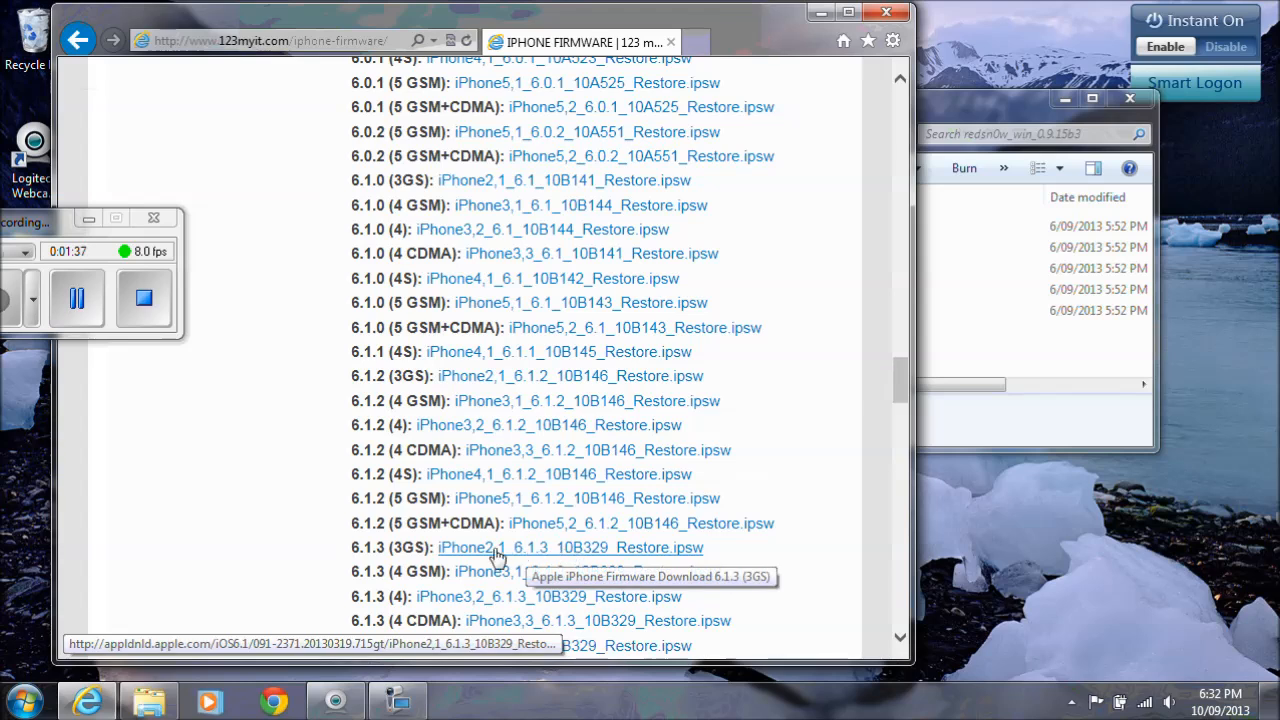
{"action": "mouse_move", "coordinate": [455, 555]}
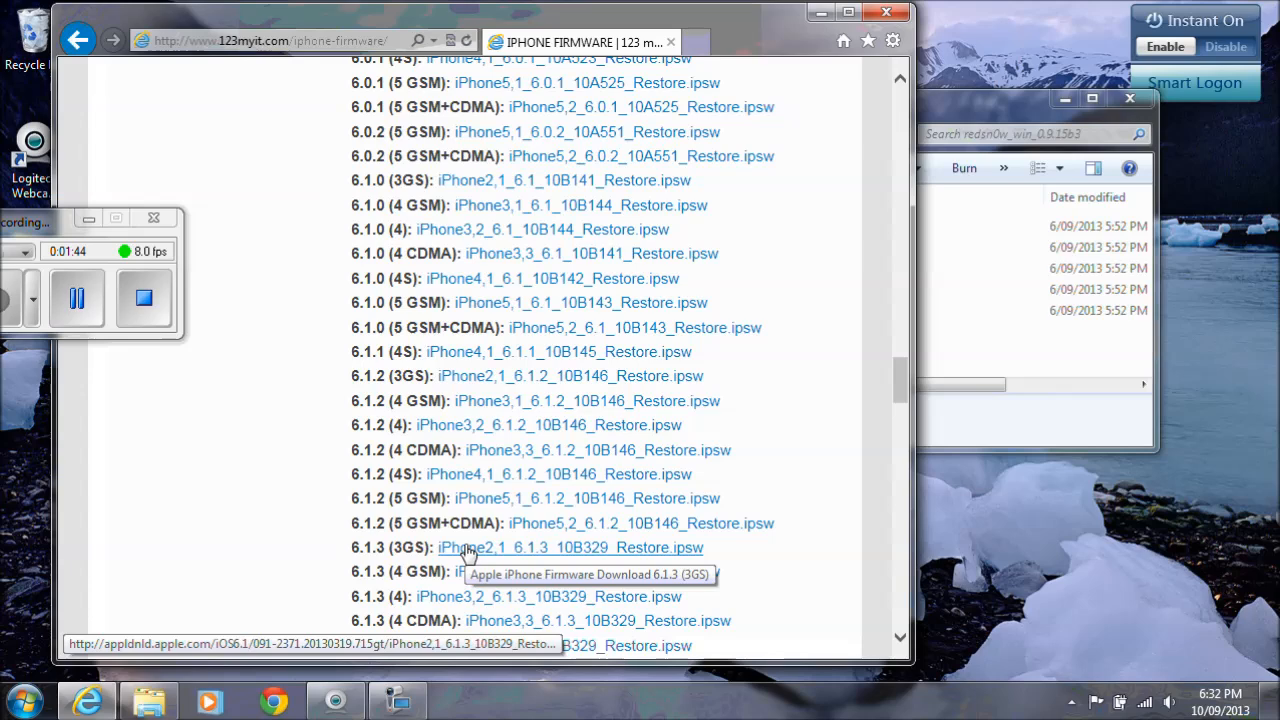
{"action": "scroll", "scroll_direction": "up", "scroll_amount": 3}
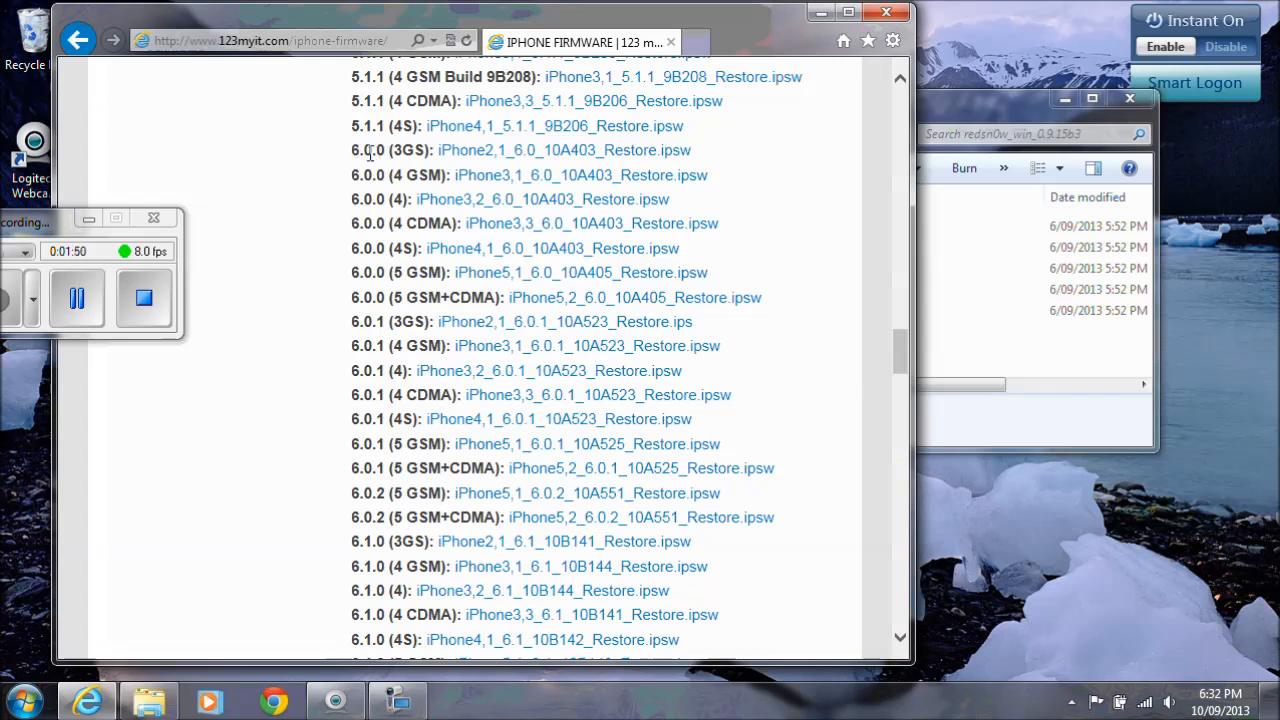
{"action": "mouse_move", "coordinate": [528, 150]}
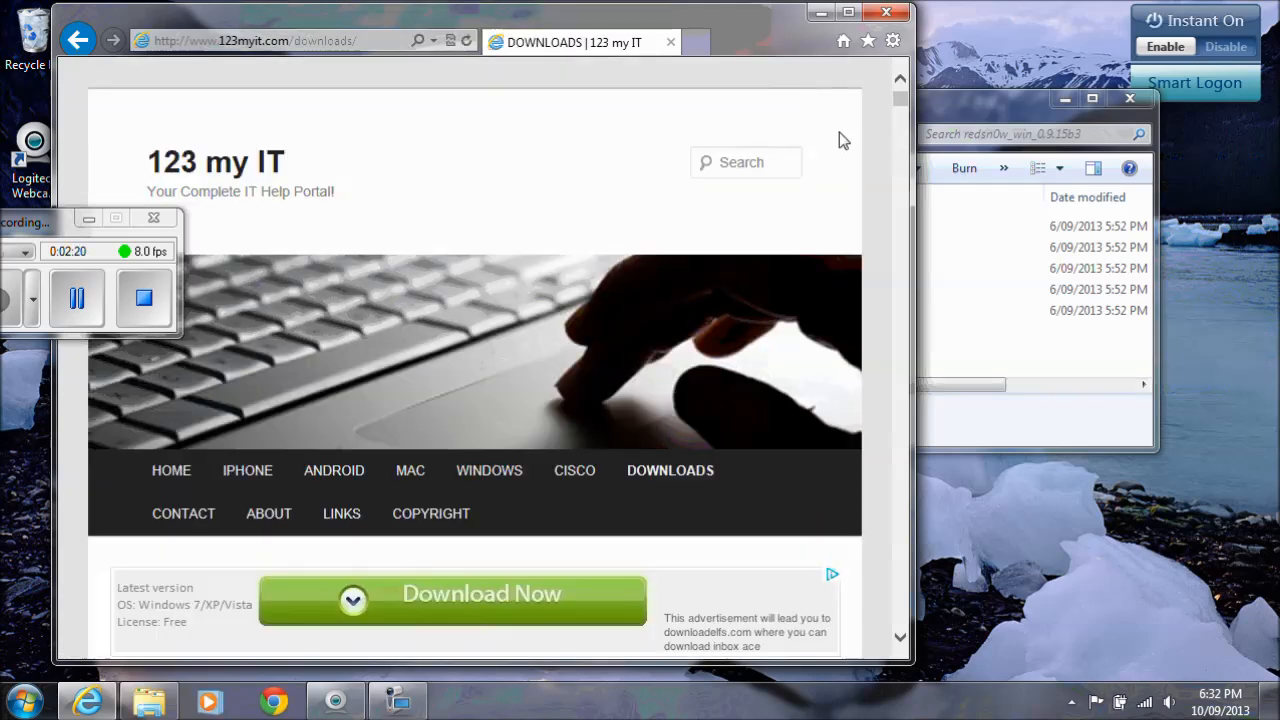
Scroll the Downloads page to the iDetector and Redsn0w 0.9.15b3 download links
{"action": "scroll", "scroll_direction": "down", "scroll_amount": 3}
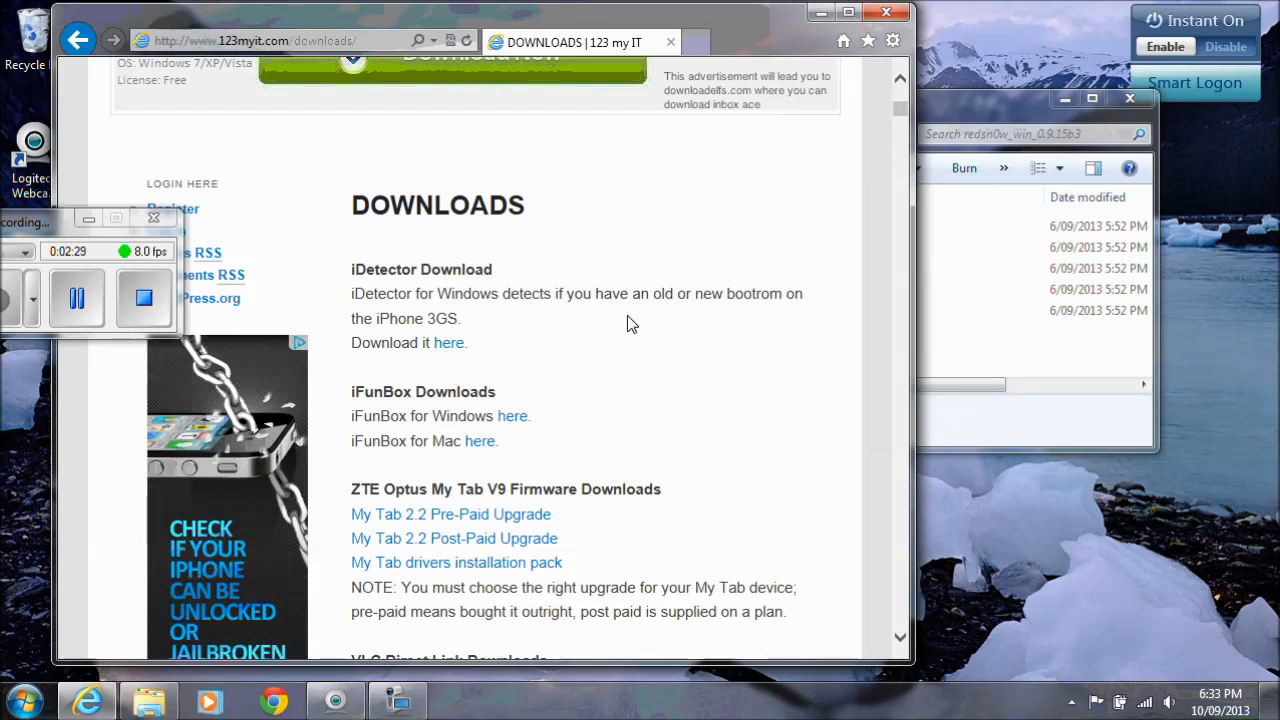
{"action": "scroll", "scroll_direction": "down", "scroll_amount": 3}
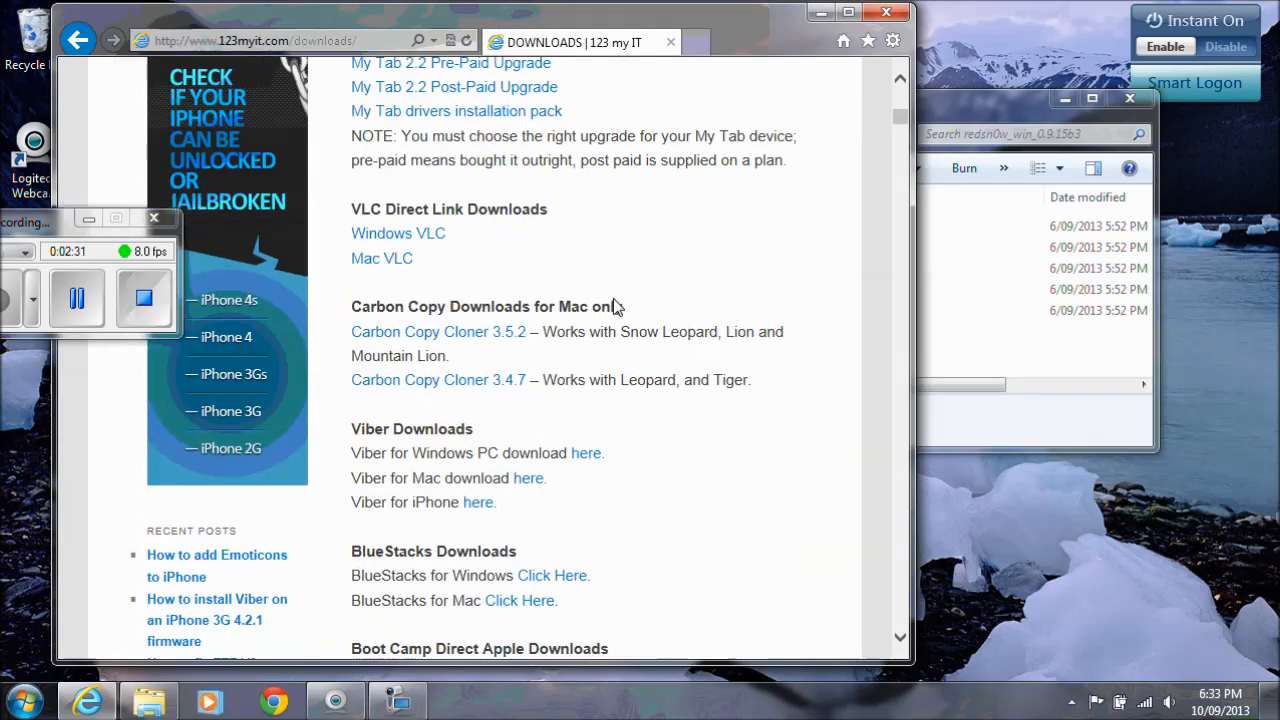
{"action": "scroll", "scroll_direction": "up", "scroll_amount": 3}
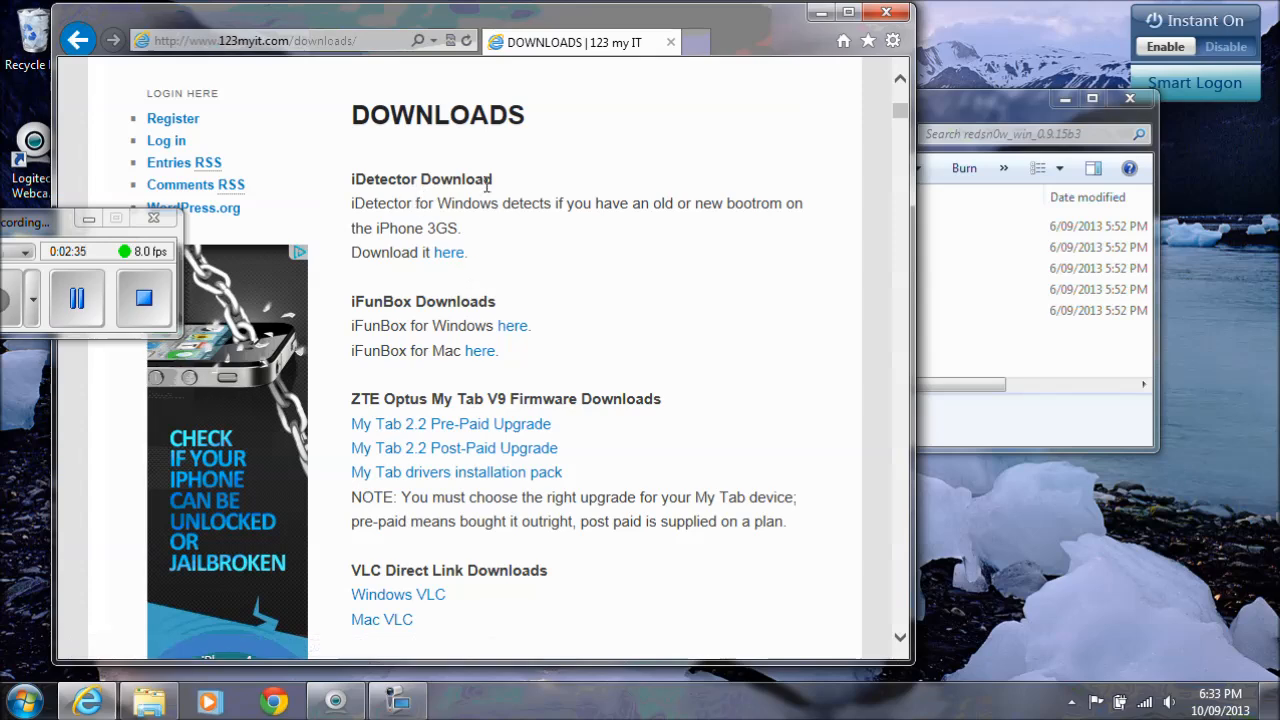
{"action": "mouse_move", "coordinate": [521, 192]}
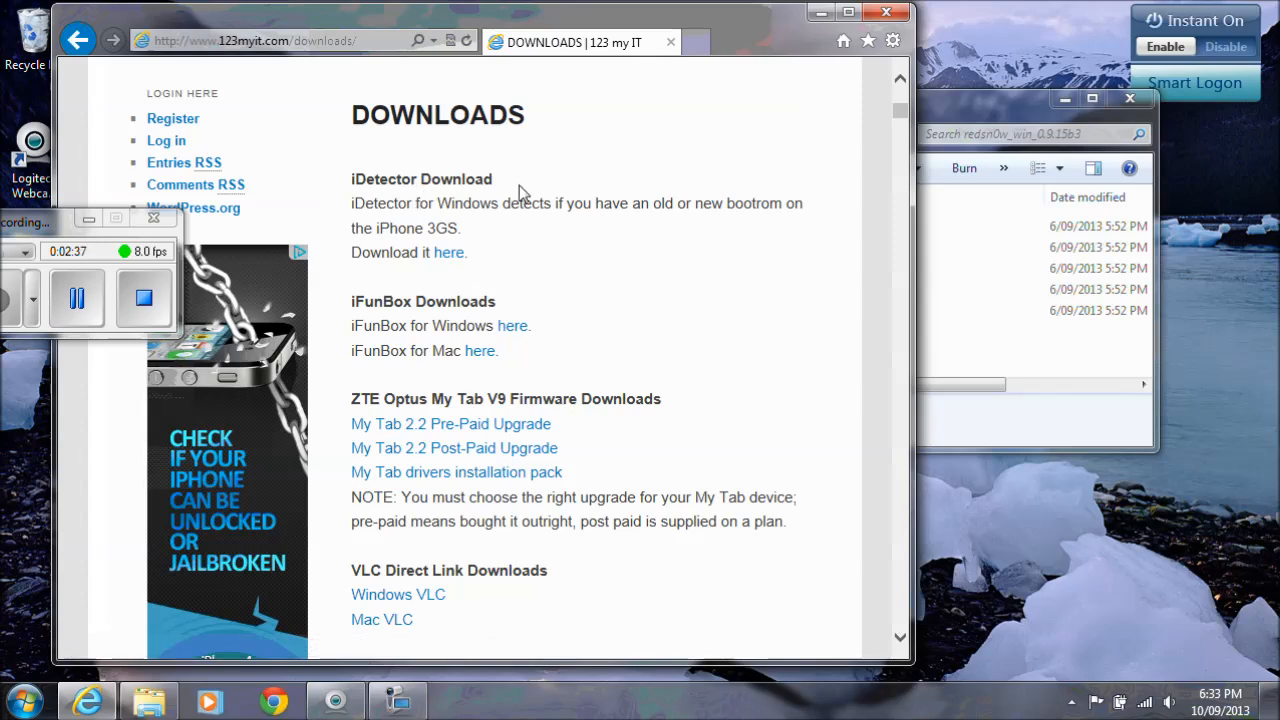
{"action": "scroll", "scroll_direction": "down", "scroll_amount": 3}
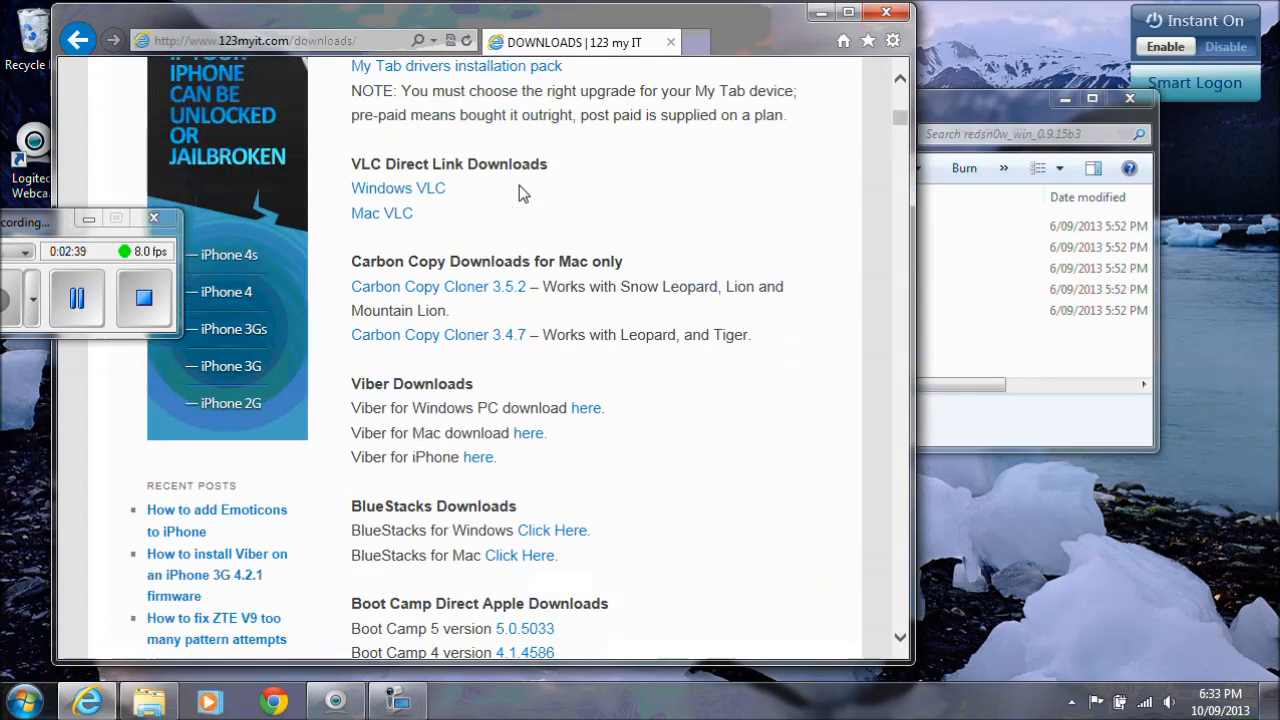
{"action": "scroll", "scroll_direction": "down", "scroll_amount": 3}
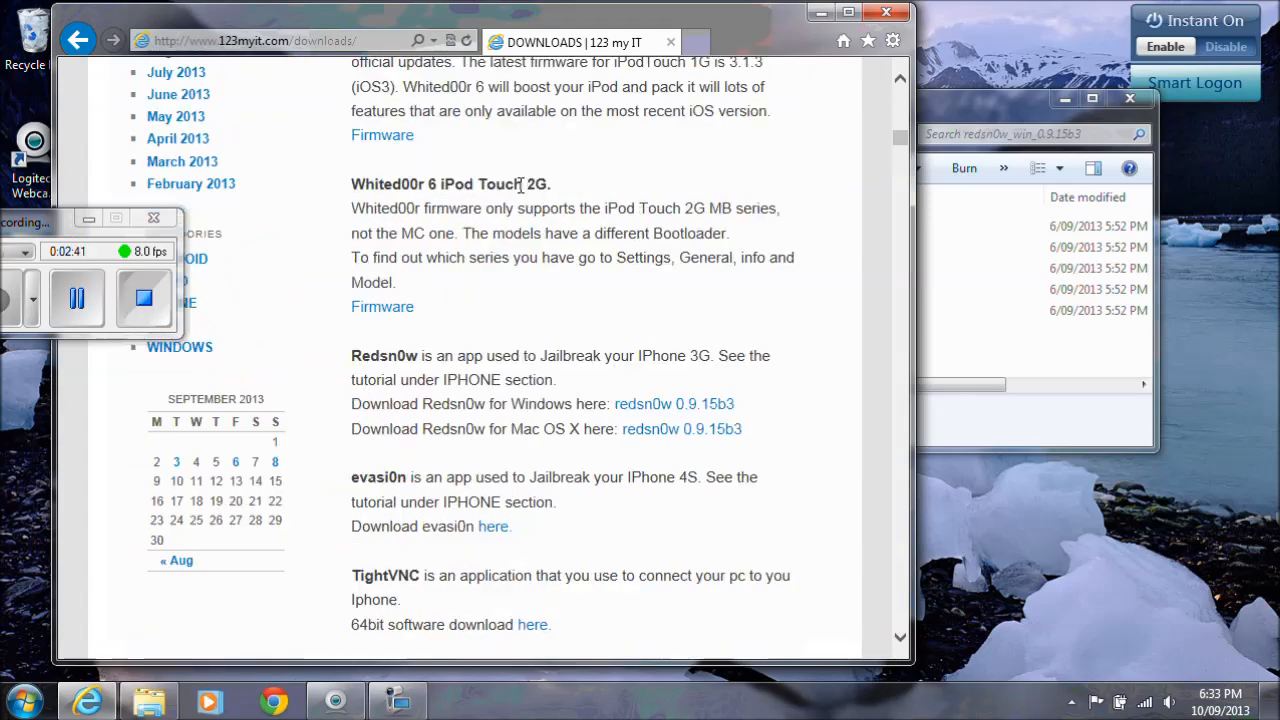
{"action": "scroll", "scroll_direction": "down", "scroll_amount": 3}
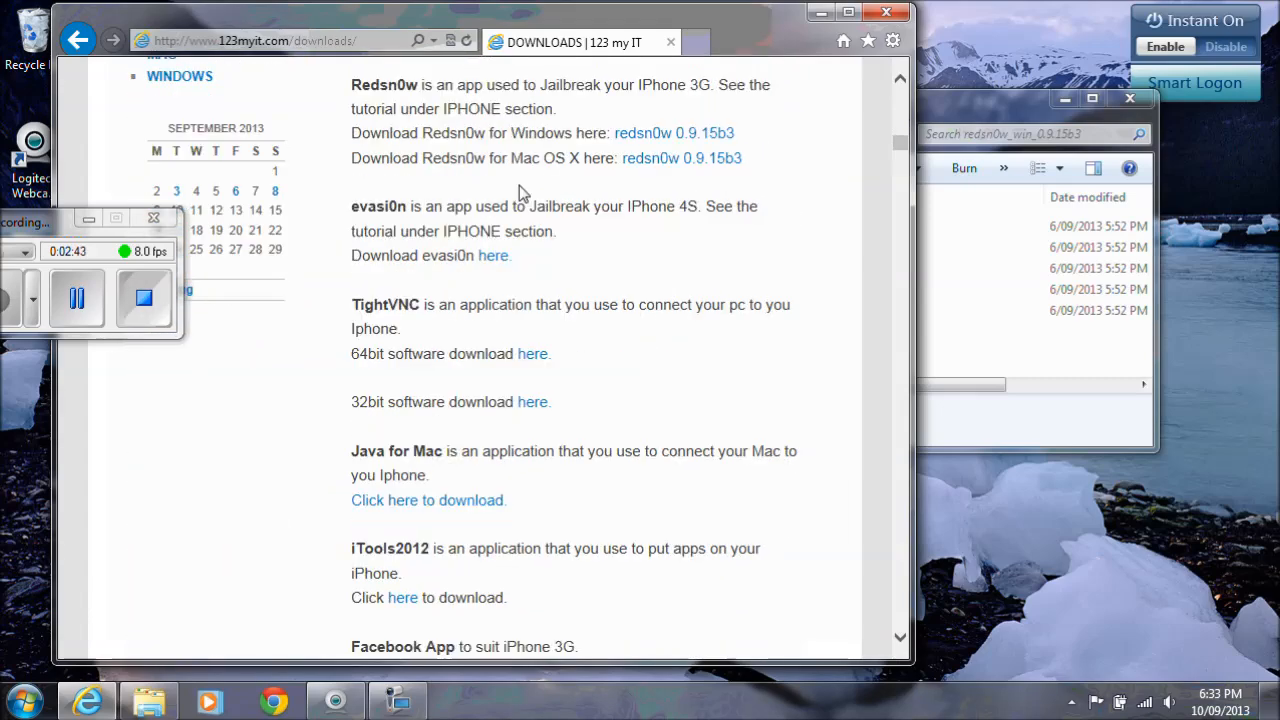
{"action": "mouse_move", "coordinate": [682, 138]}
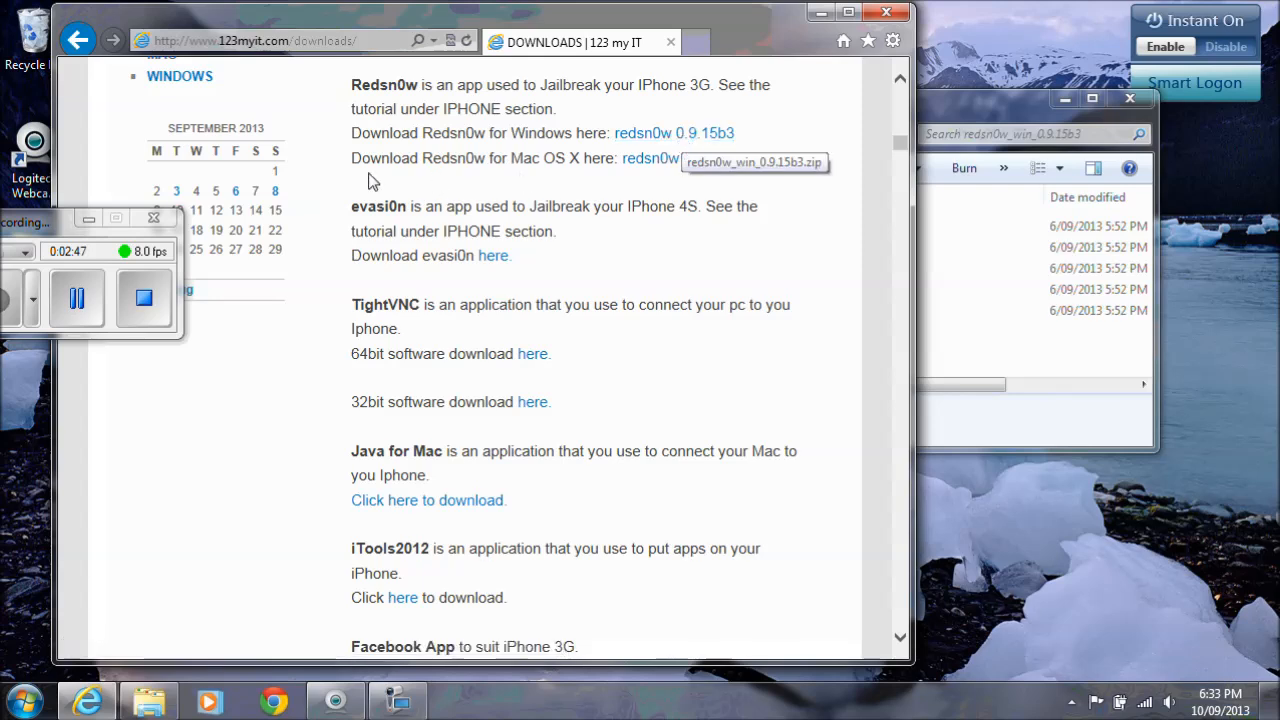
{"action": "mouse_move", "coordinate": [704, 162]}
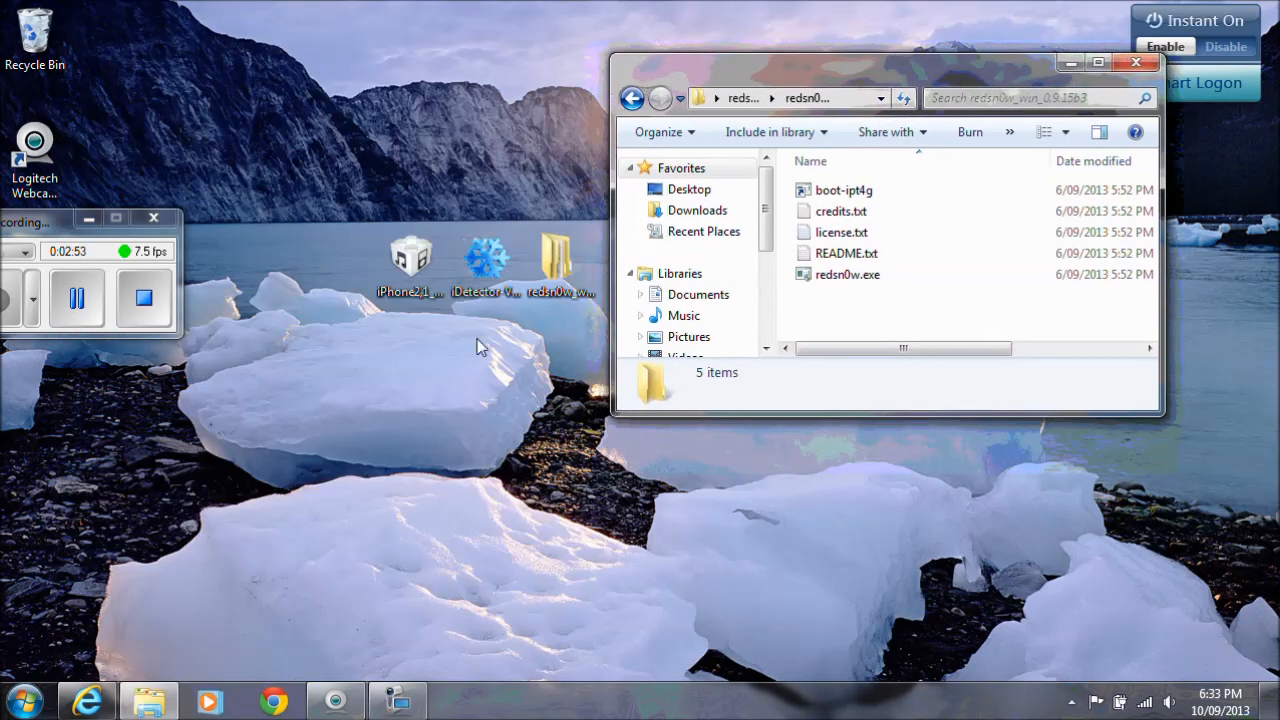
{"action": "mouse_move", "coordinate": [686, 300]}
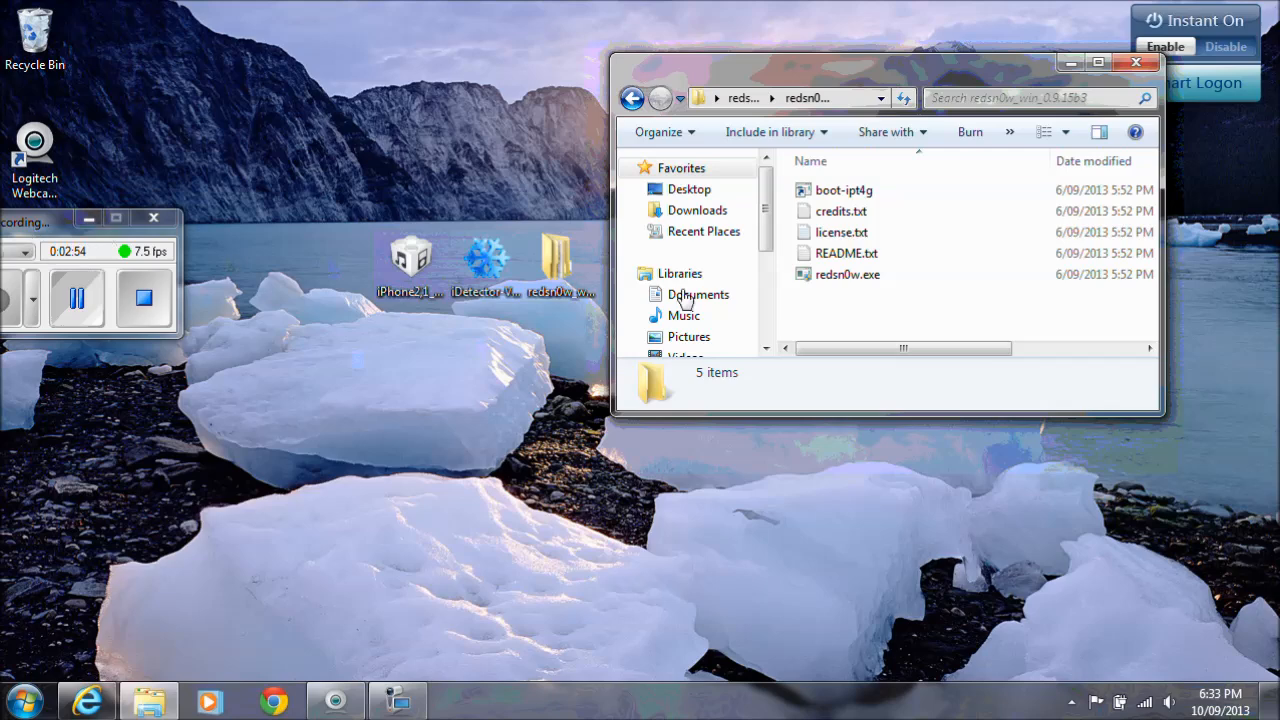
{"action": "mouse_move", "coordinate": [558, 265]}
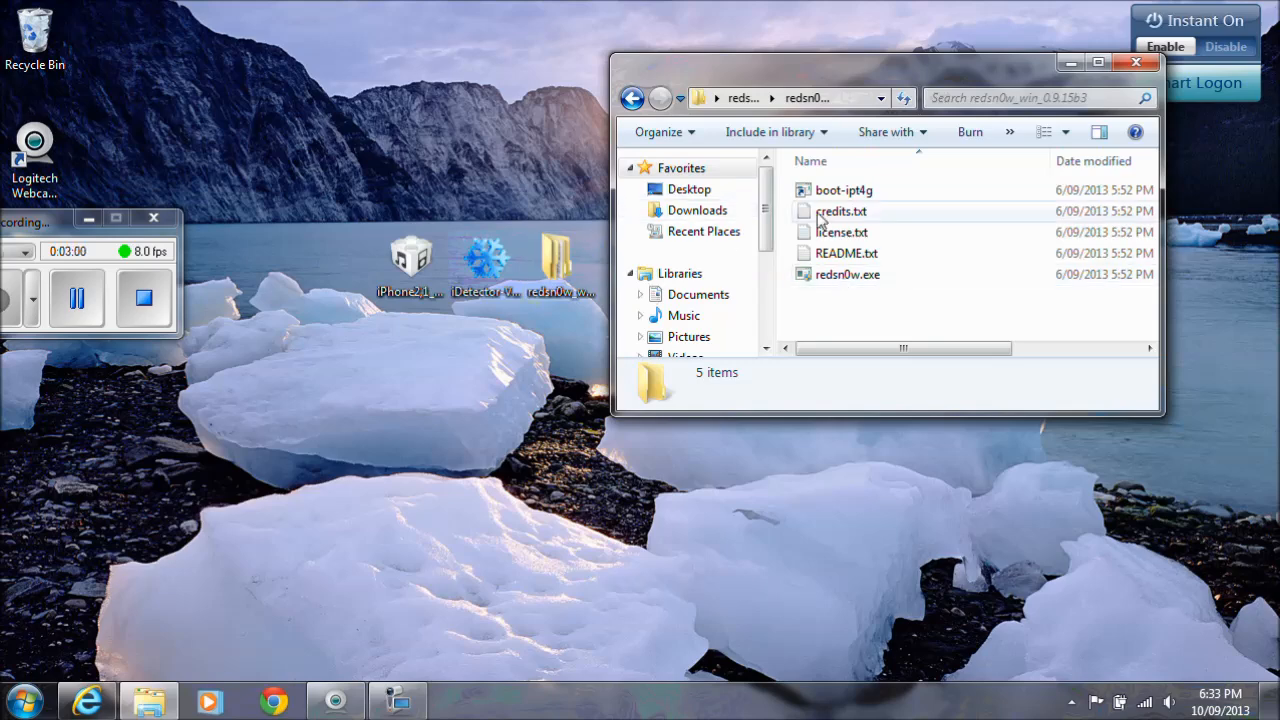
{"action": "mouse_move", "coordinate": [858, 281]}
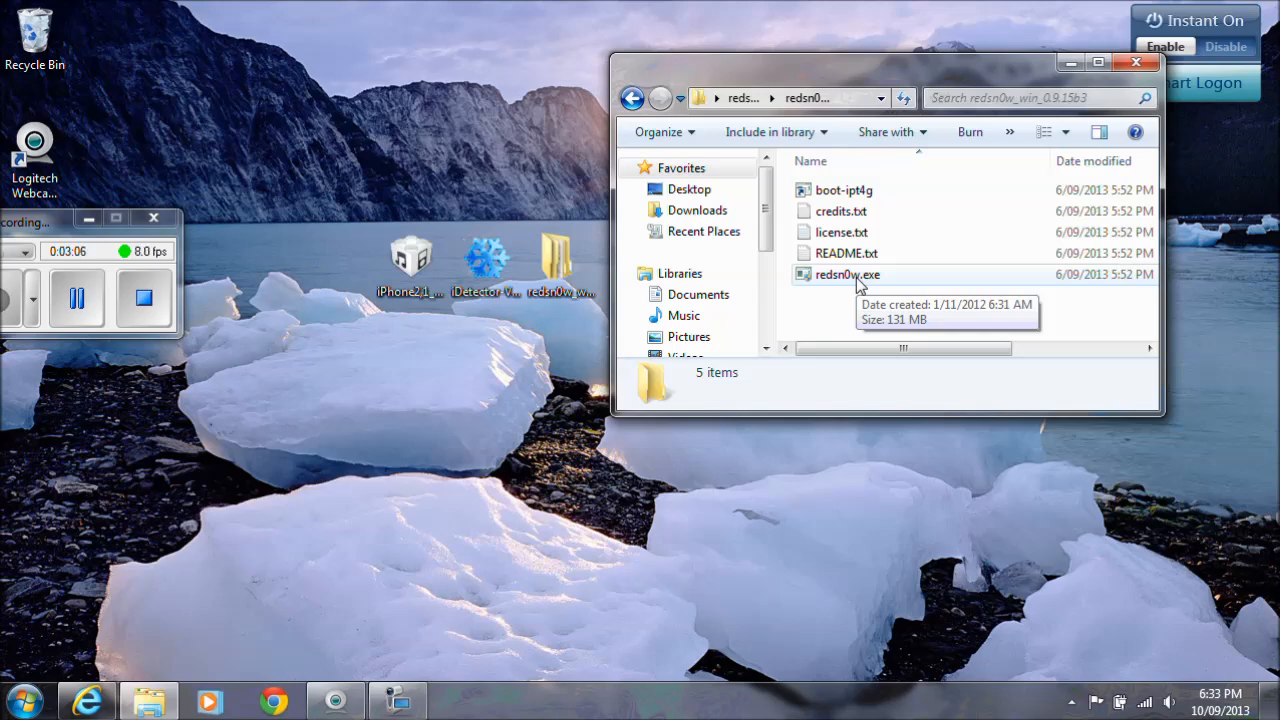
Set redsn0w.exe to Windows XP (Service Pack 3) compatibility mode and apply it
{"action": "right_click", "coordinate": [853, 274]}
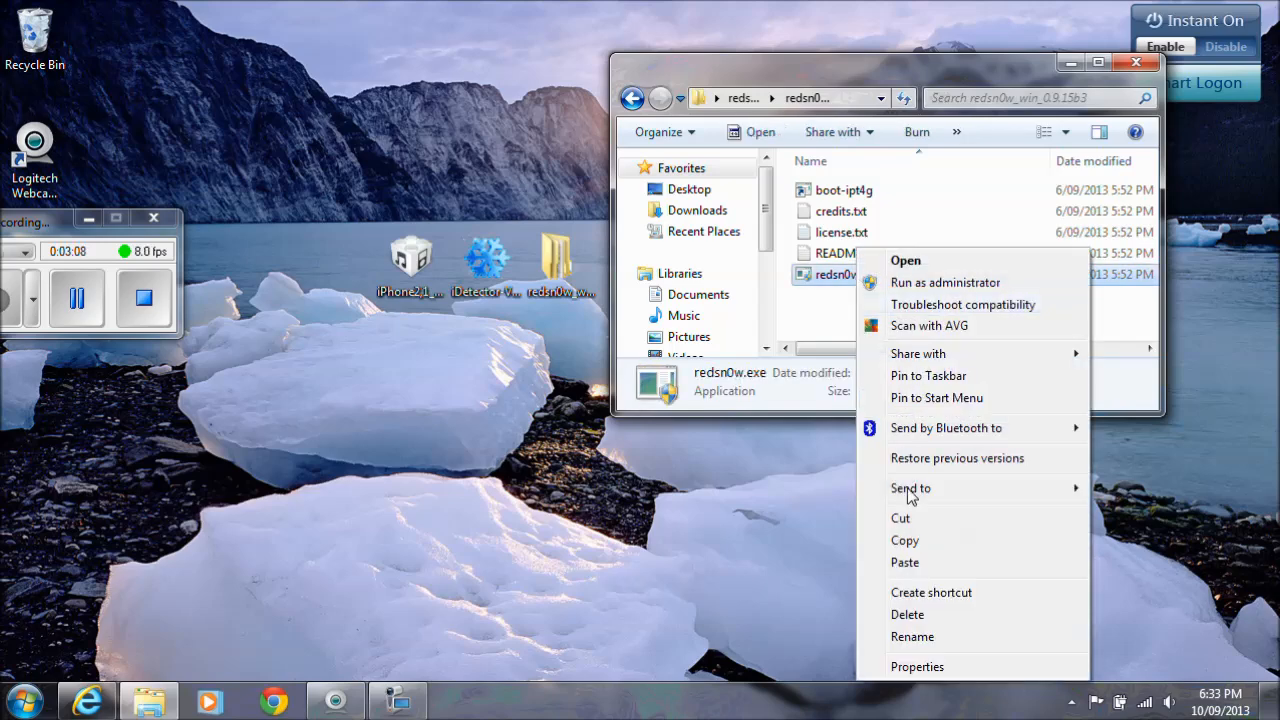
{"action": "left_click", "coordinate": [917, 667]}
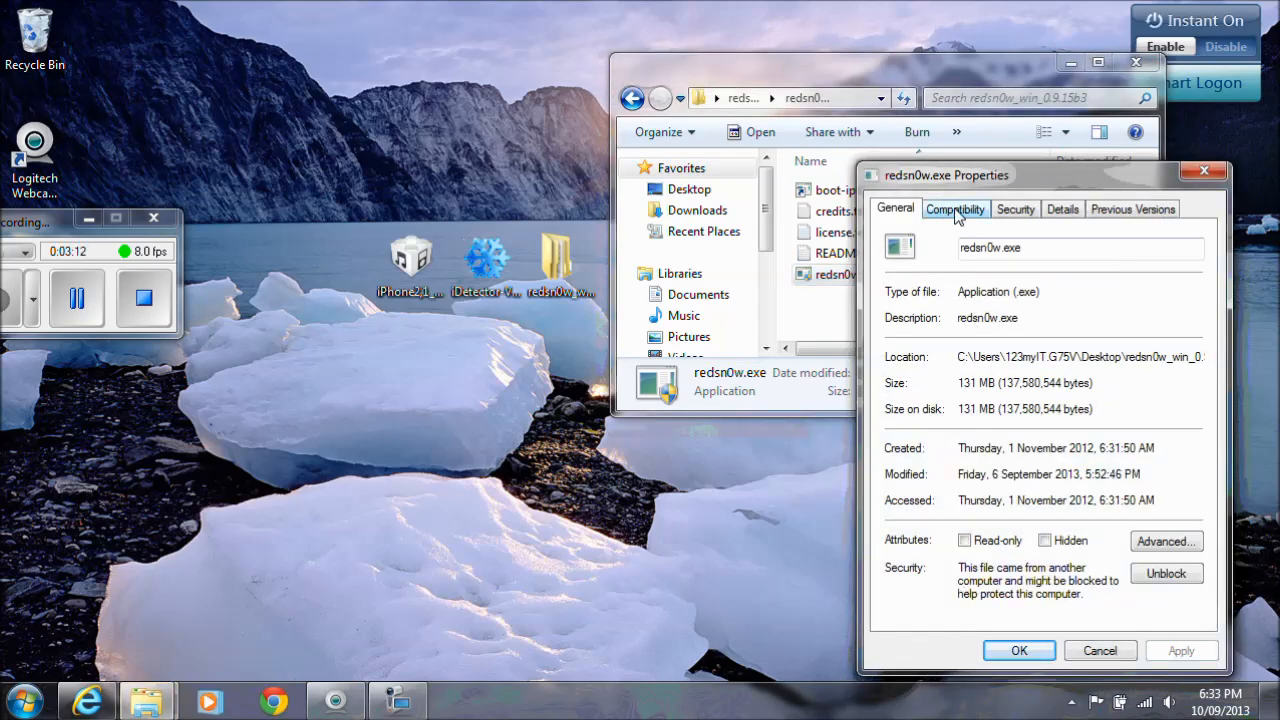
{"action": "left_click", "coordinate": [955, 209]}
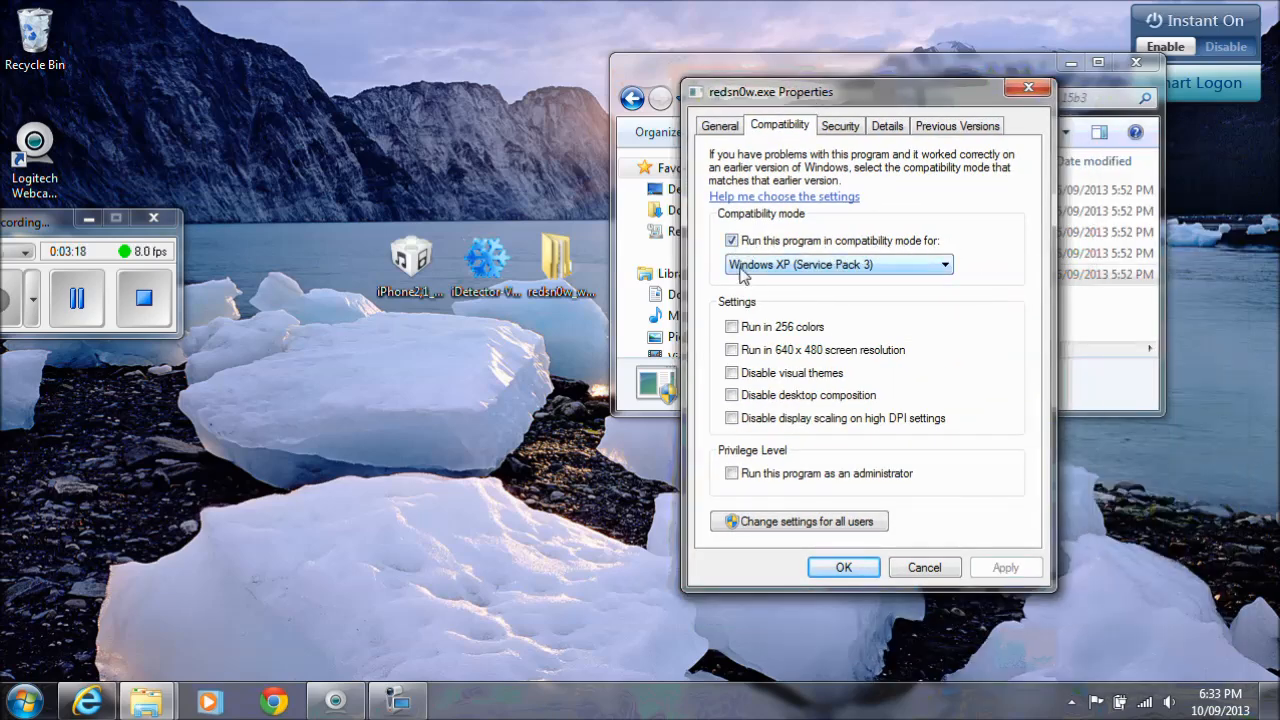
{"action": "left_click", "coordinate": [943, 264]}
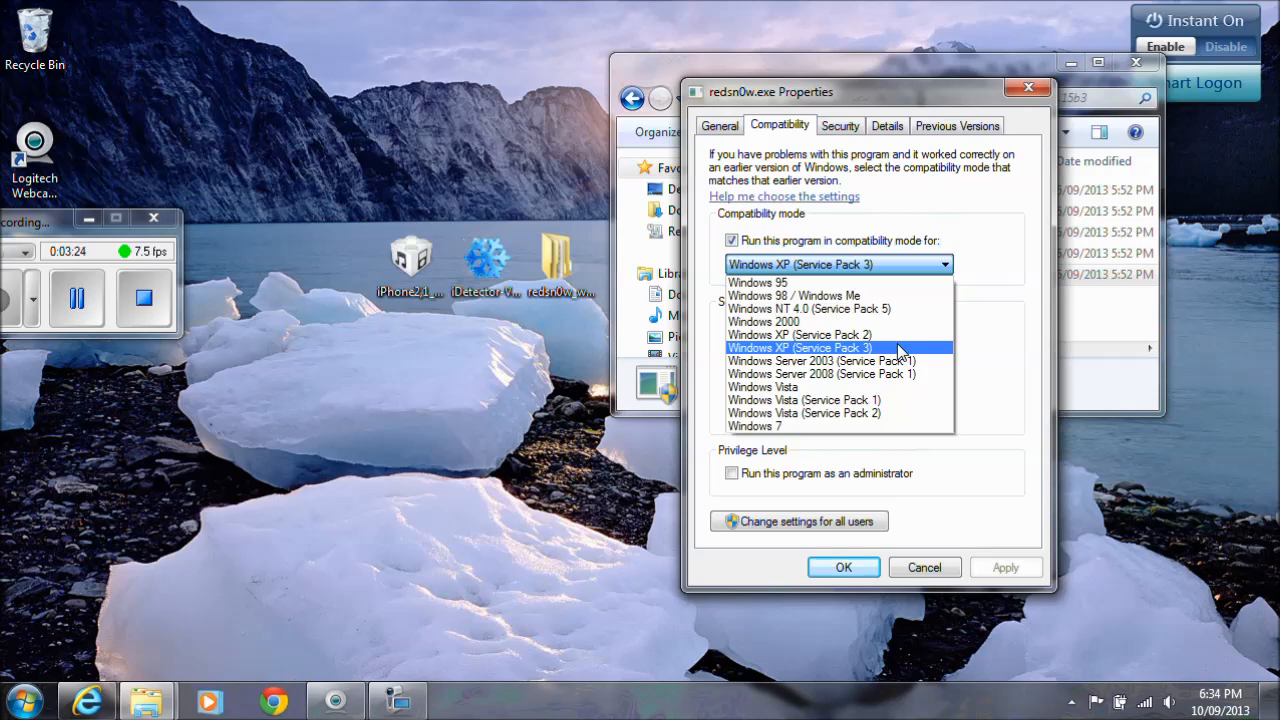
{"action": "left_click", "coordinate": [800, 347]}
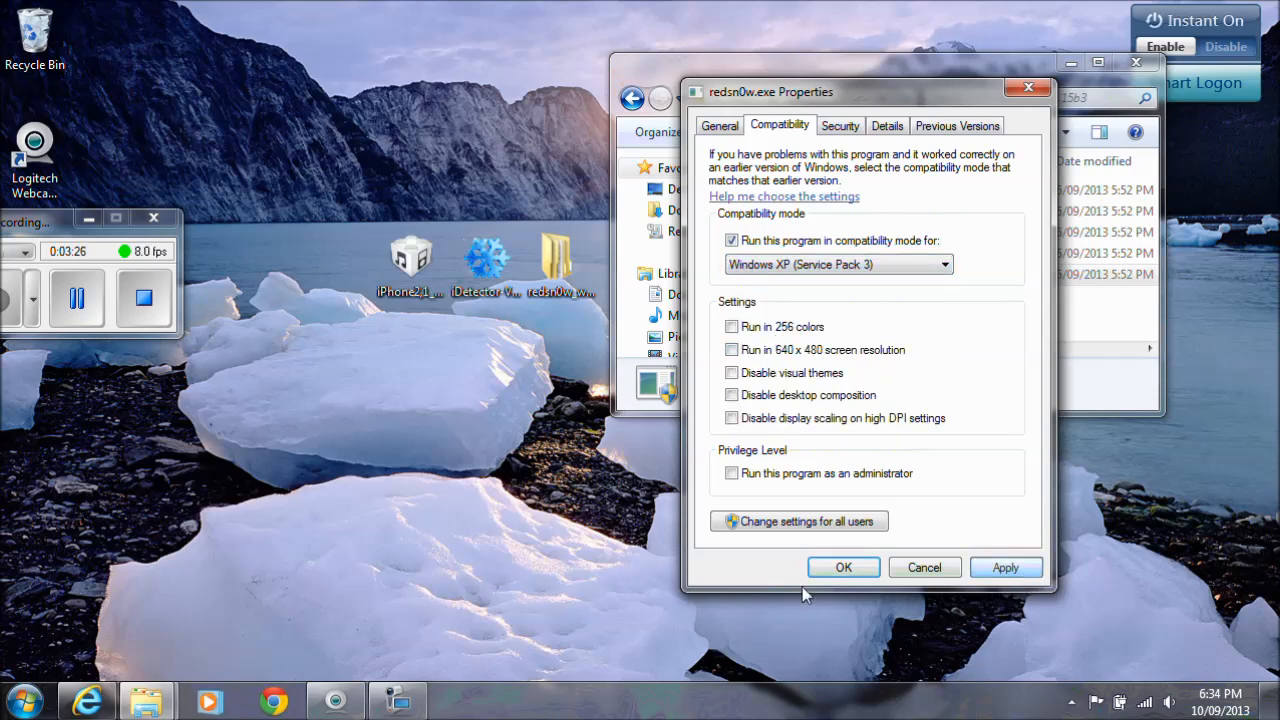
{"action": "left_click", "coordinate": [843, 567]}
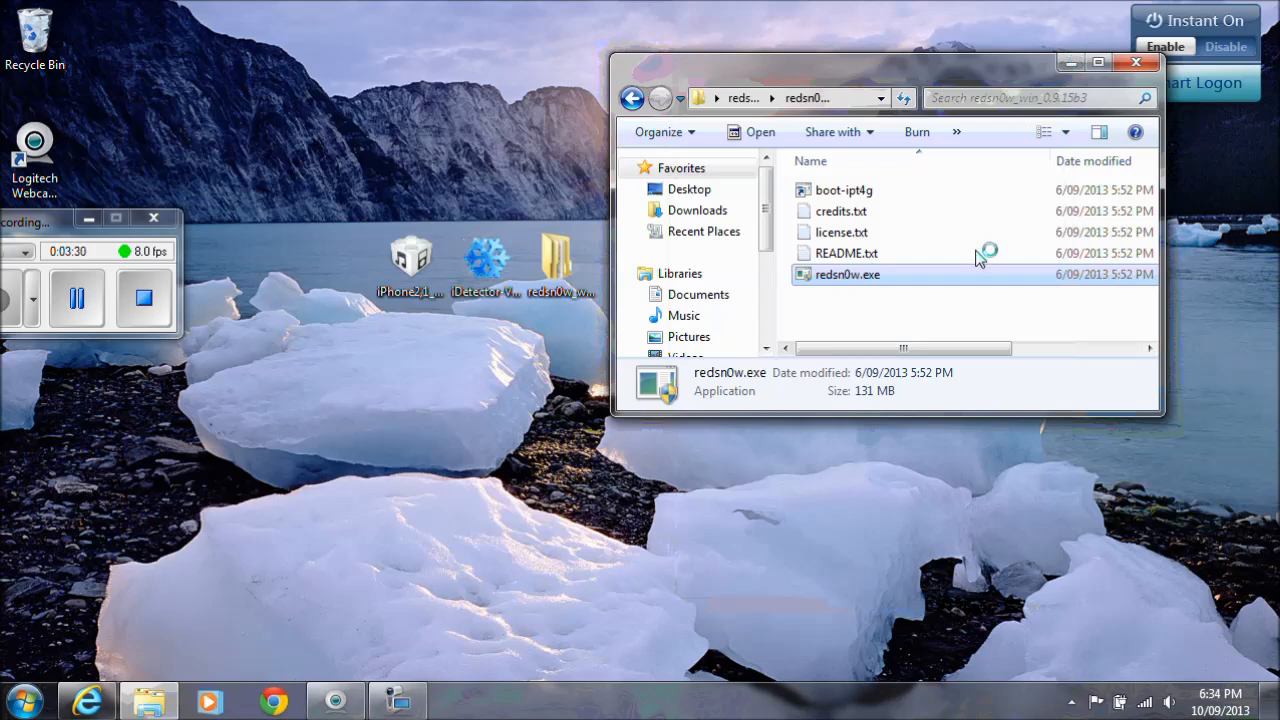
Launch redsn0w and load iPhone2,1_6.0_10A403_Restore.ipsw through Extras > Select IPSW
{"action": "double_click", "coordinate": [847, 274]}
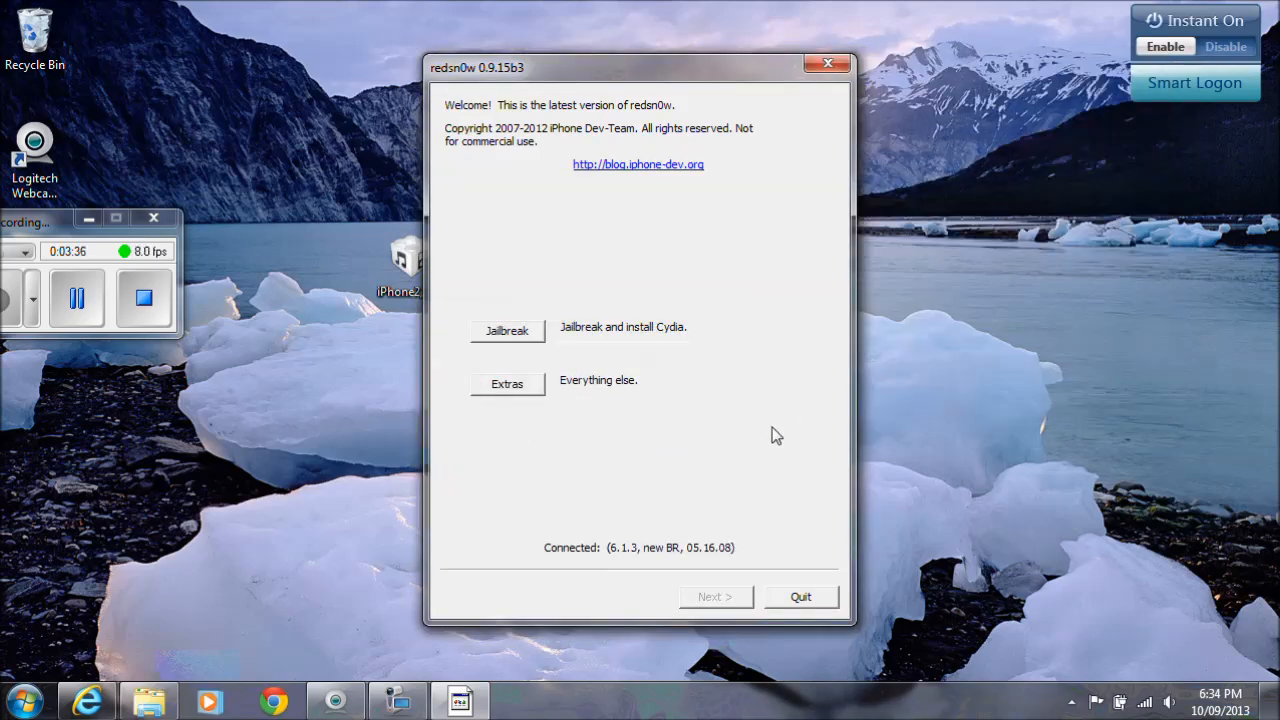
{"action": "mouse_move", "coordinate": [636, 423]}
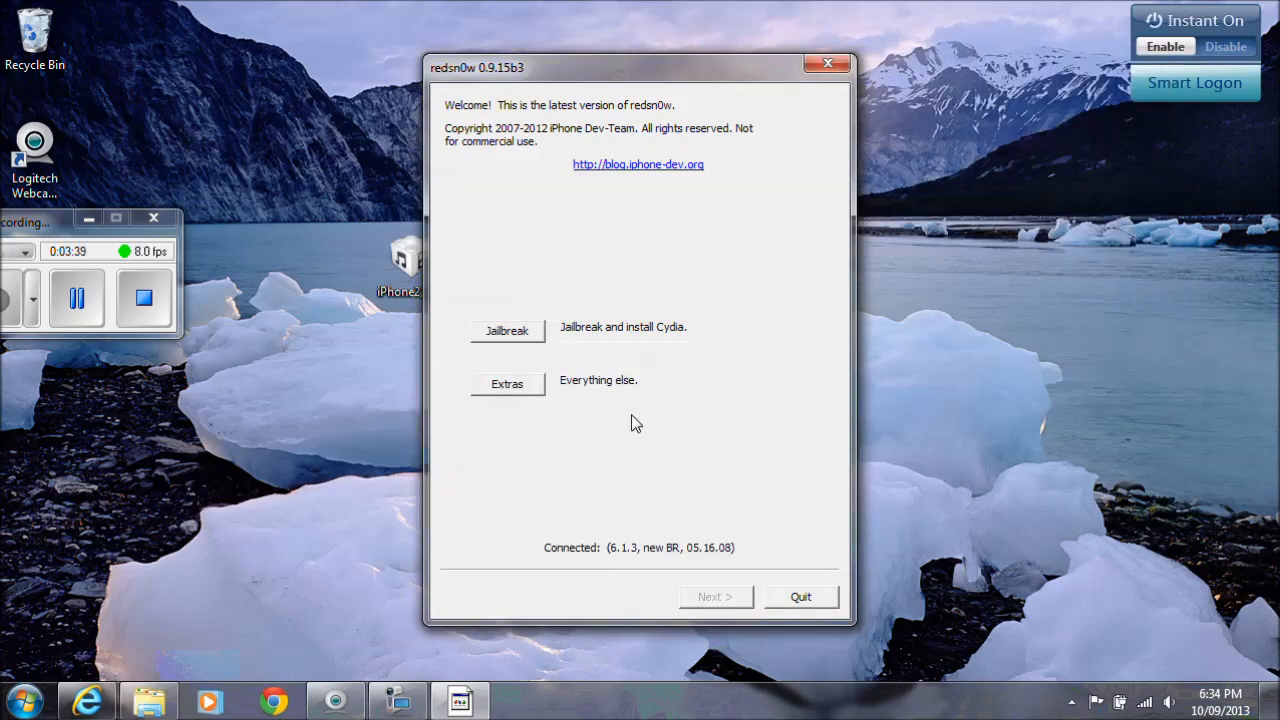
{"action": "left_click", "coordinate": [506, 384]}
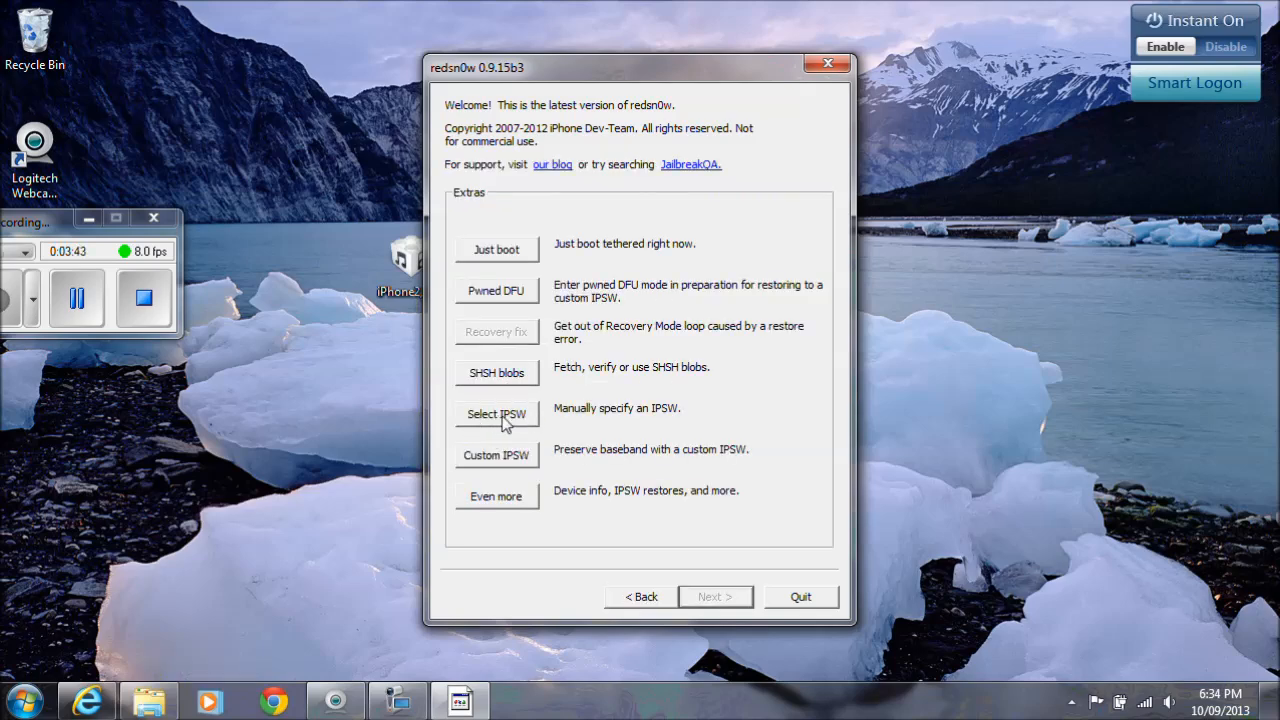
{"action": "left_click", "coordinate": [496, 414]}
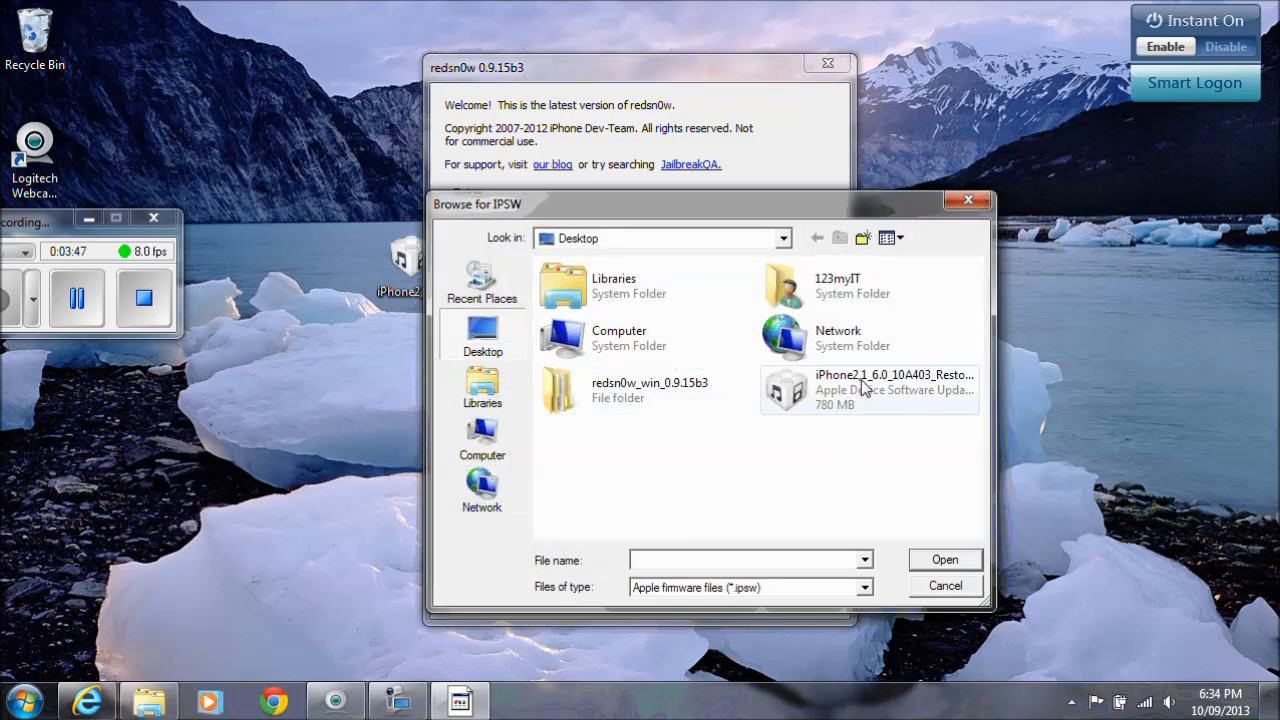
{"action": "mouse_move", "coordinate": [862, 388]}
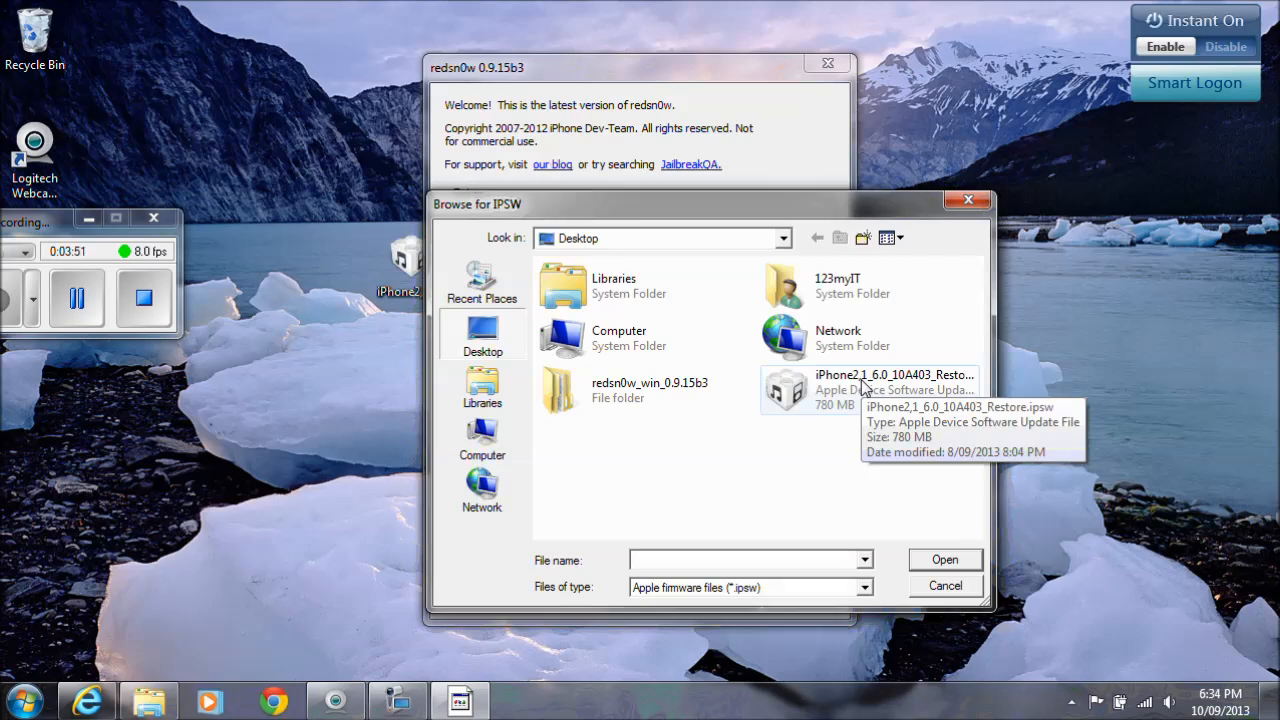
{"action": "left_click", "coordinate": [890, 388]}
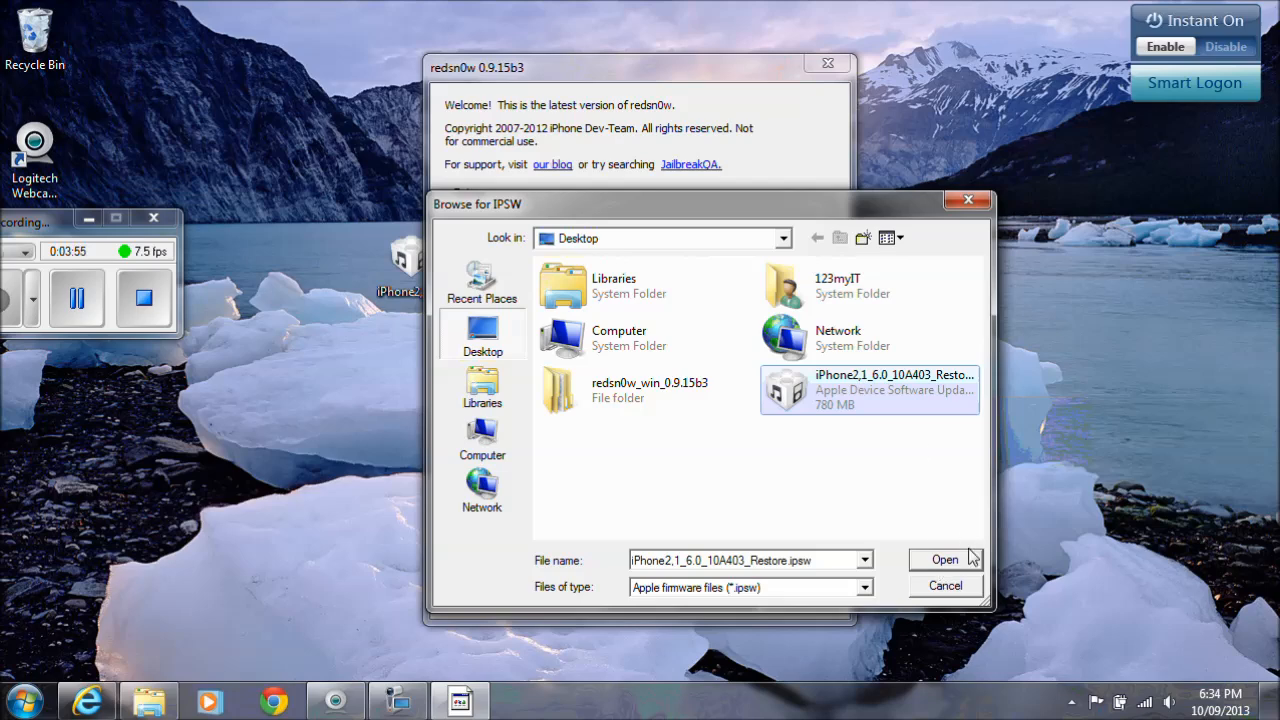
{"action": "left_click", "coordinate": [945, 558]}
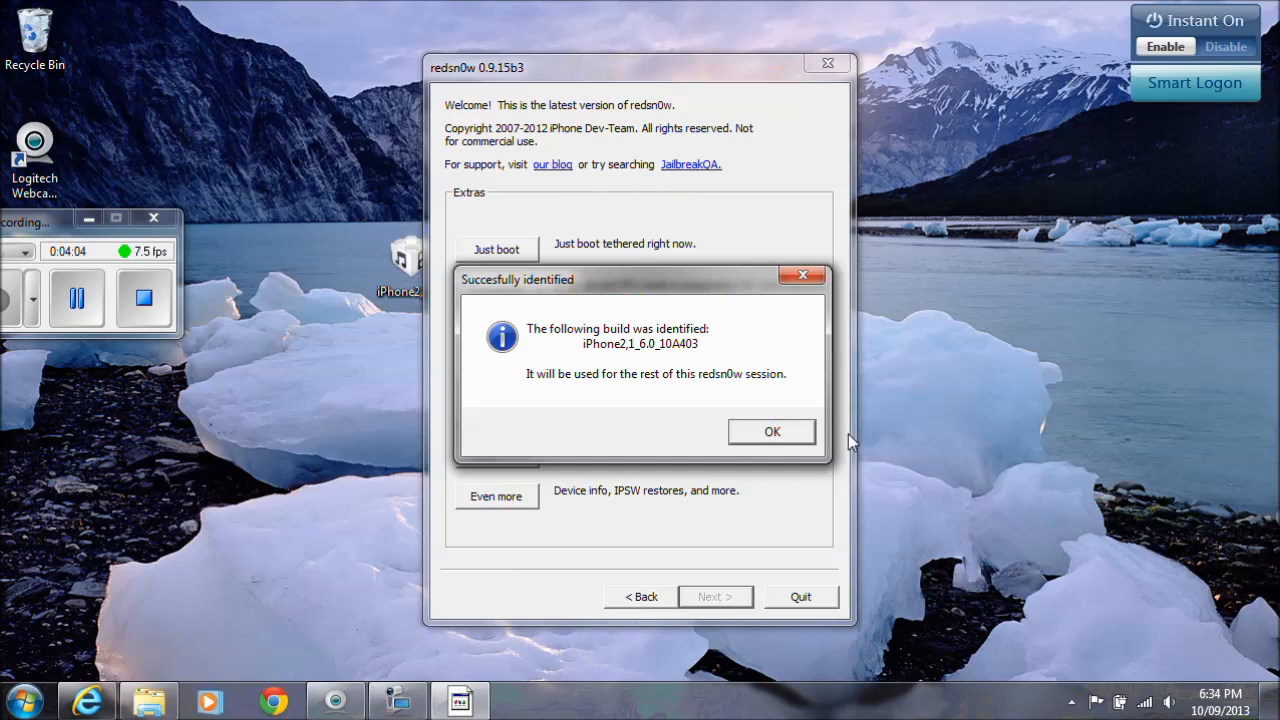
{"action": "mouse_move", "coordinate": [568, 388]}
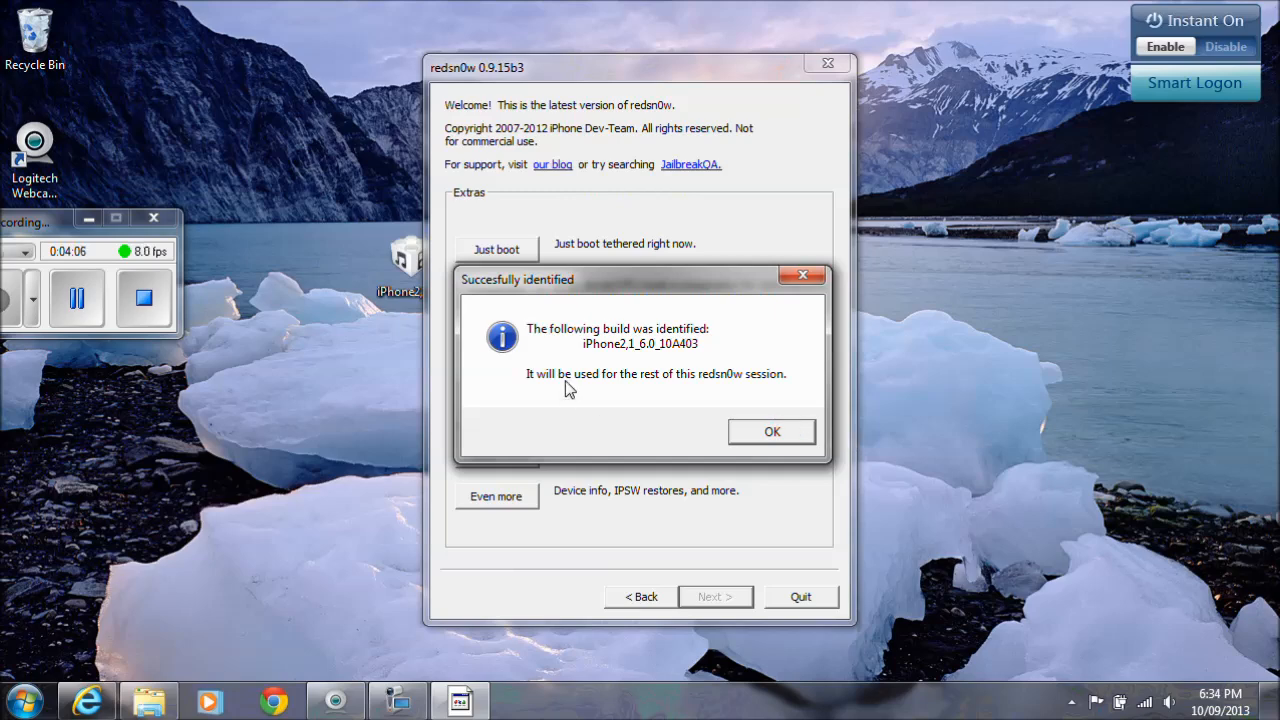
{"action": "mouse_move", "coordinate": [785, 413]}
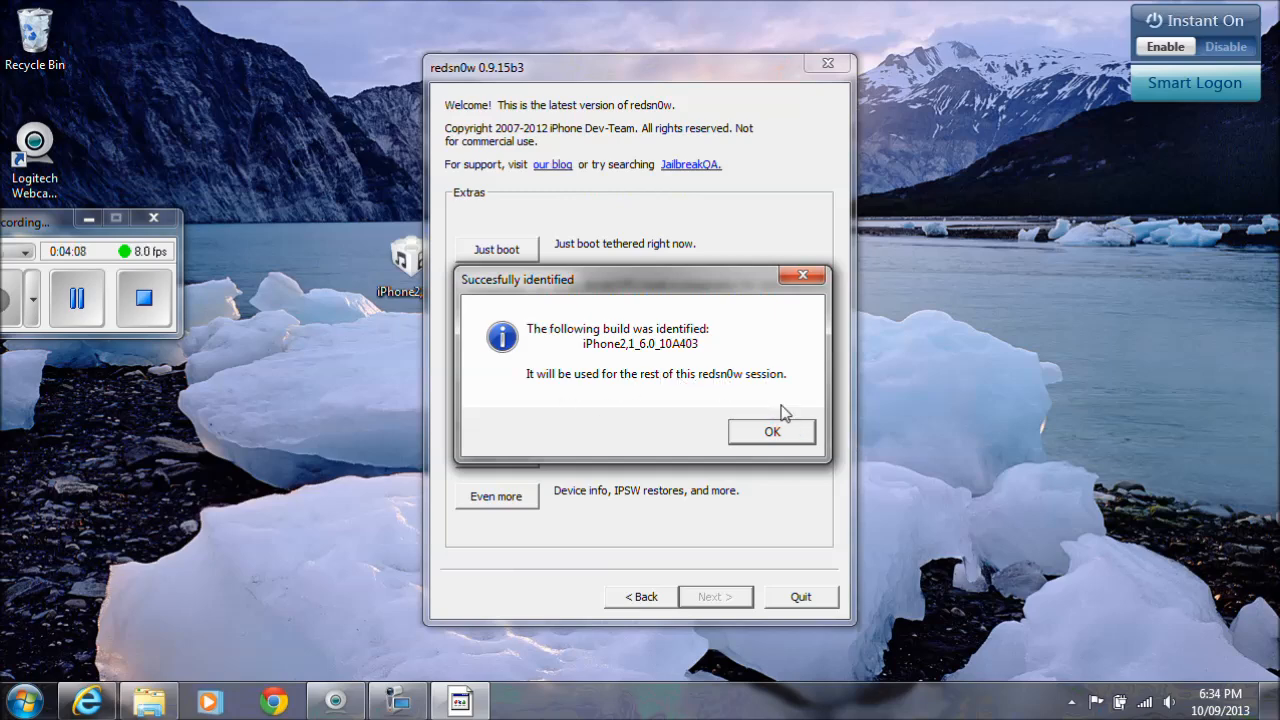
Dismiss the build identification message and answer No to the newer-model question
{"action": "left_click", "coordinate": [771, 431]}
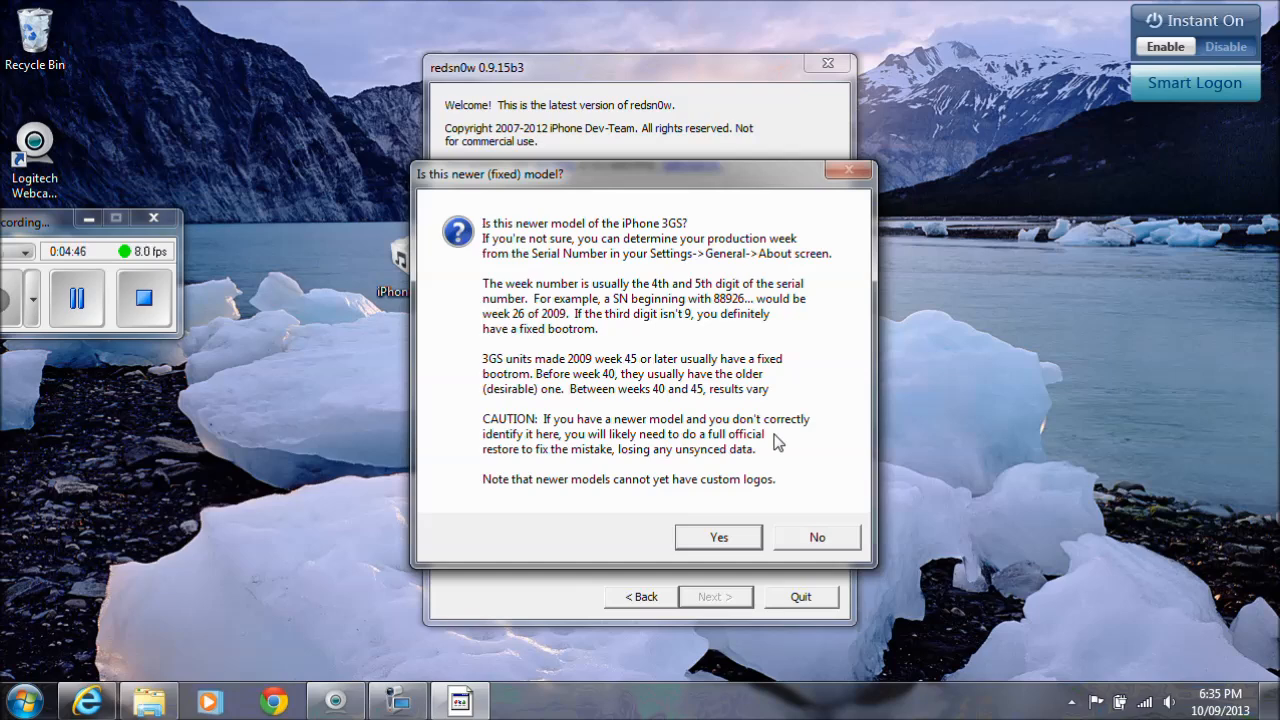
{"action": "mouse_move", "coordinate": [656, 161]}
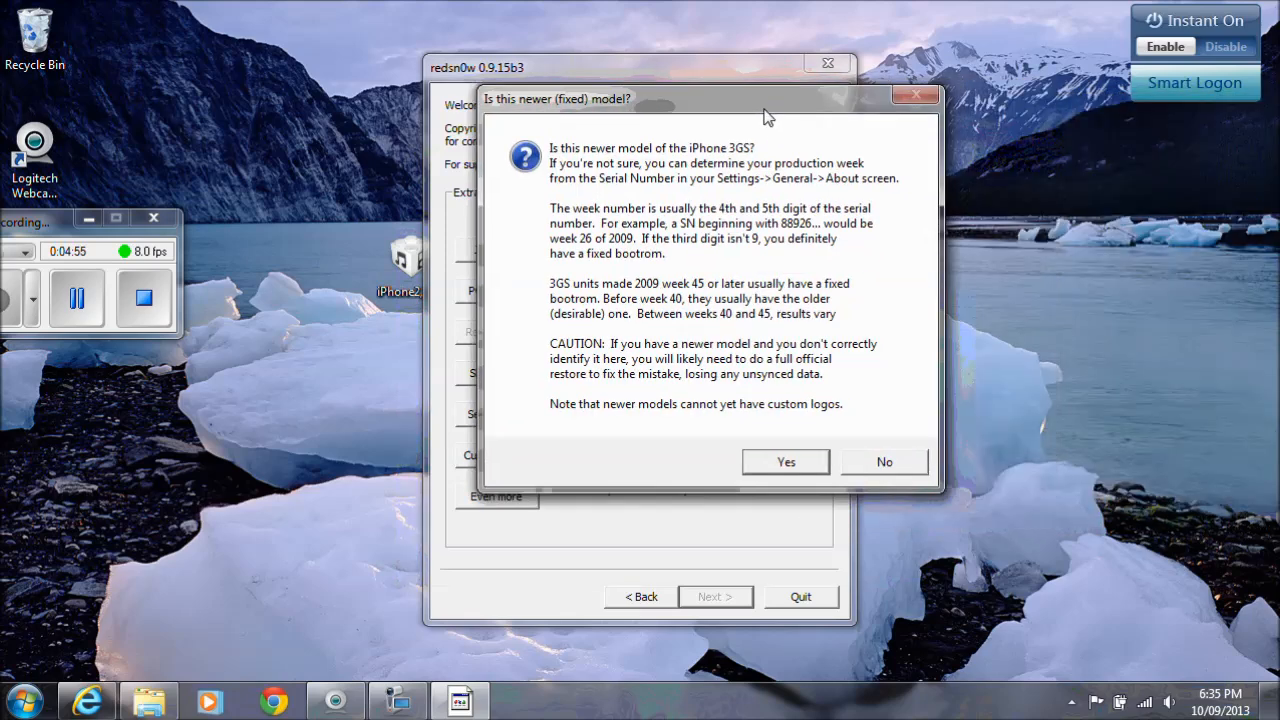
{"action": "mouse_move", "coordinate": [884, 462]}
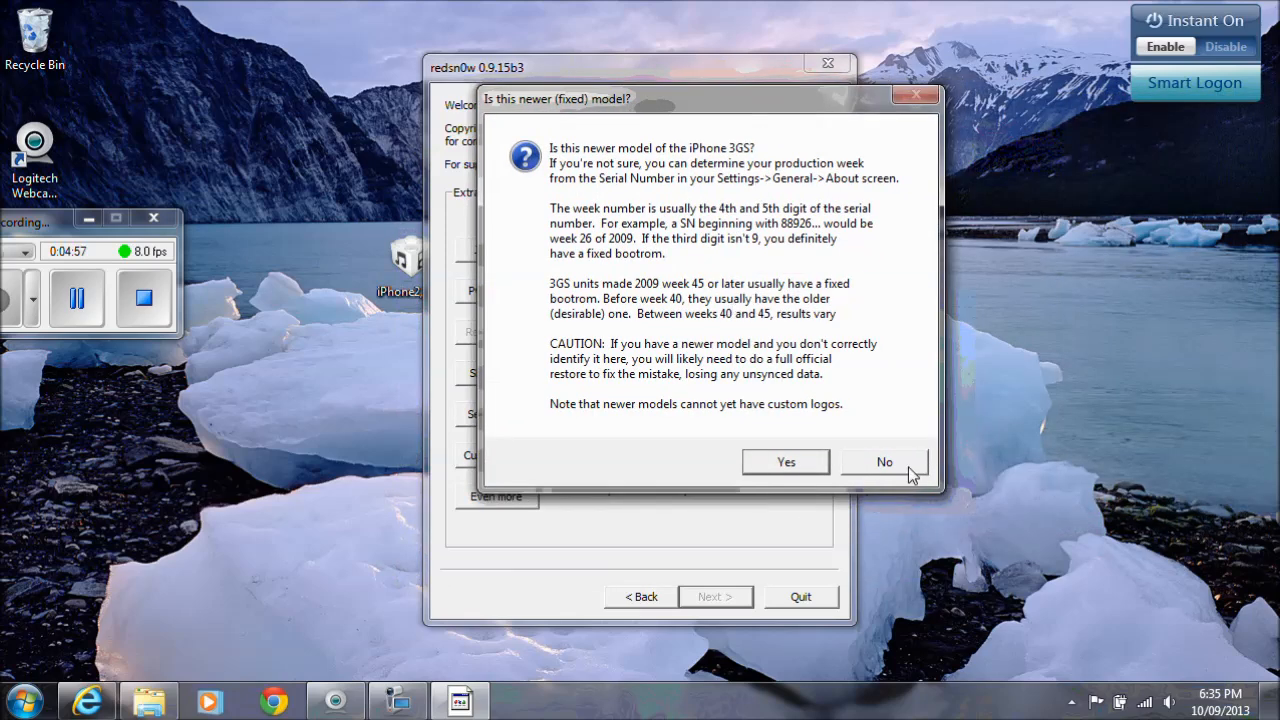
{"action": "left_click", "coordinate": [884, 461]}
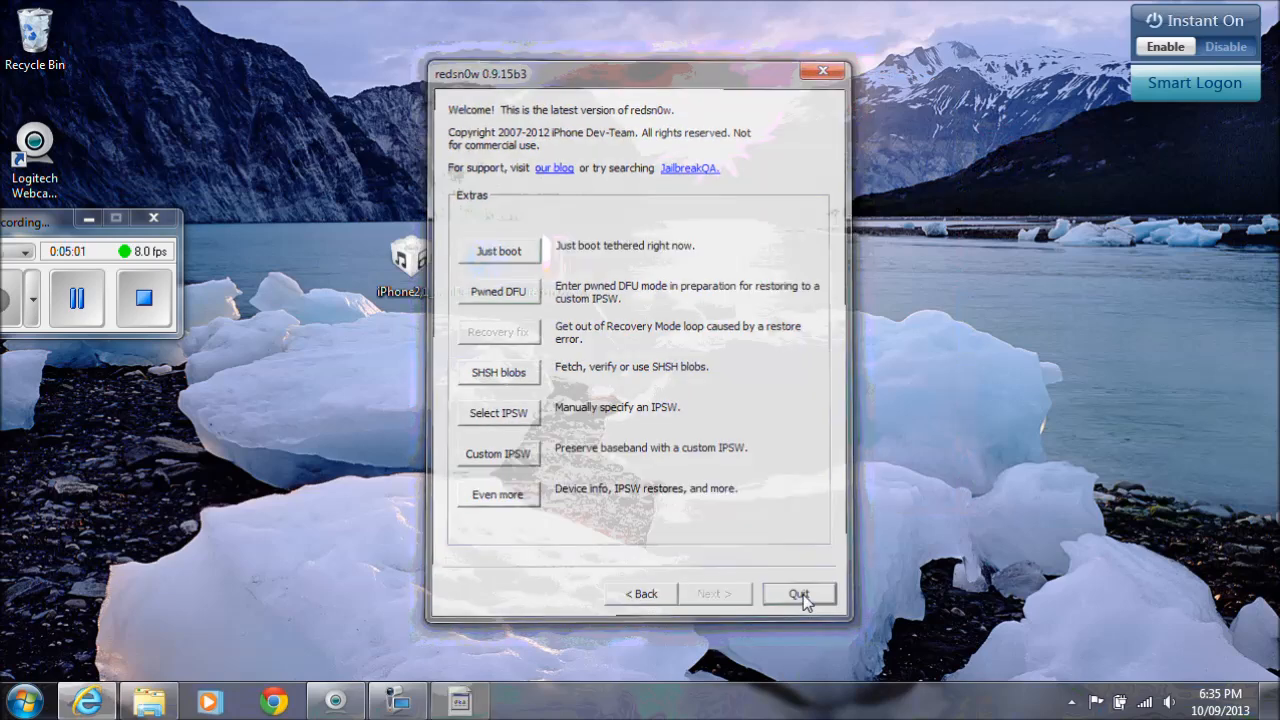
Quit redsn0w and run iDetector-V1.0.exe past its security warning
{"action": "left_click", "coordinate": [799, 593]}
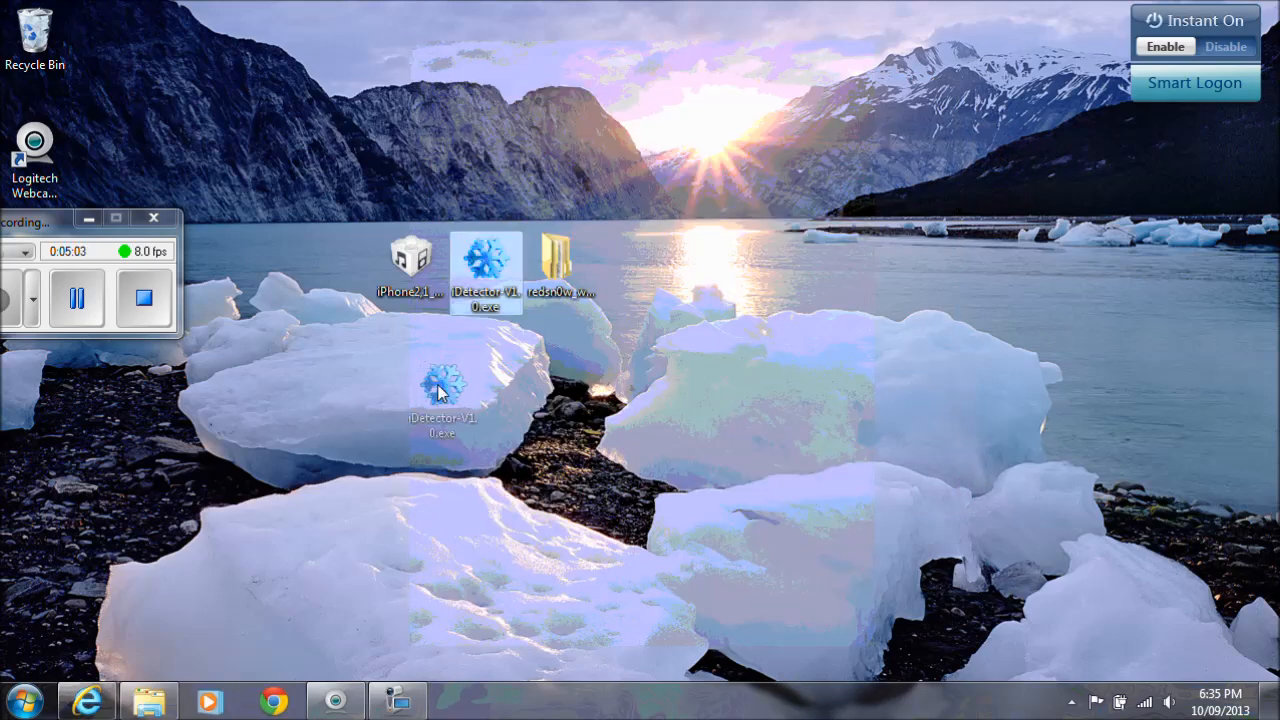
{"action": "double_click", "coordinate": [443, 385]}
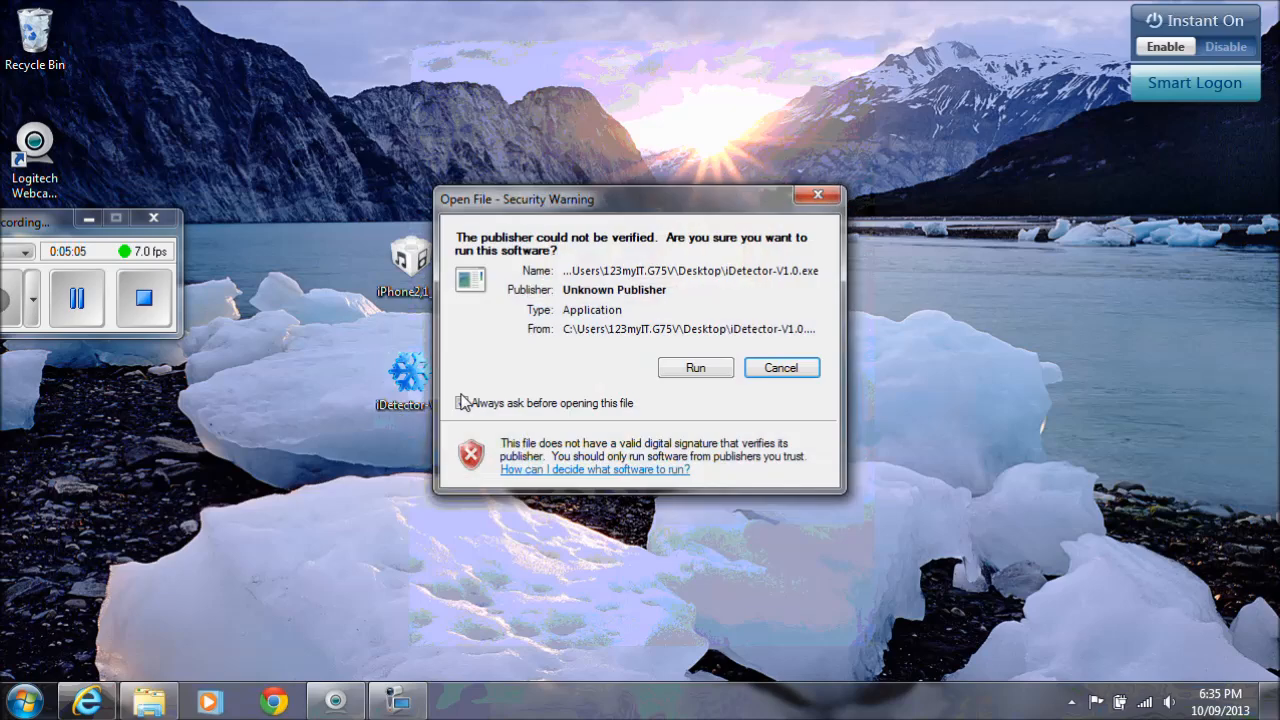
{"action": "left_click", "coordinate": [695, 367]}
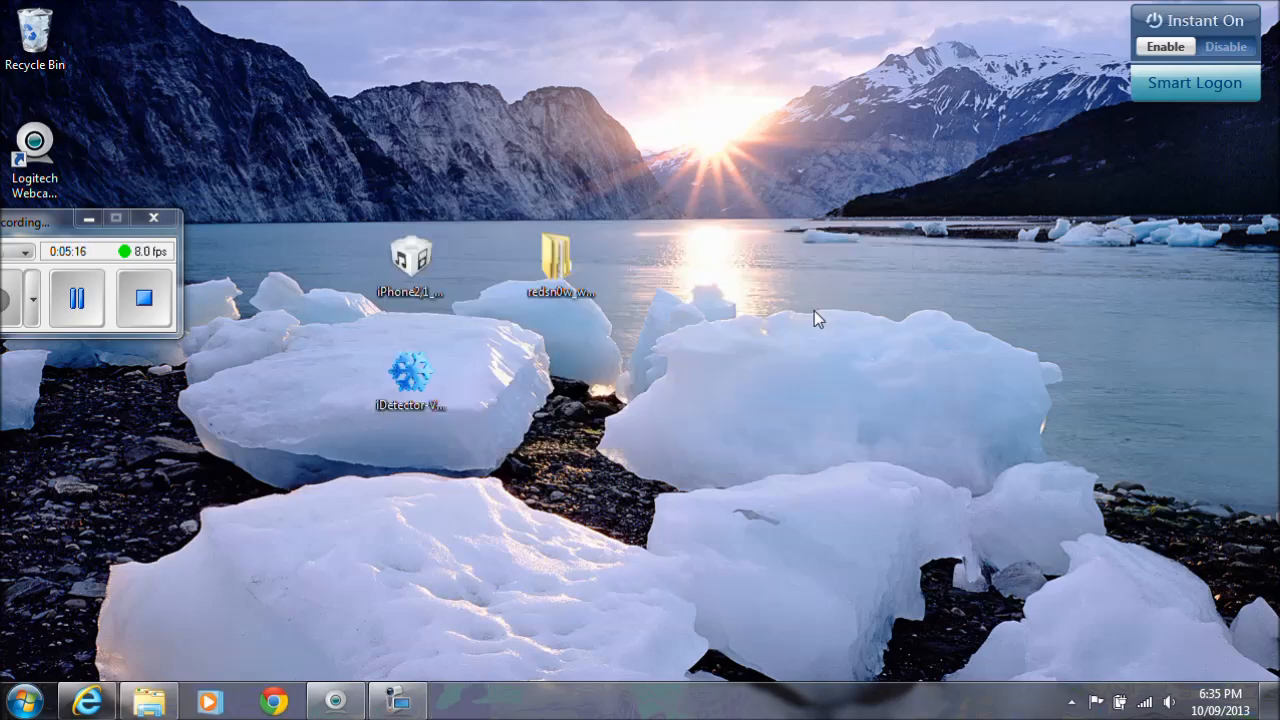
{"action": "mouse_move", "coordinate": [735, 332]}
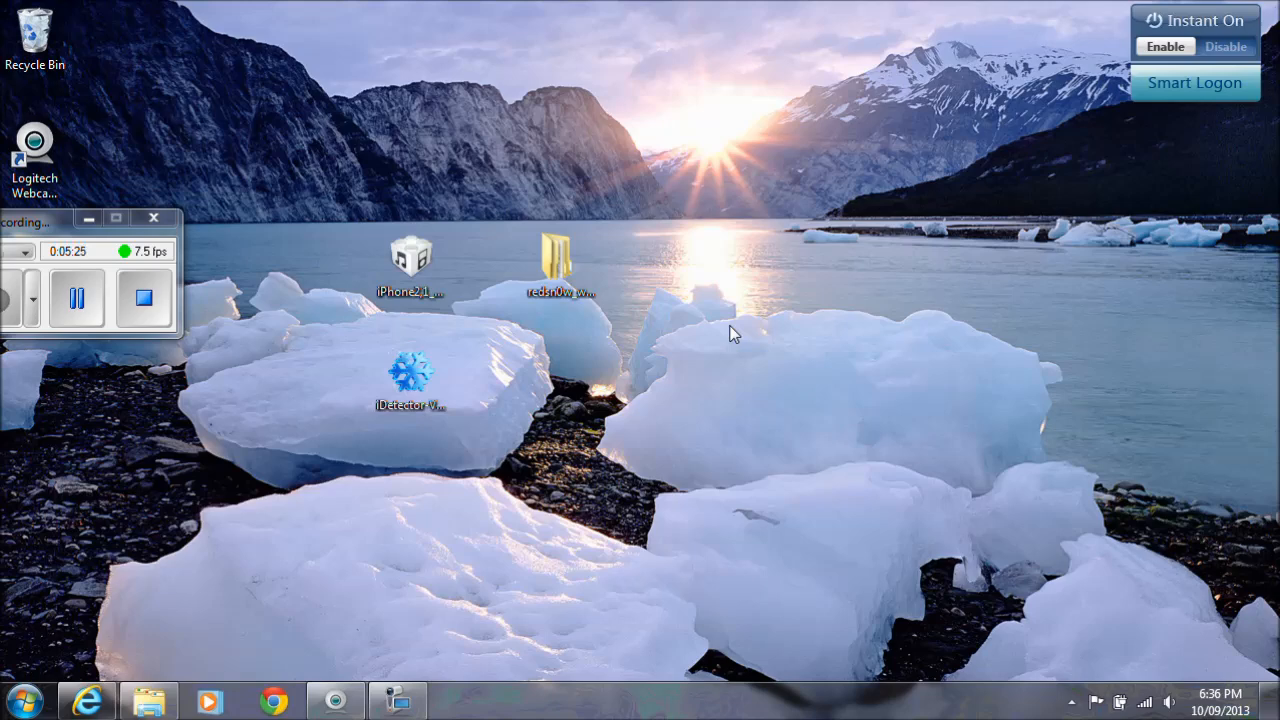
{"action": "mouse_move", "coordinate": [685, 402]}
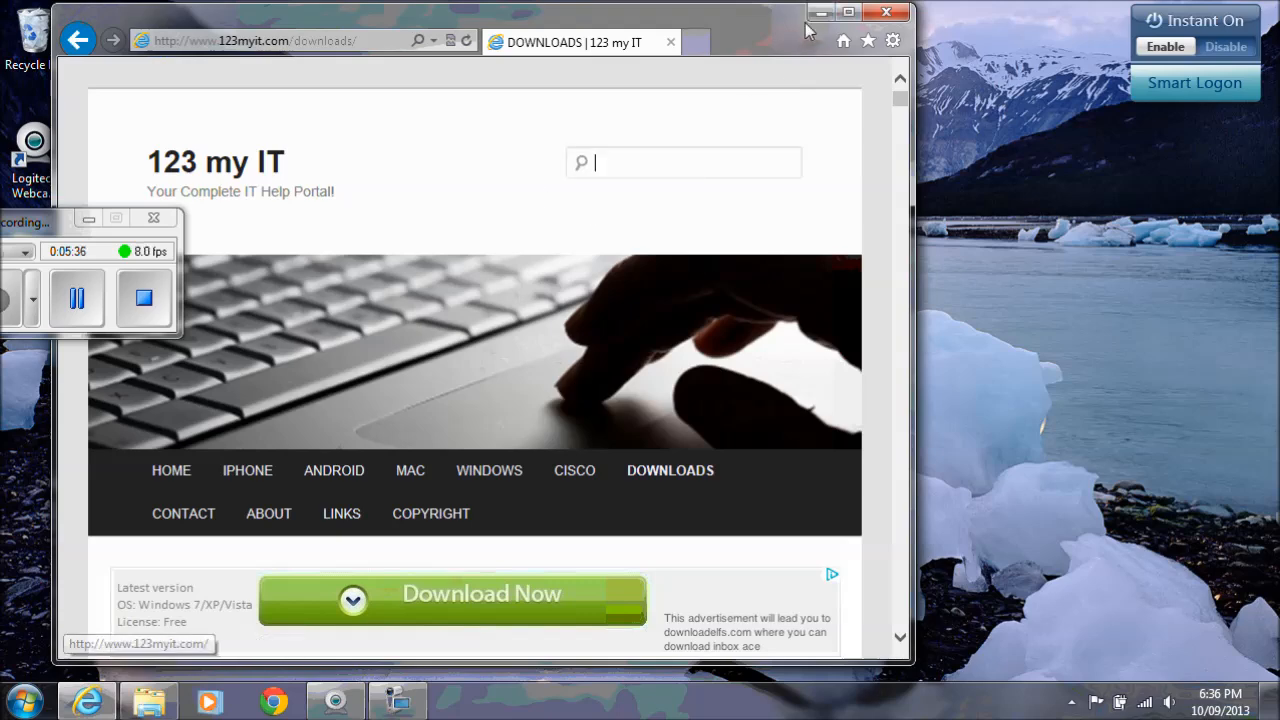
{"action": "left_click", "coordinate": [887, 12]}
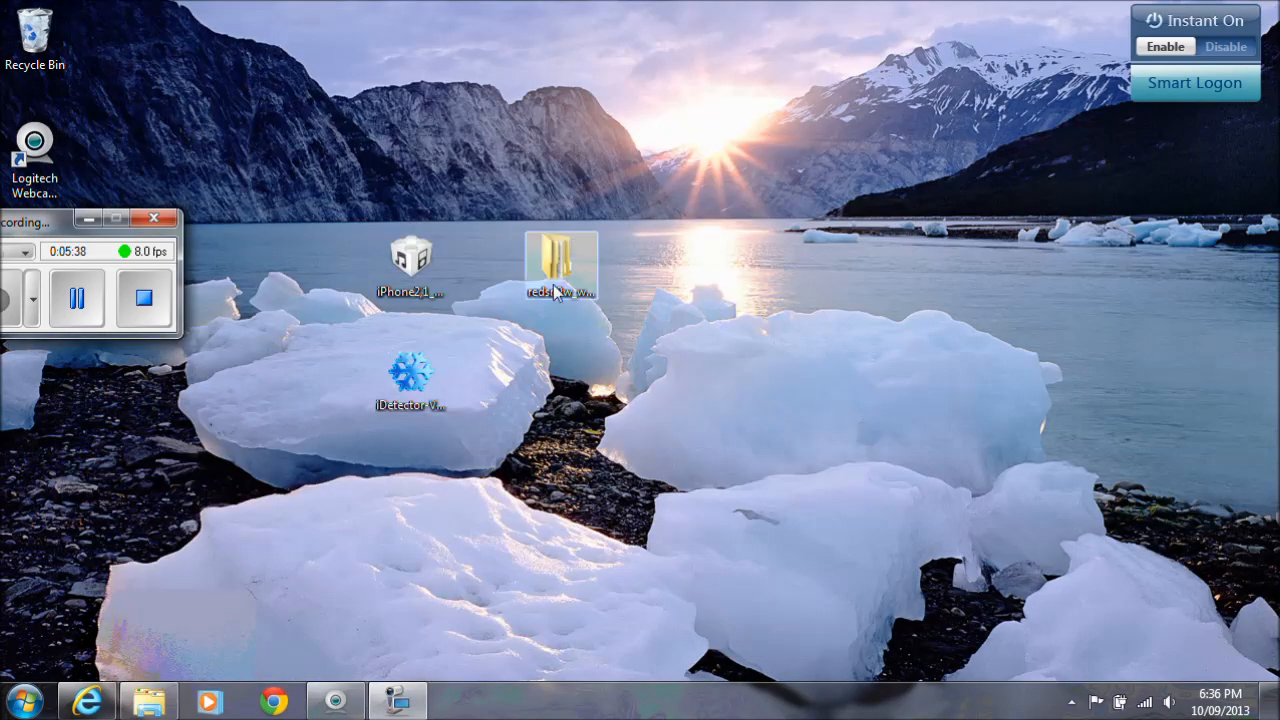
{"action": "double_click", "coordinate": [558, 255]}
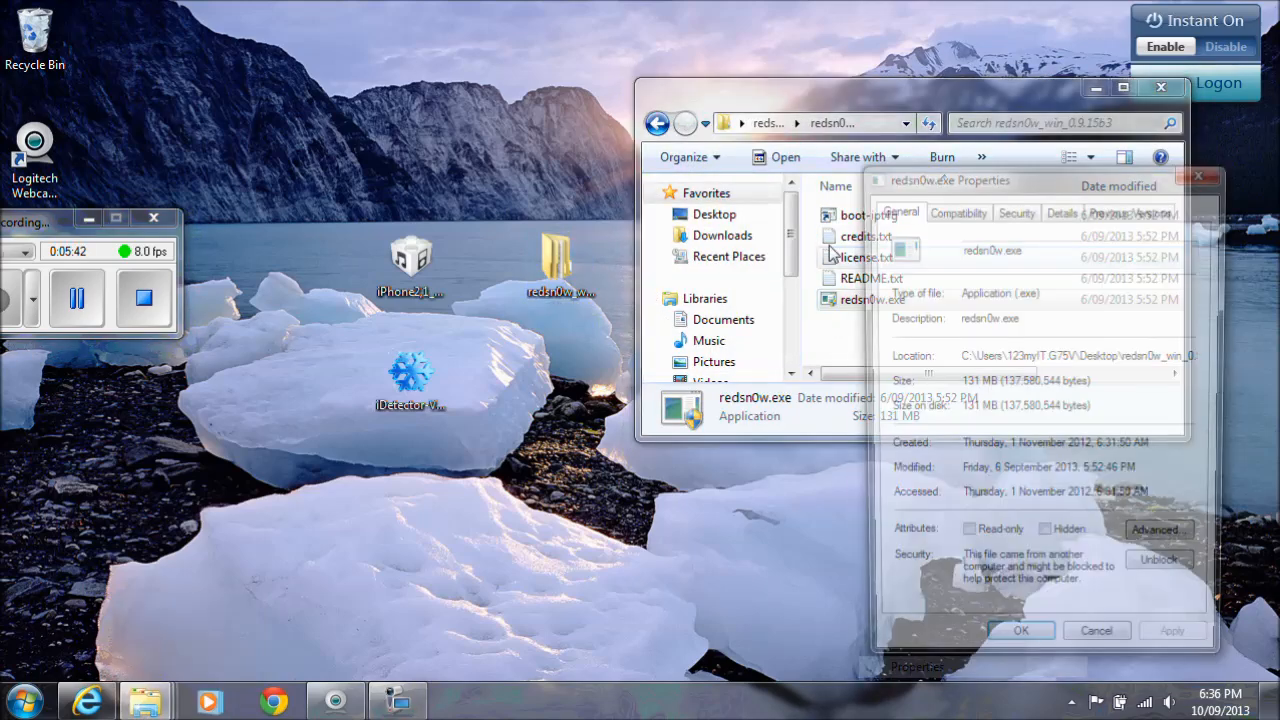
Close the redsn0w.exe Properties window and relaunch redsn0w 0.9.15b3
{"action": "left_click", "coordinate": [956, 212]}
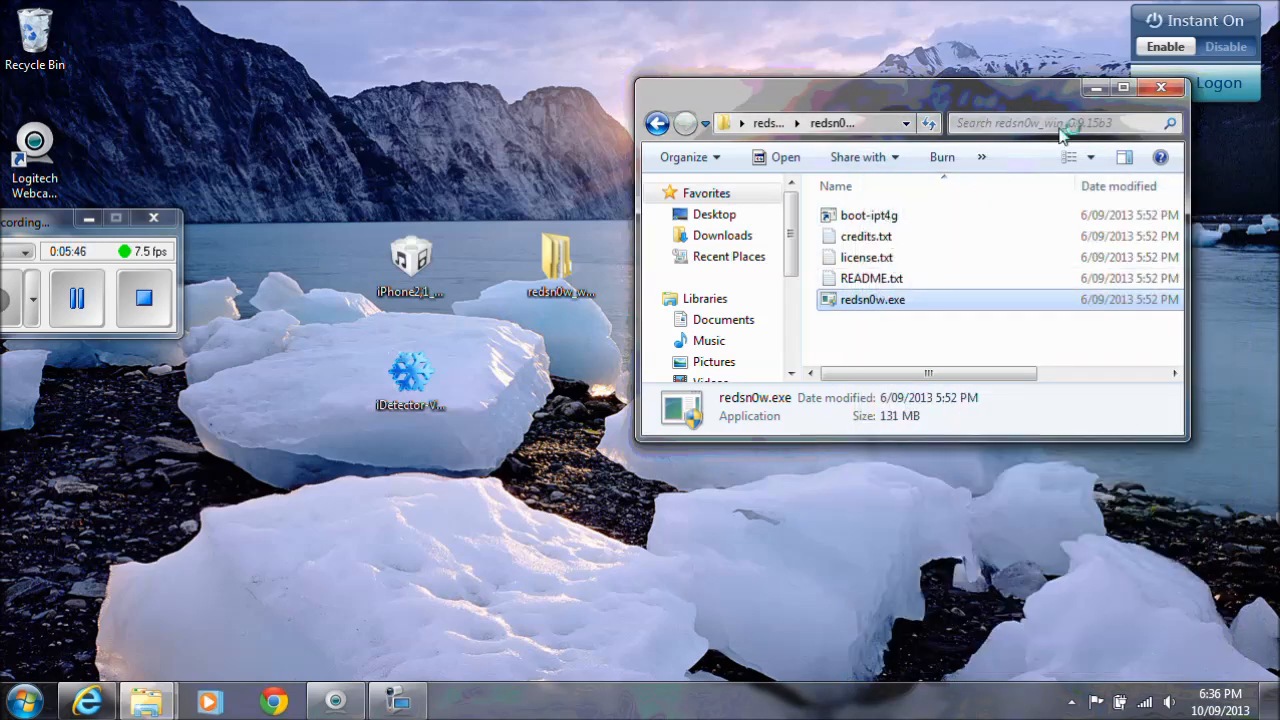
{"action": "double_click", "coordinate": [870, 299]}
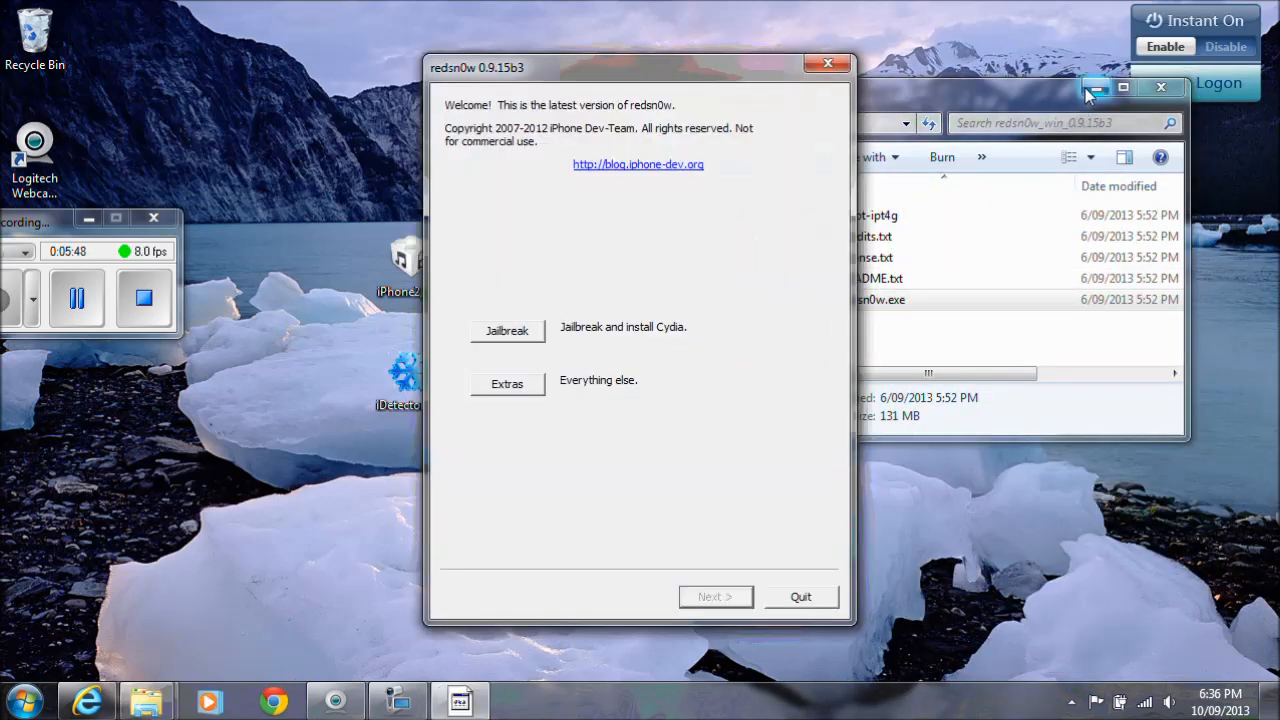
Reload iPhone2,1_6.0_10A403_Restore.ipsw through Extras > Select IPSW
{"action": "left_click", "coordinate": [507, 383]}
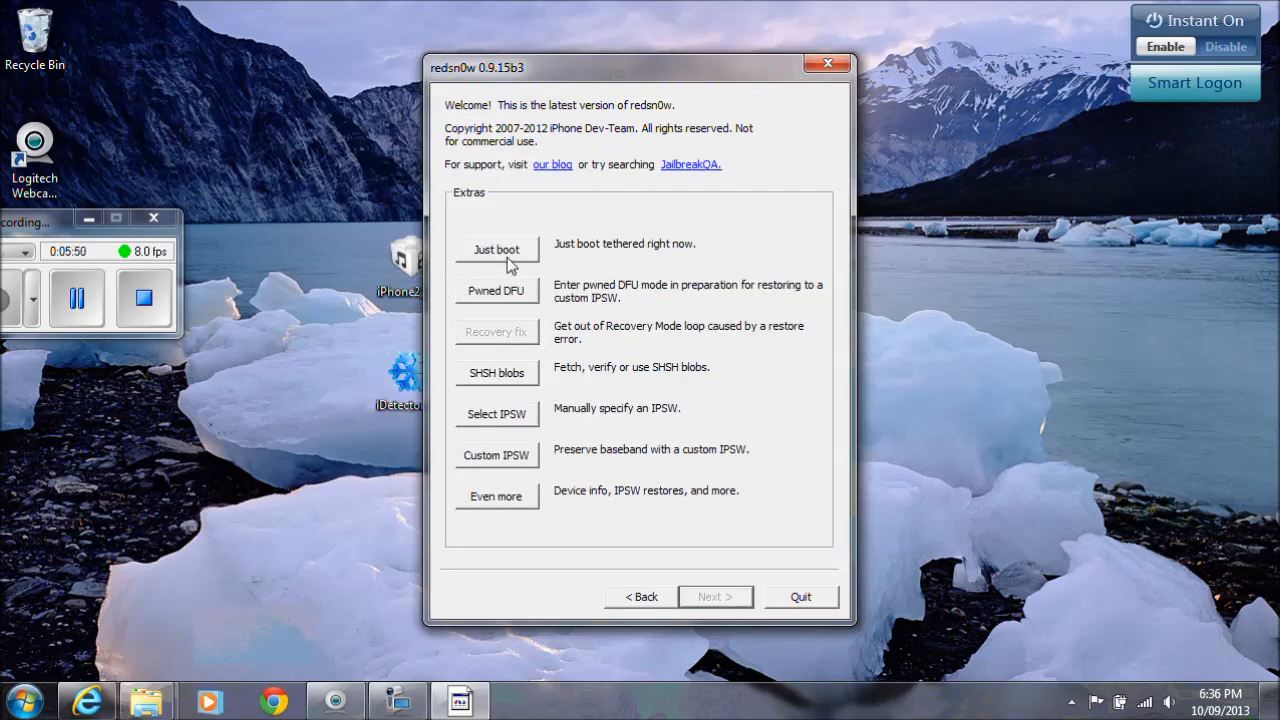
{"action": "left_click", "coordinate": [496, 414]}
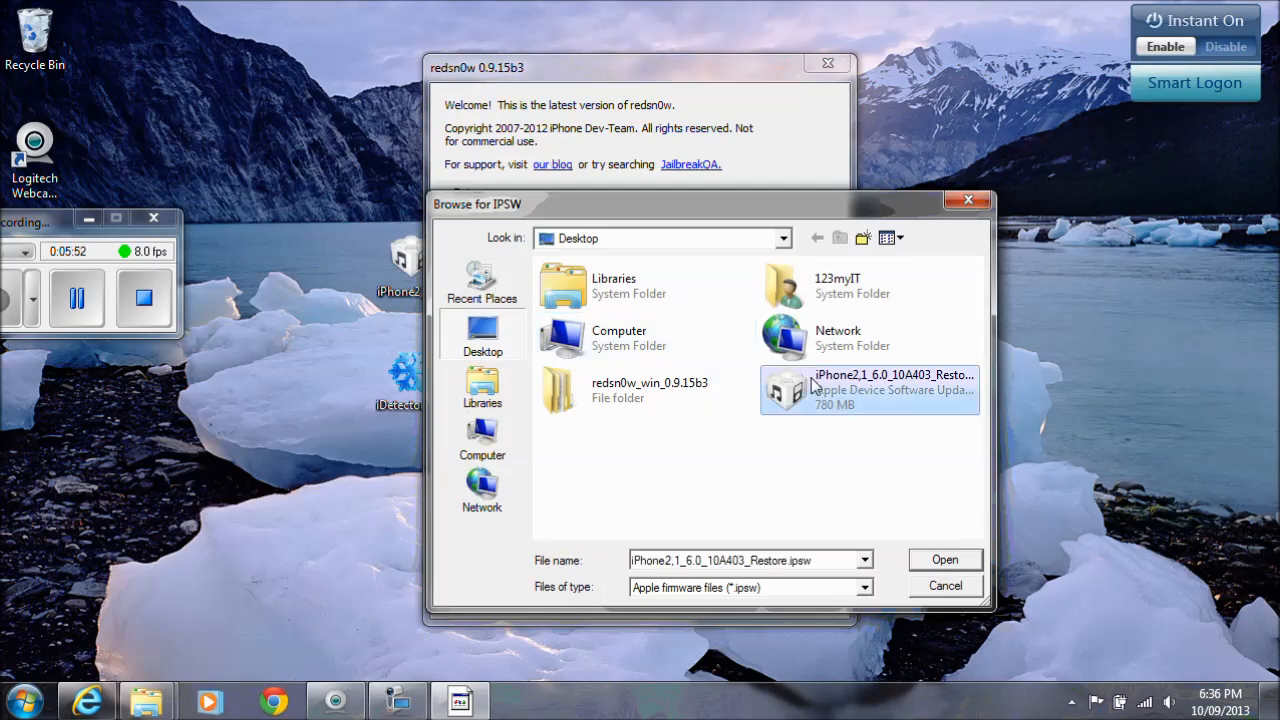
{"action": "left_click", "coordinate": [945, 559]}
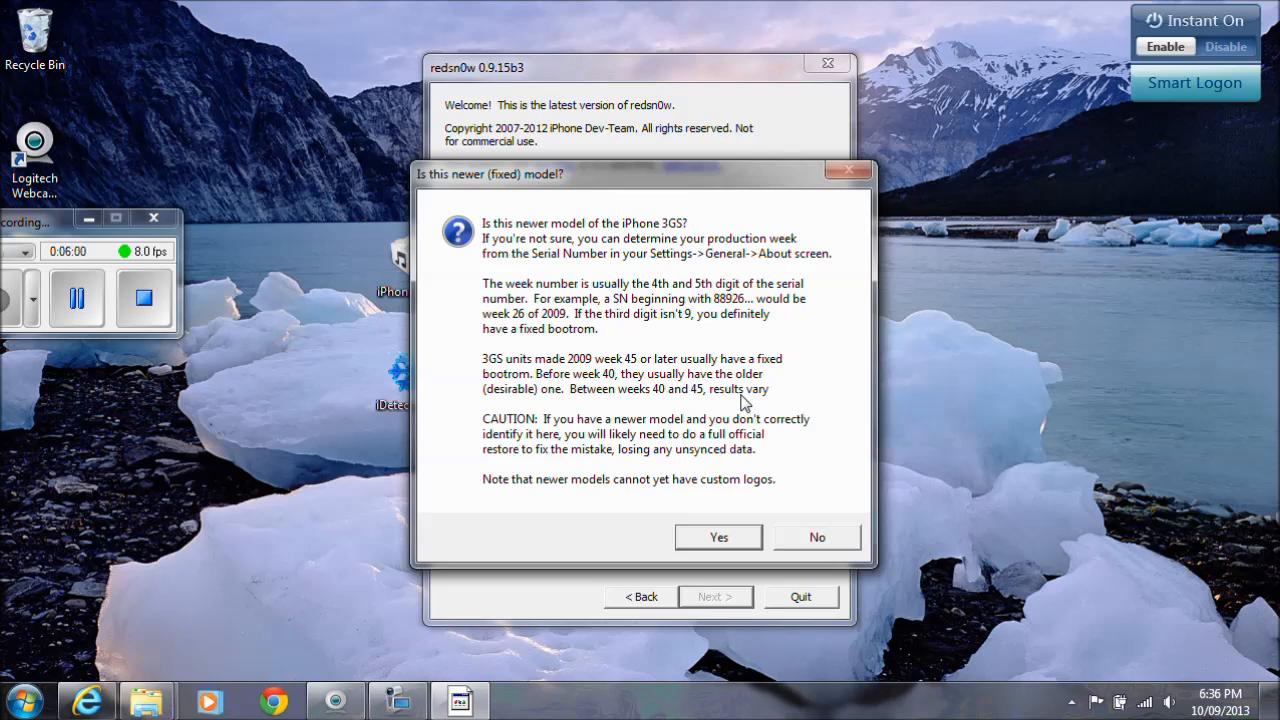
{"action": "mouse_move", "coordinate": [748, 443]}
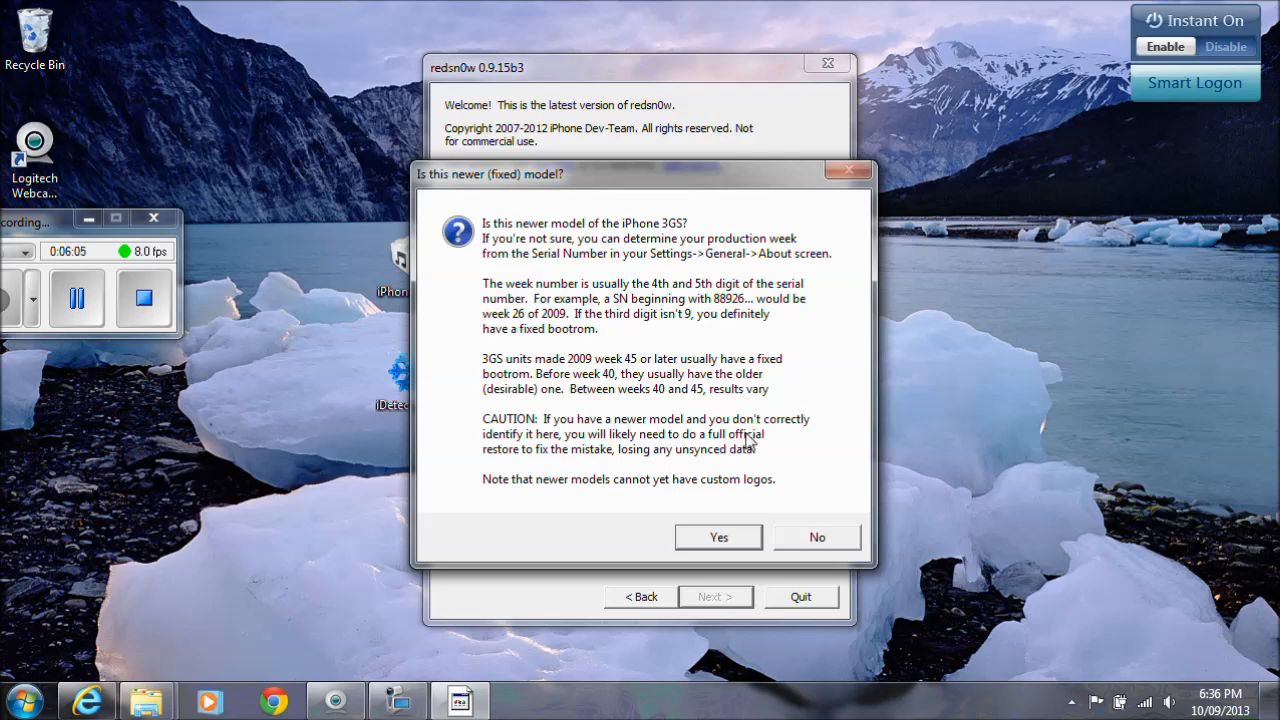
{"action": "mouse_move", "coordinate": [740, 508]}
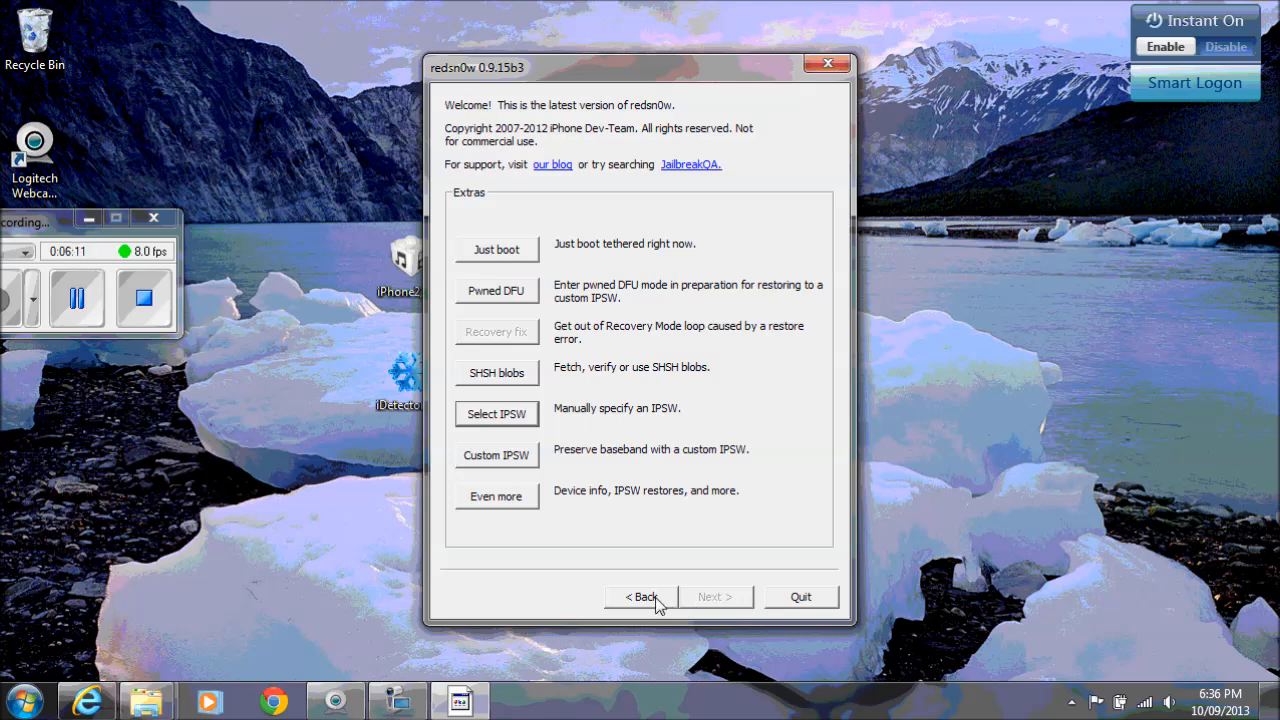
Return to the welcome page and start the jailbreak with only Install Cydia ticked
{"action": "left_click", "coordinate": [640, 596]}
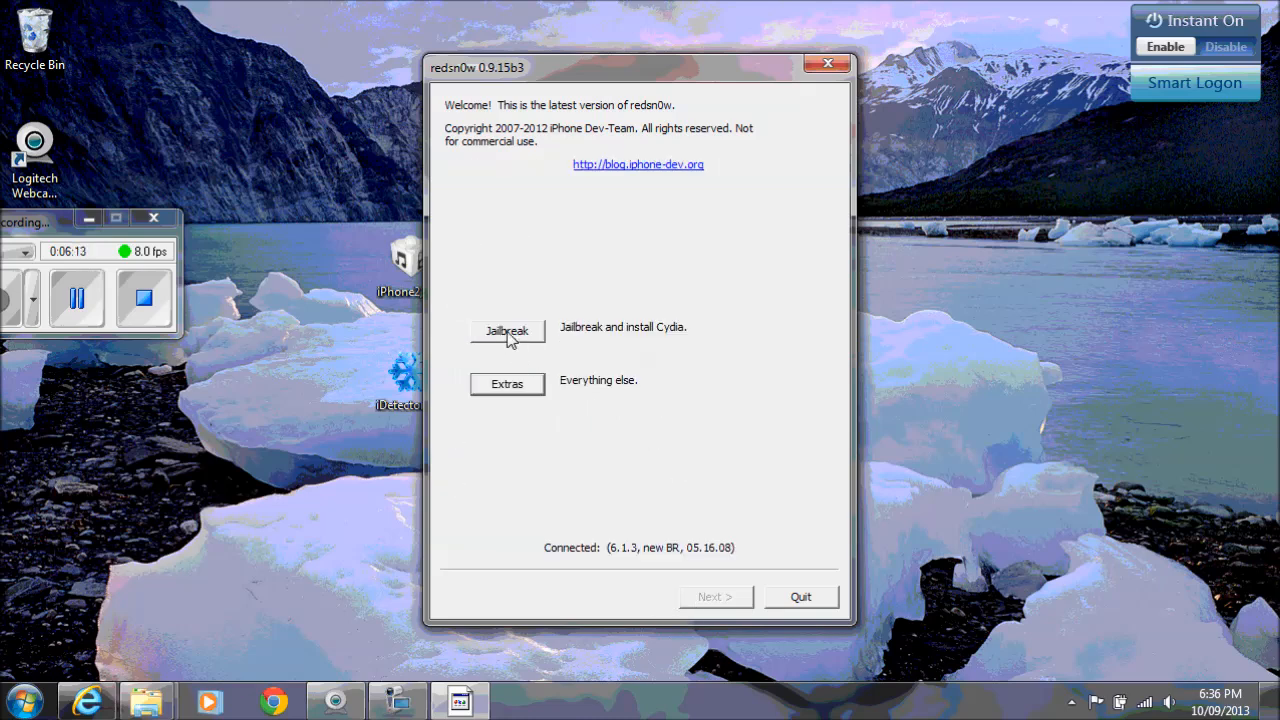
{"action": "left_click", "coordinate": [506, 331]}
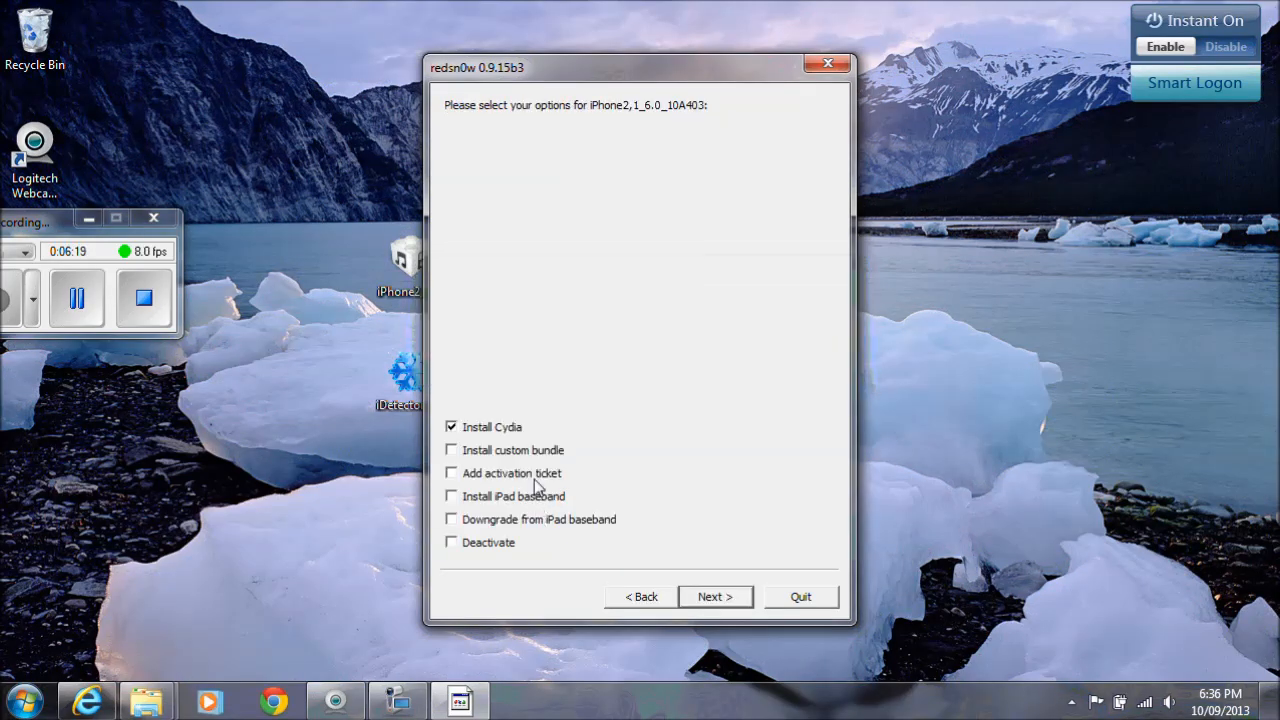
{"action": "mouse_move", "coordinate": [558, 477]}
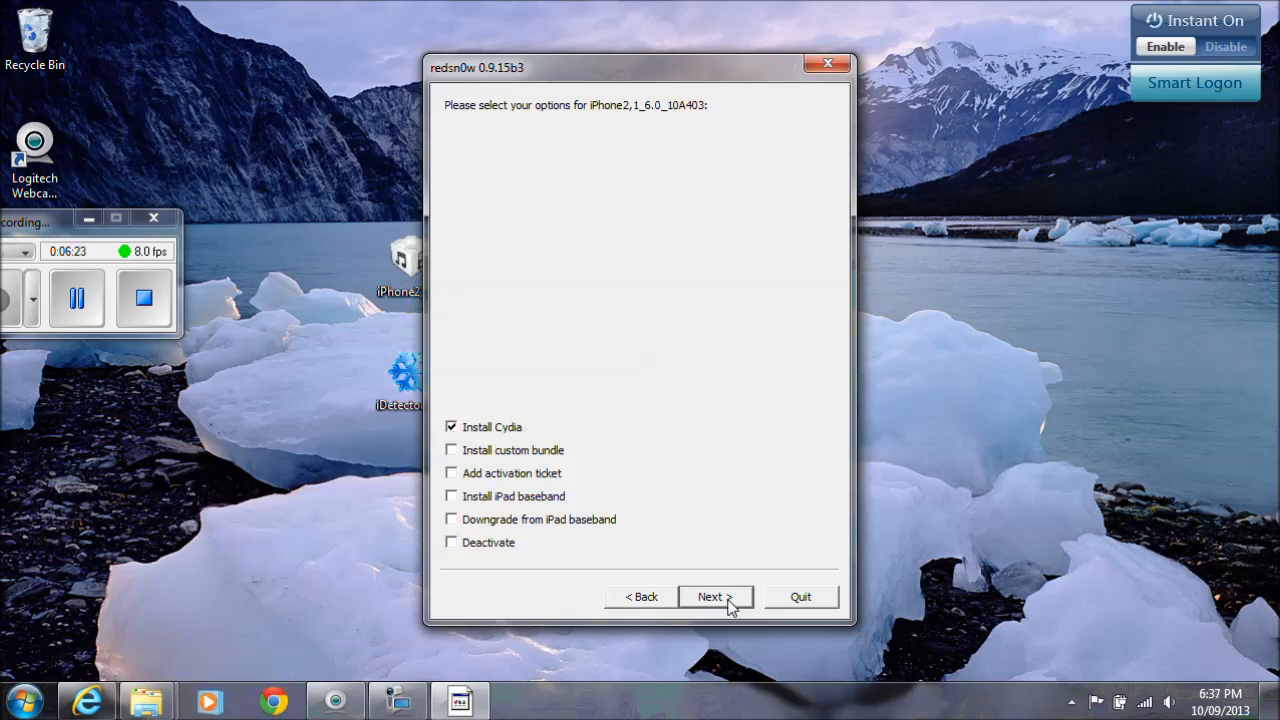
{"action": "left_click", "coordinate": [715, 597]}
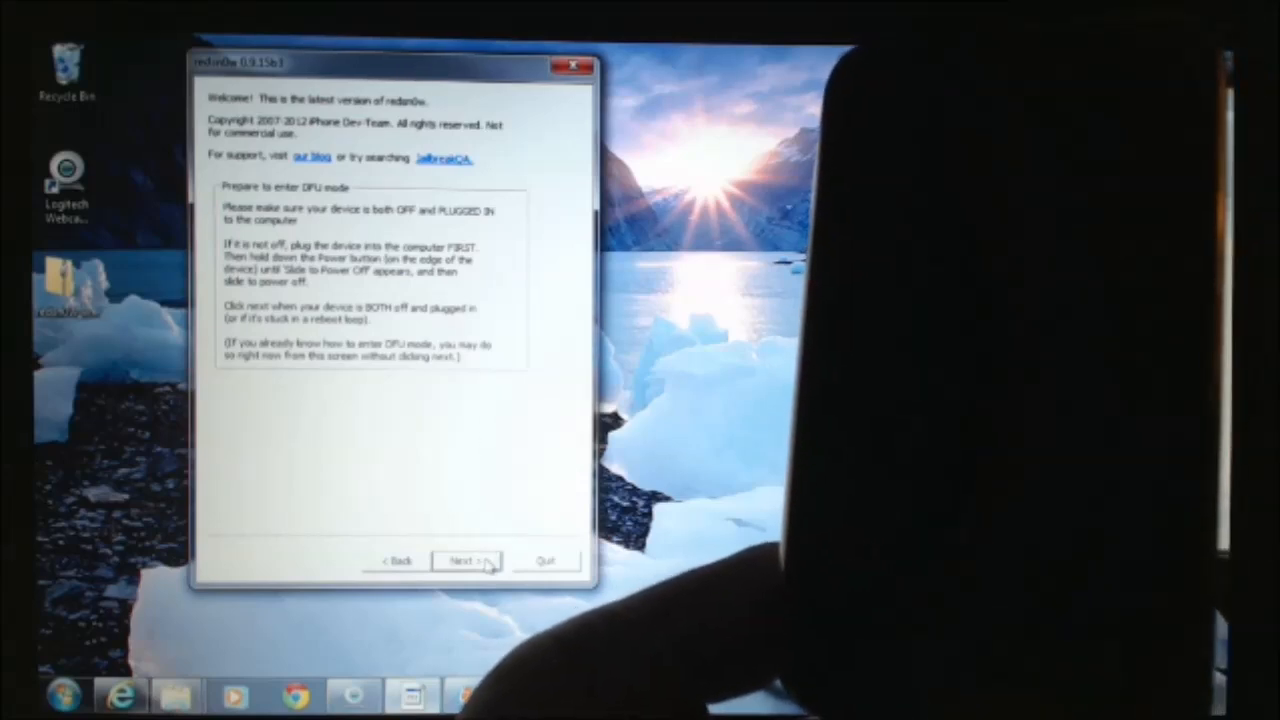
Confirm the iPhone is off and plugged in, then follow the DFU-mode button prompts
{"action": "left_click", "coordinate": [467, 559]}
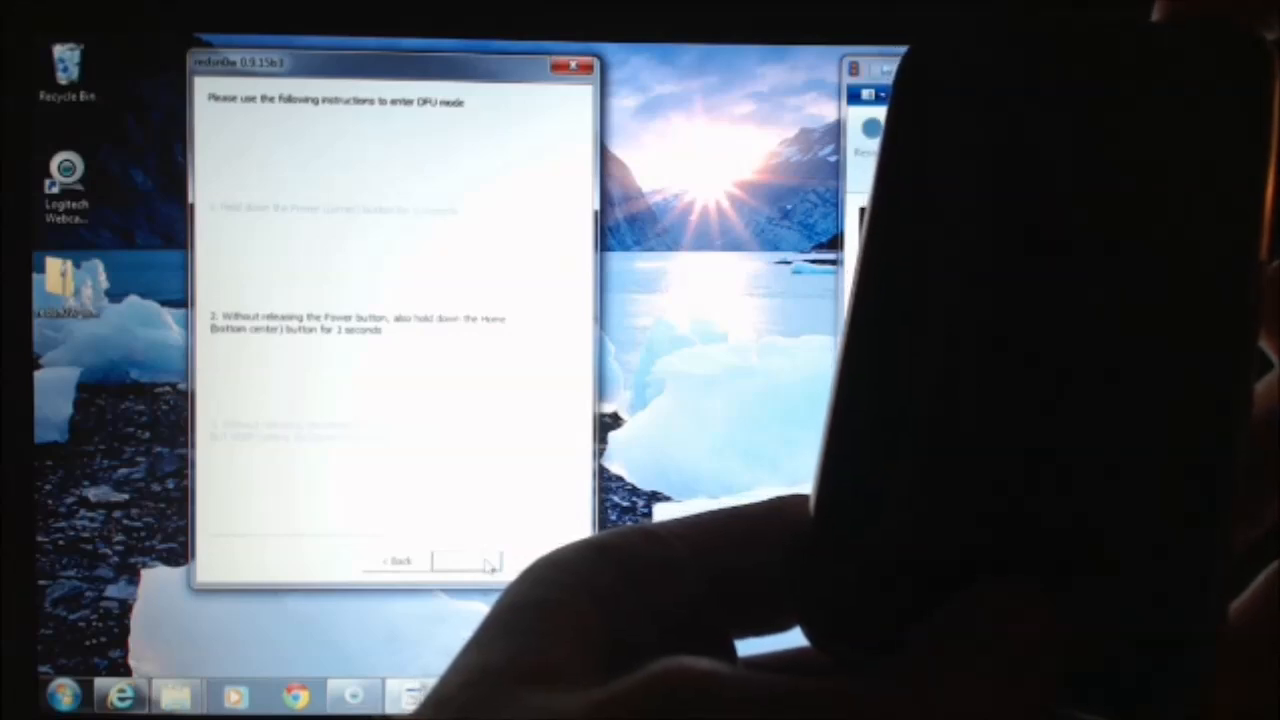
{"action": "left_click", "coordinate": [468, 560]}
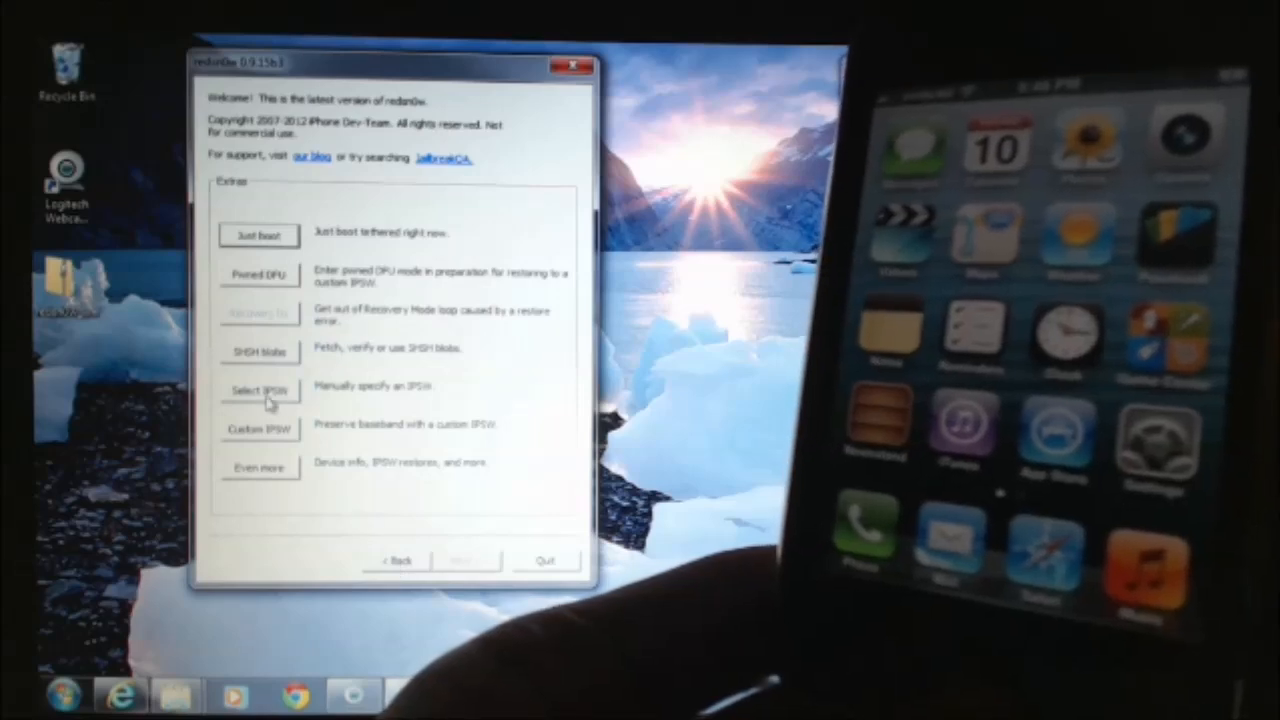
Load the iPhone2,1 6.0 (10A403) IPSW and confirm the phone is the newer 3GS model
{"action": "left_click", "coordinate": [258, 390]}
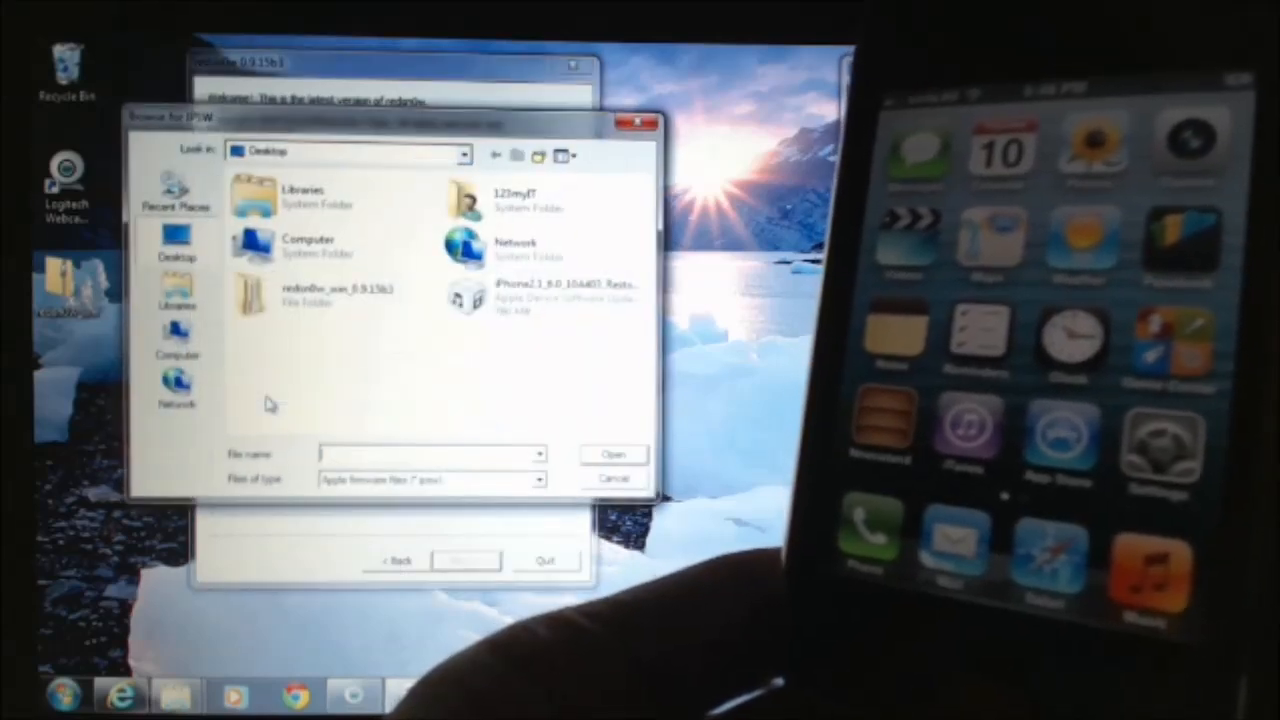
{"action": "mouse_move", "coordinate": [520, 298]}
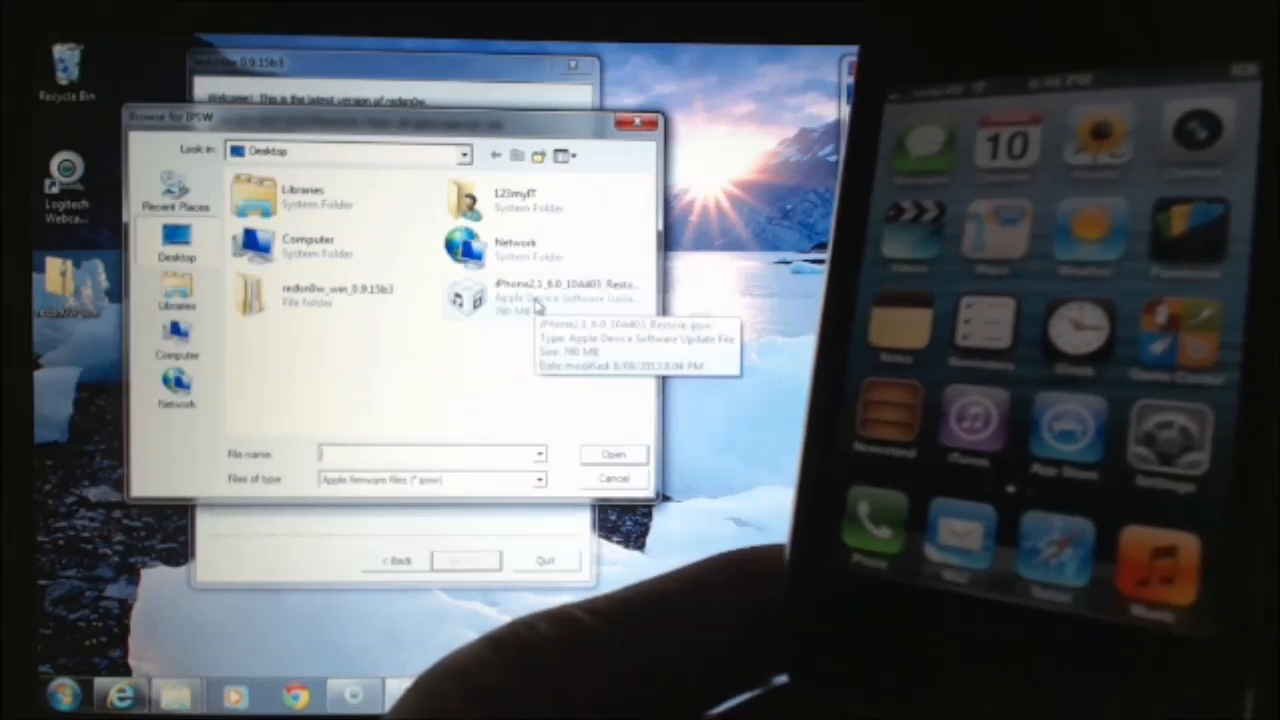
{"action": "left_click", "coordinate": [540, 298]}
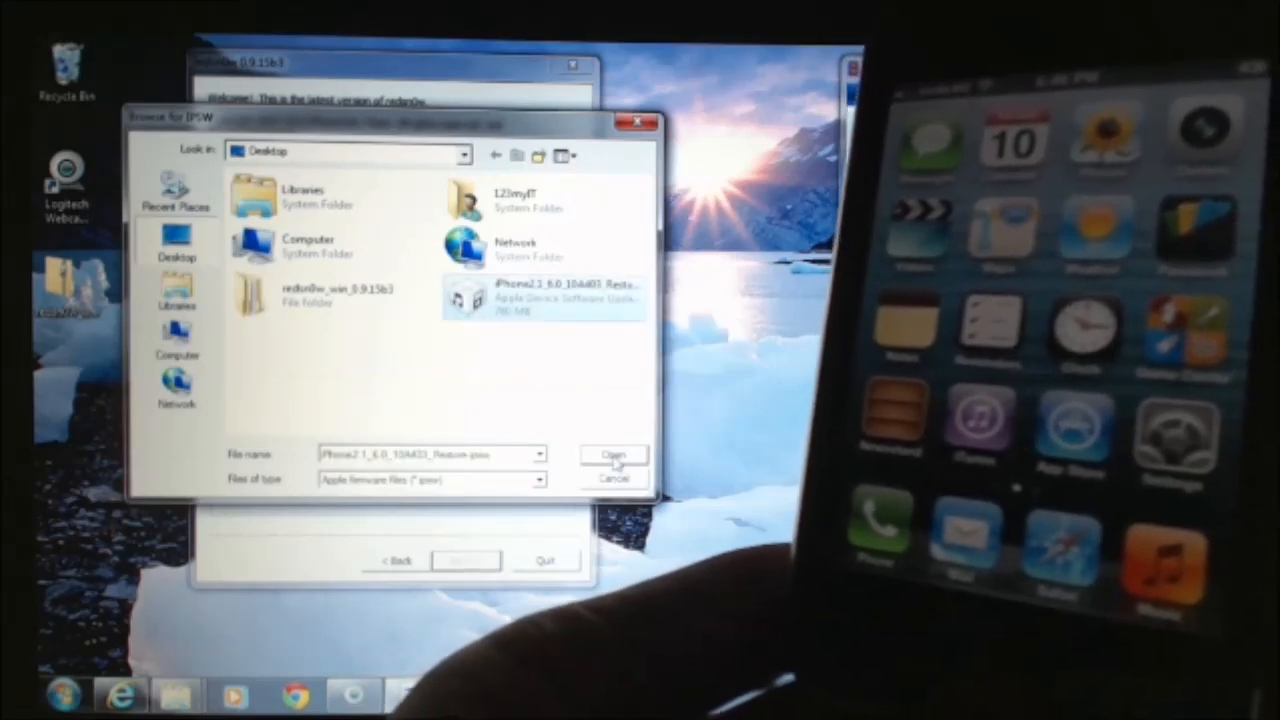
{"action": "left_click", "coordinate": [610, 454]}
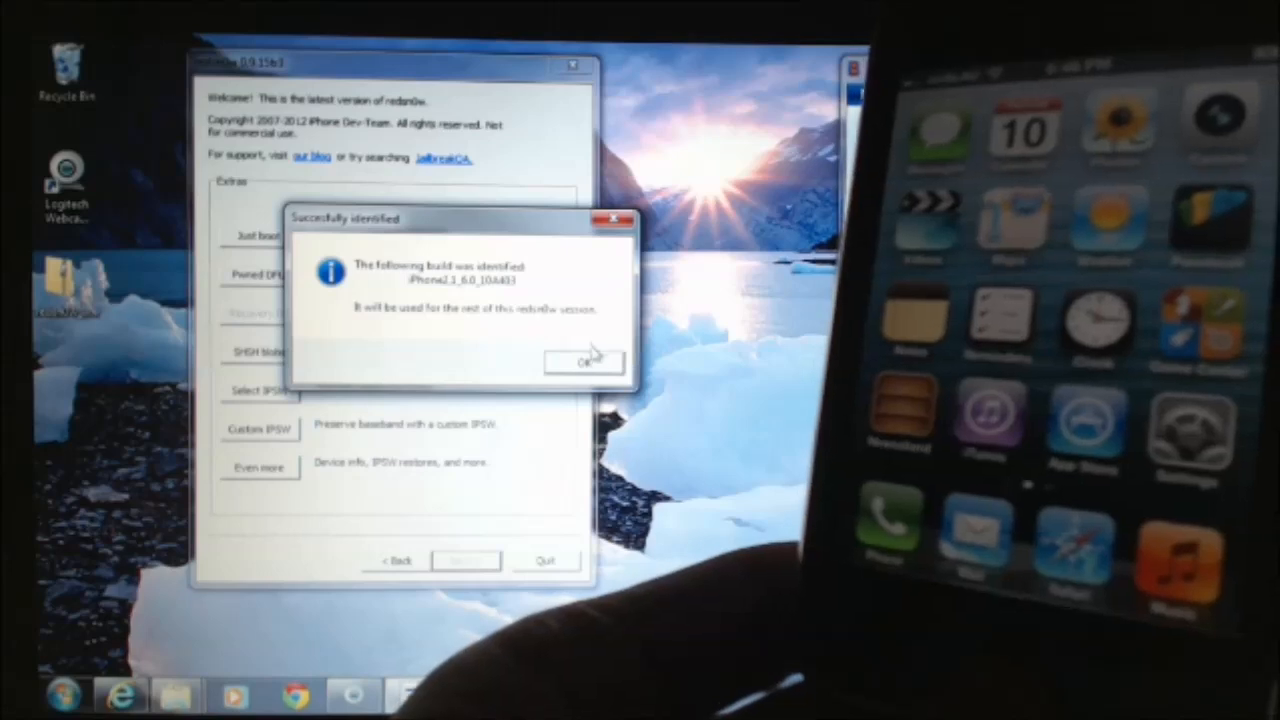
{"action": "left_click", "coordinate": [586, 363]}
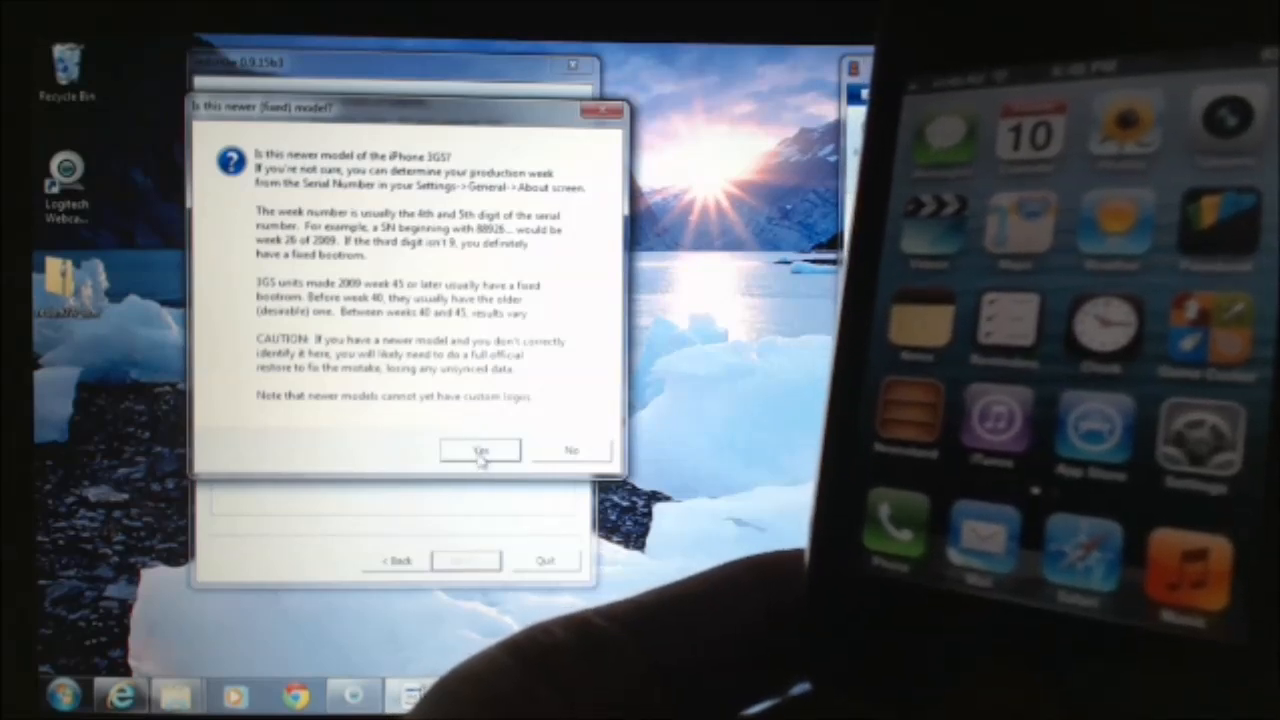
{"action": "left_click", "coordinate": [476, 451]}
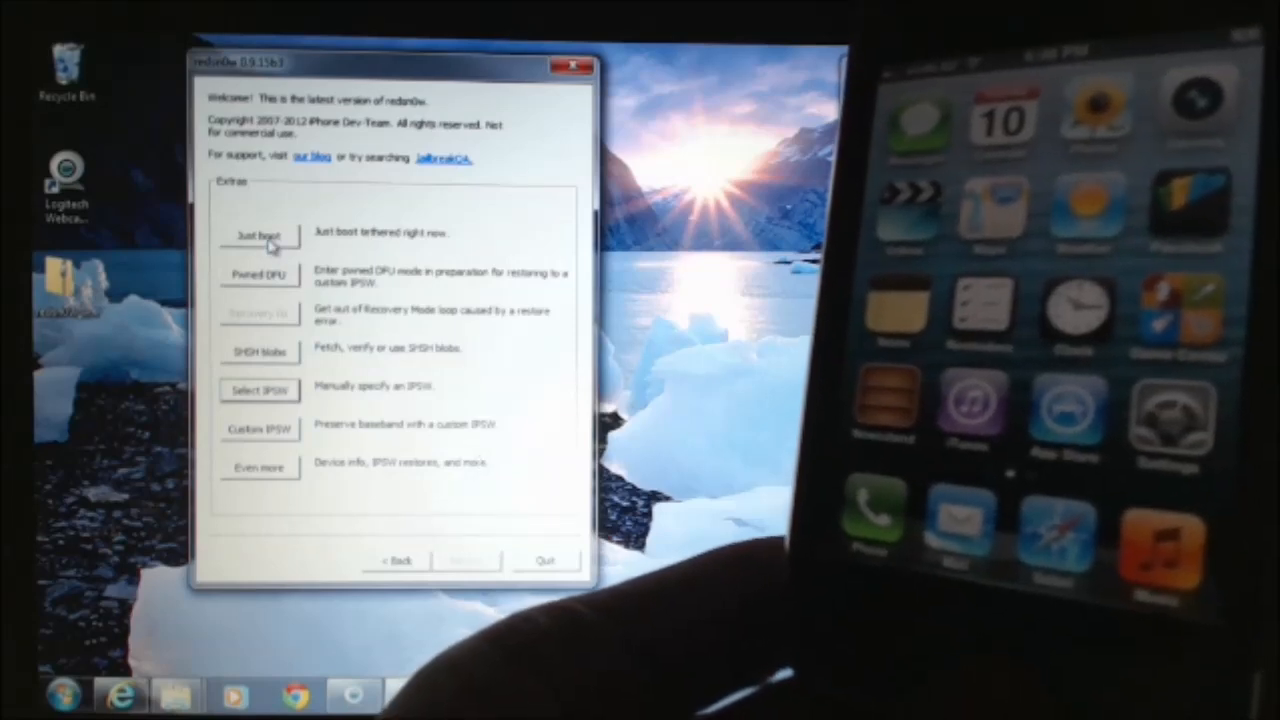
{"action": "left_click", "coordinate": [258, 274]}
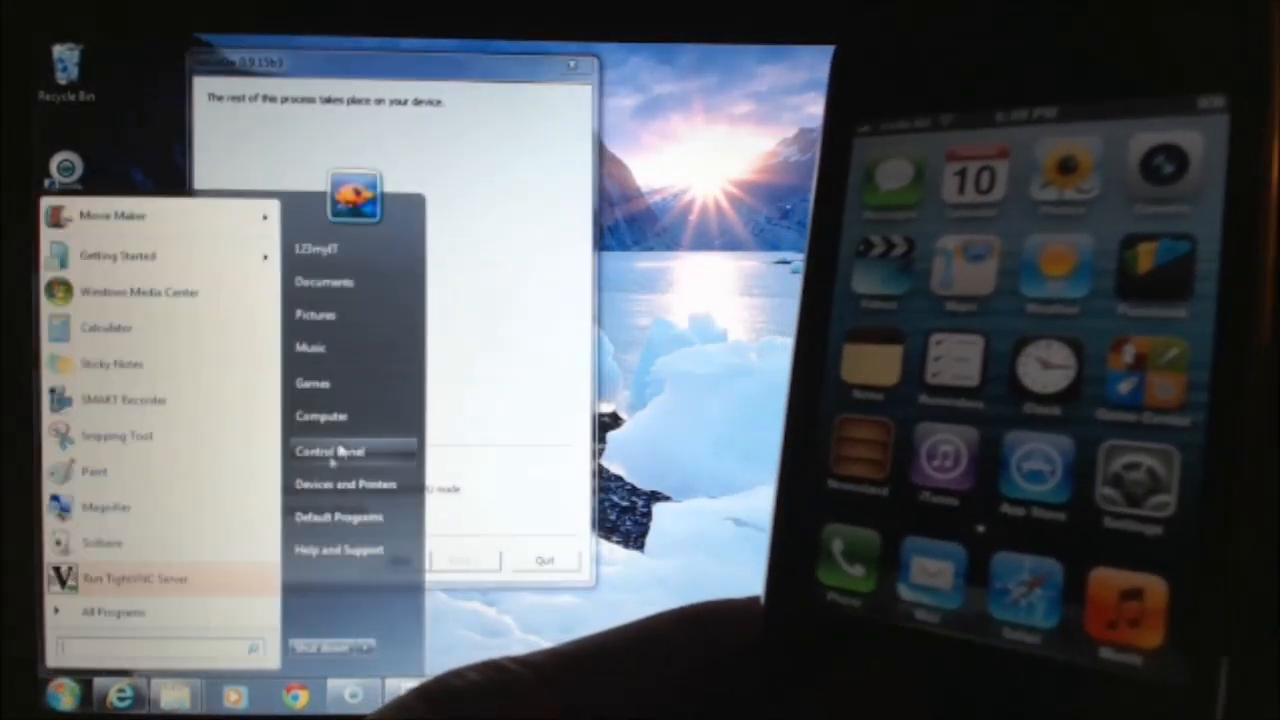
Browse Common Files > Apple > Mobile Device Support > Drivers to show the usbaapl driver files
{"action": "left_click", "coordinate": [320, 416]}
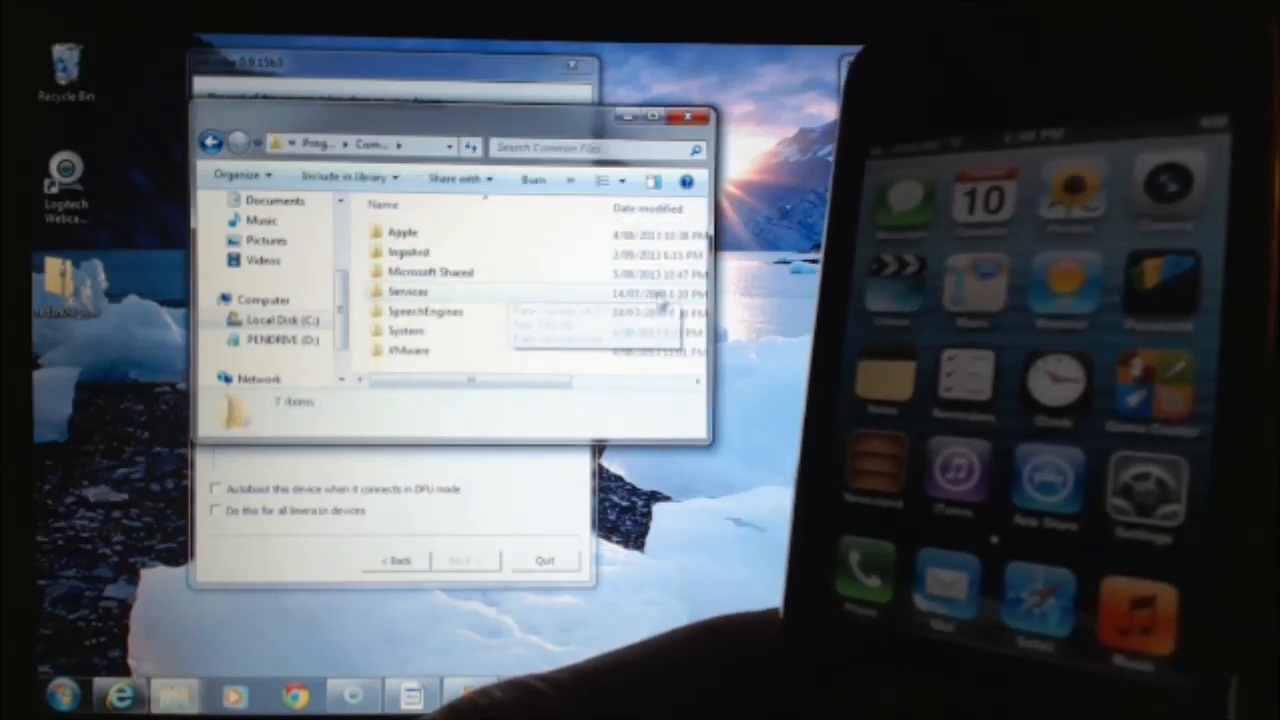
{"action": "double_click", "coordinate": [400, 231]}
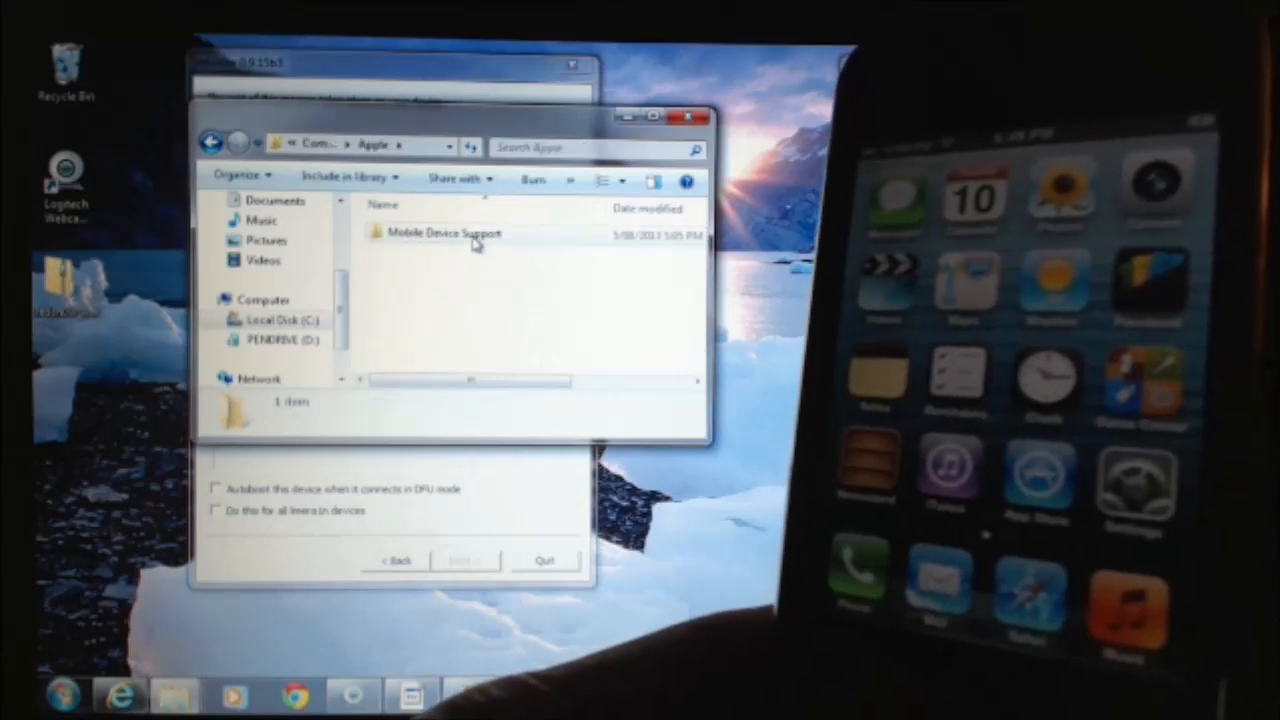
{"action": "double_click", "coordinate": [443, 234]}
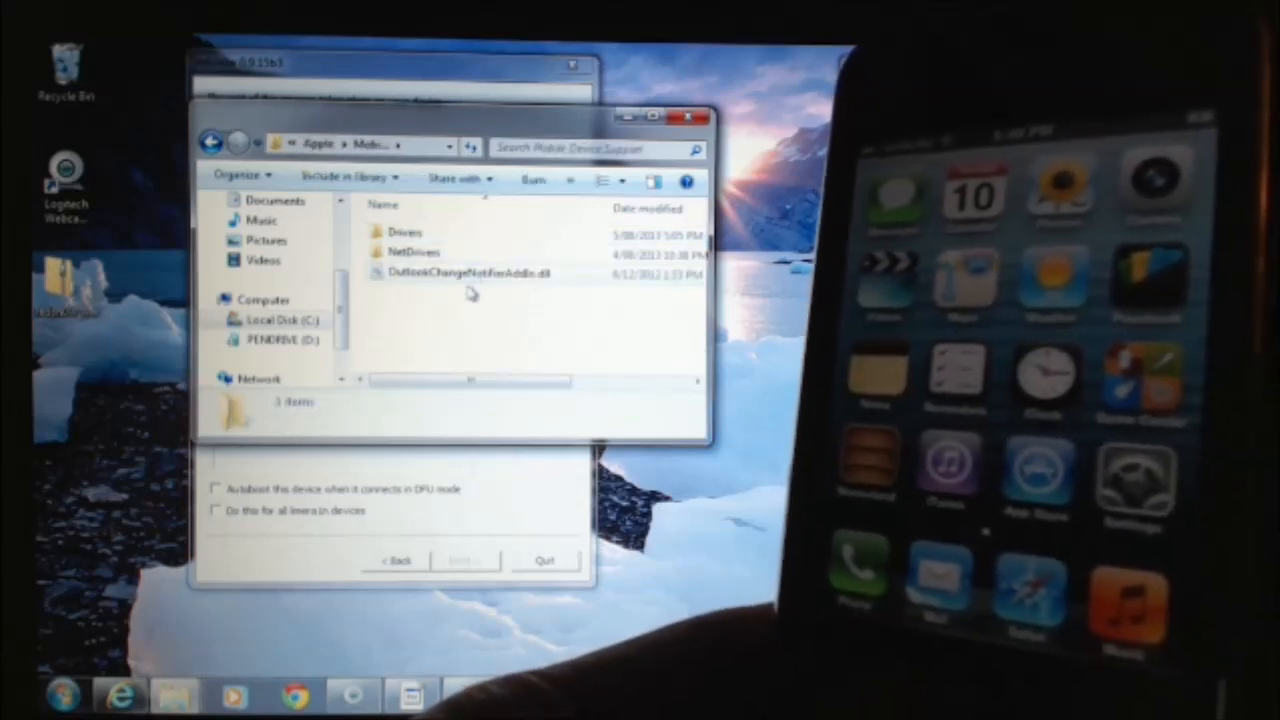
{"action": "double_click", "coordinate": [397, 231]}
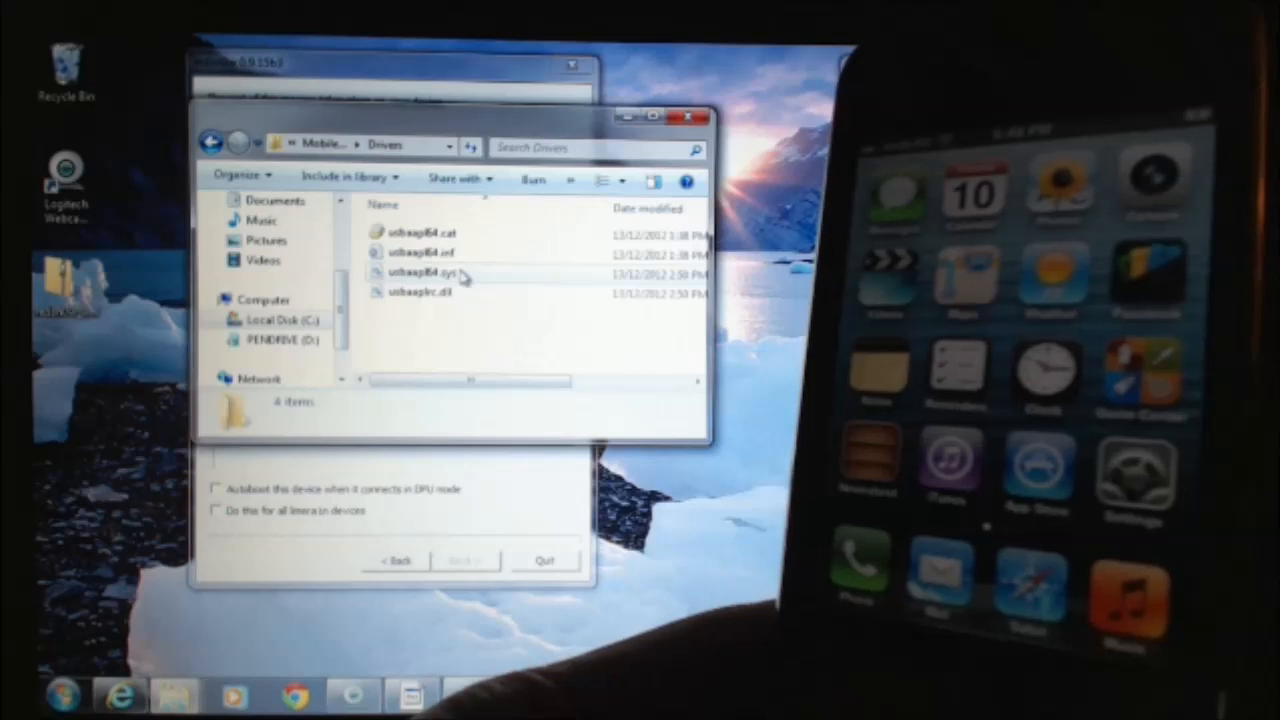